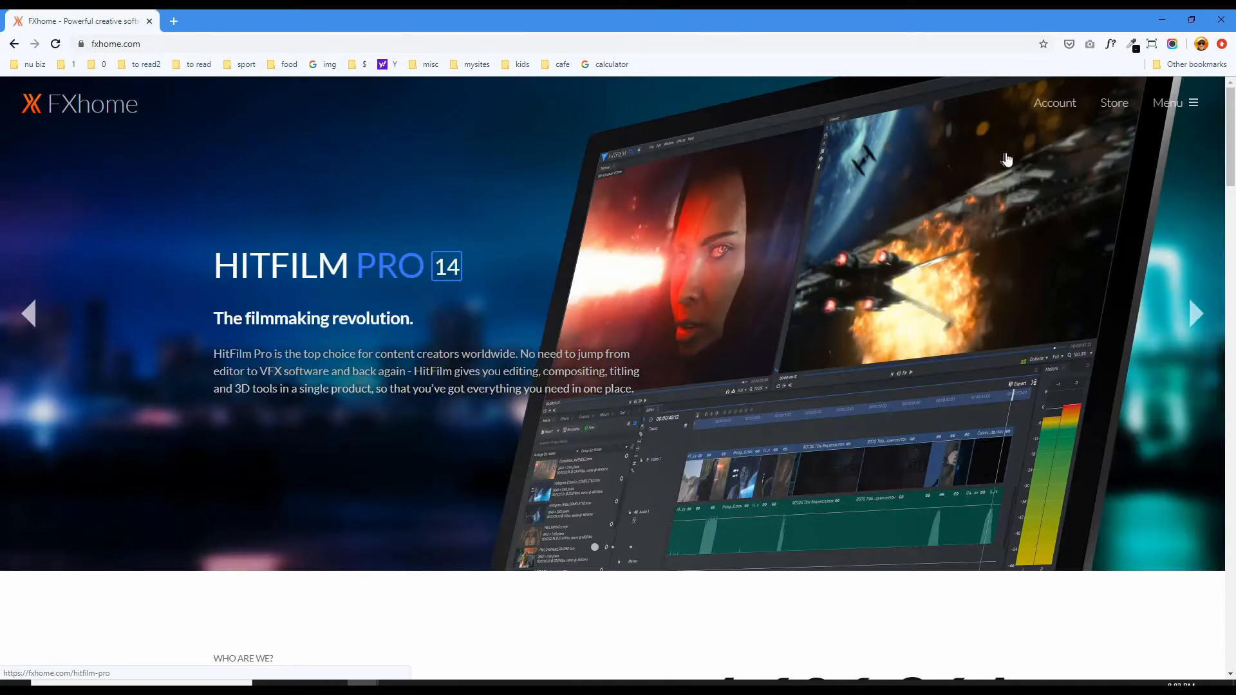
Scroll the fxhome.com home page down to the Video Software footer links
{"action": "scroll", "scroll_direction": "down", "scroll_amount": 3}
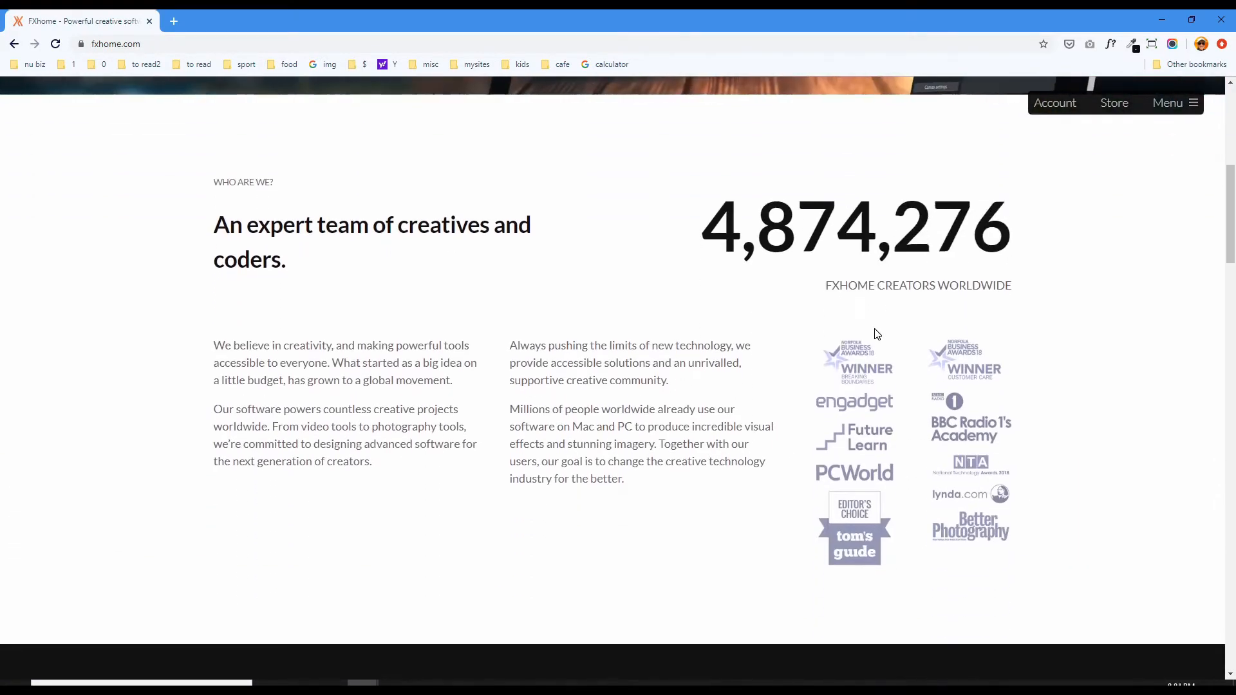
{"action": "scroll", "scroll_direction": "down", "scroll_amount": 3}
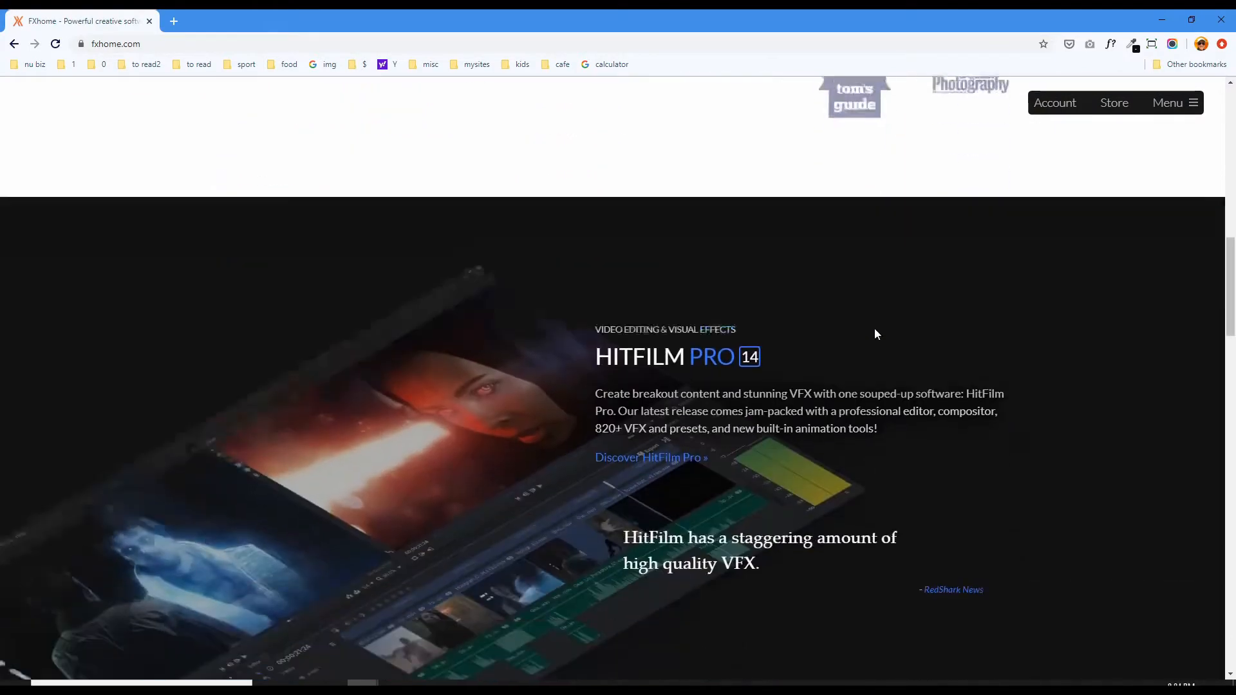
{"action": "scroll", "scroll_direction": "down", "scroll_amount": 3}
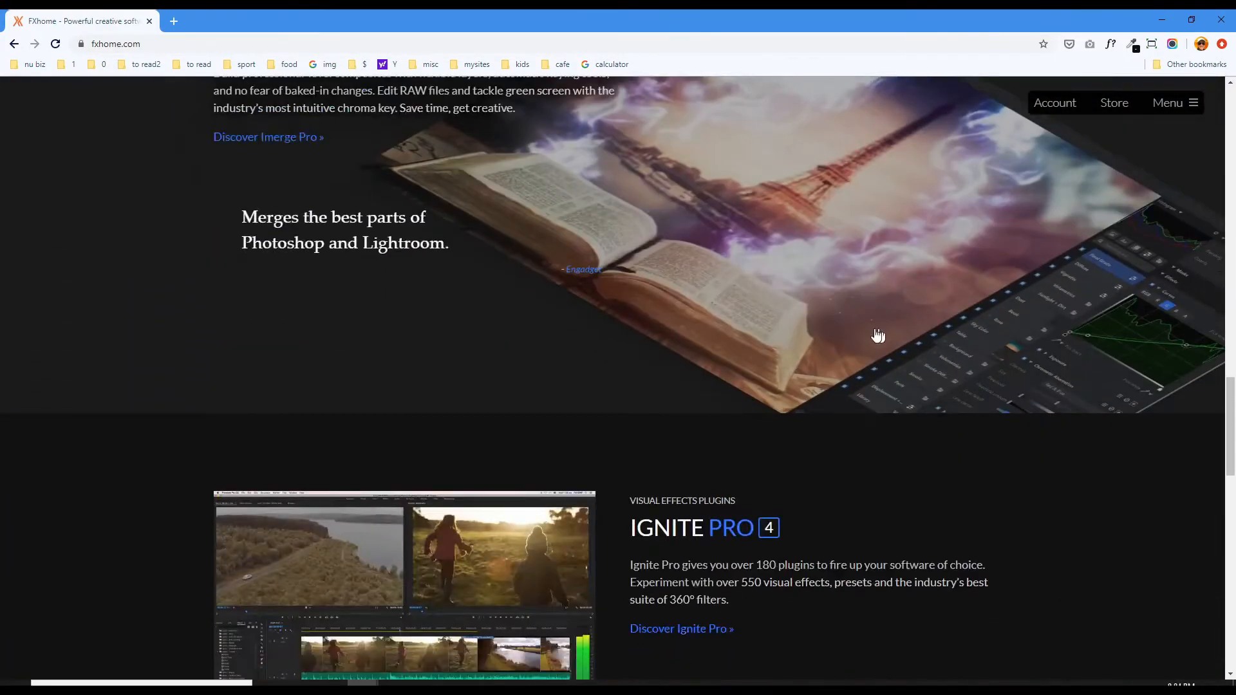
{"action": "scroll", "scroll_direction": "down", "scroll_amount": 3}
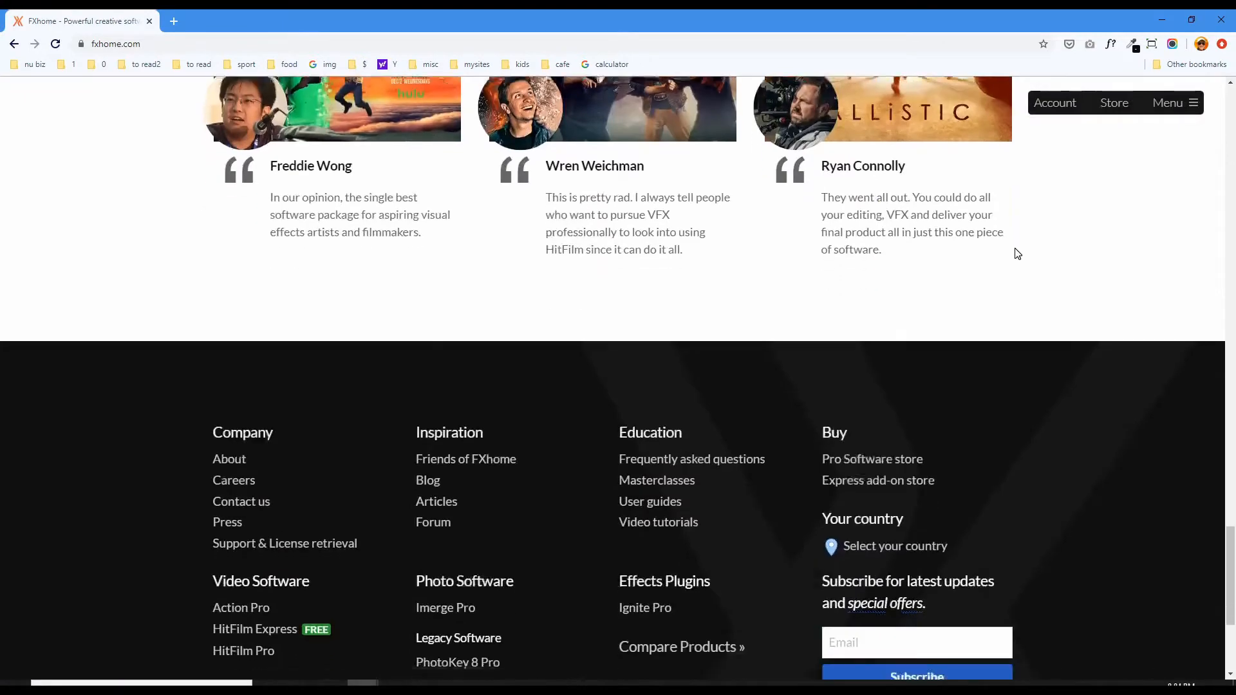
{"action": "scroll", "scroll_direction": "down", "scroll_amount": 3}
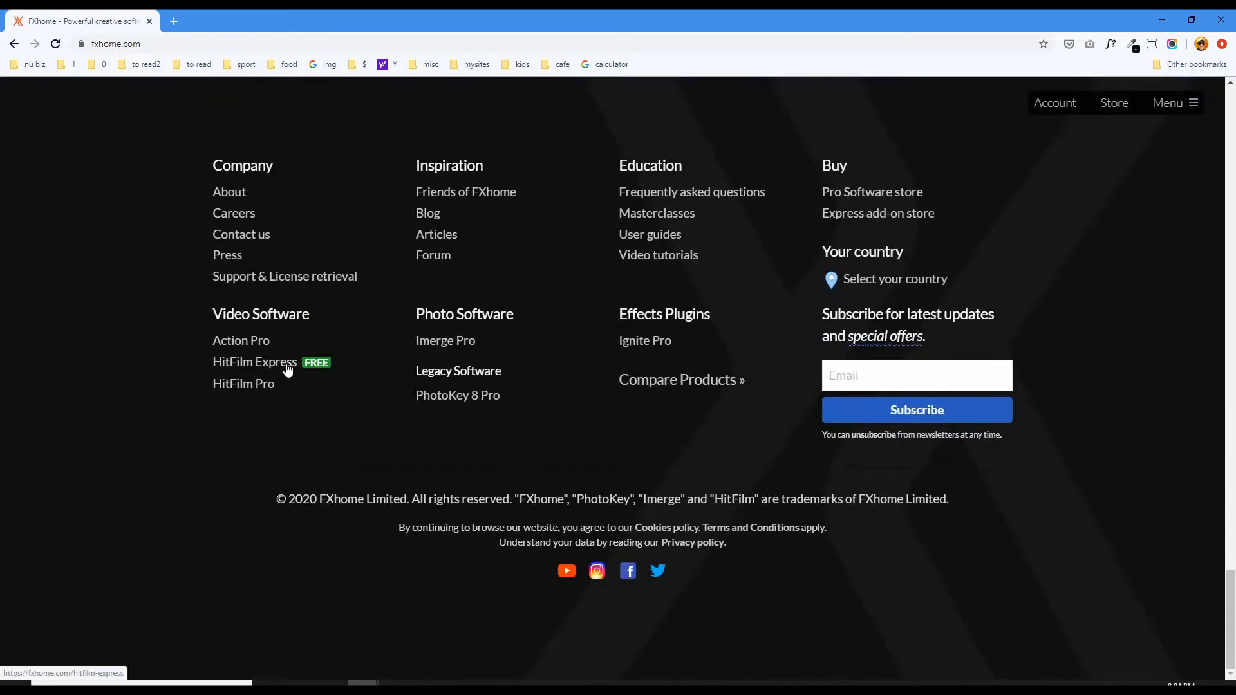
Open the HitFilm Express download page and drag the price slider down to $0
{"action": "left_click", "coordinate": [254, 362]}
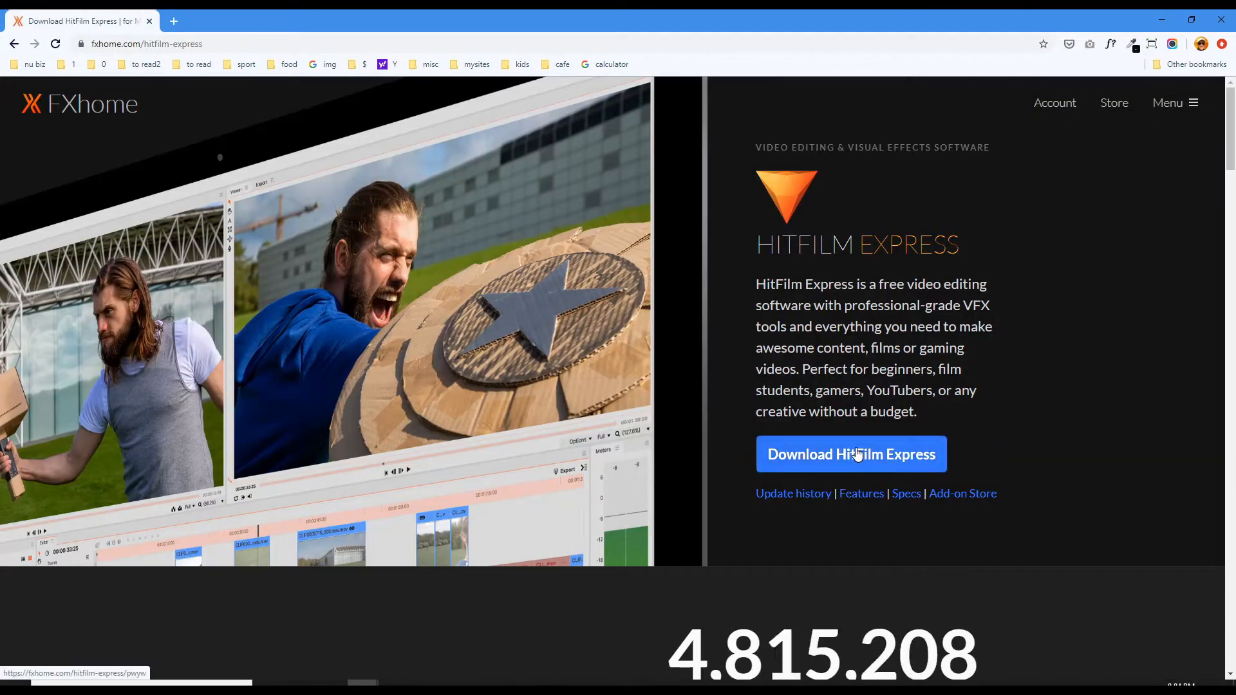
{"action": "left_click", "coordinate": [850, 453]}
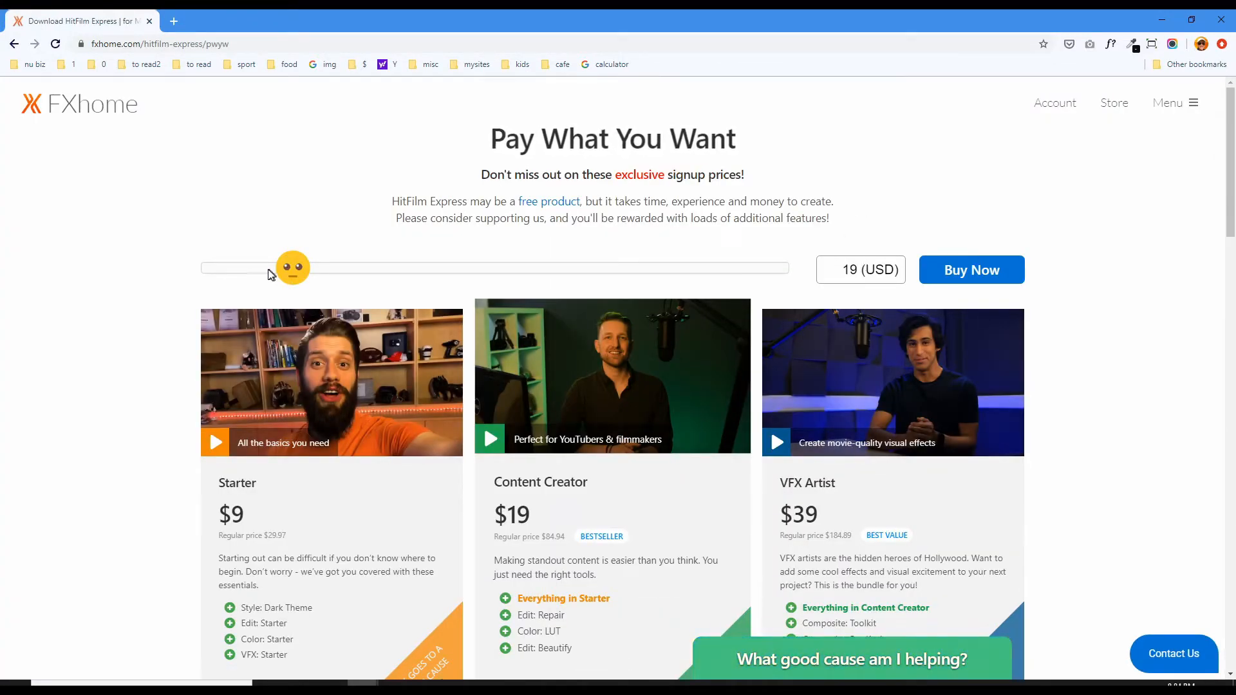
{"action": "left_click_drag", "start_coordinate": [293, 267], "coordinate": [255, 267]}
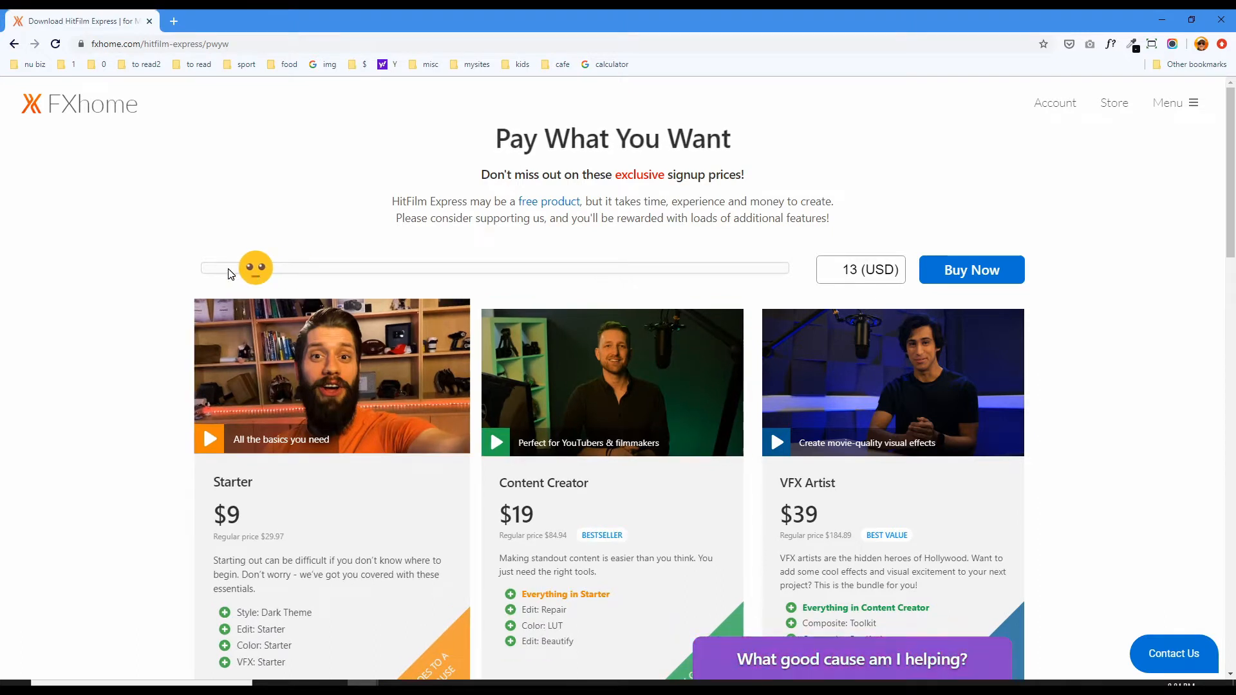
{"action": "left_click_drag", "start_coordinate": [255, 267], "coordinate": [201, 267]}
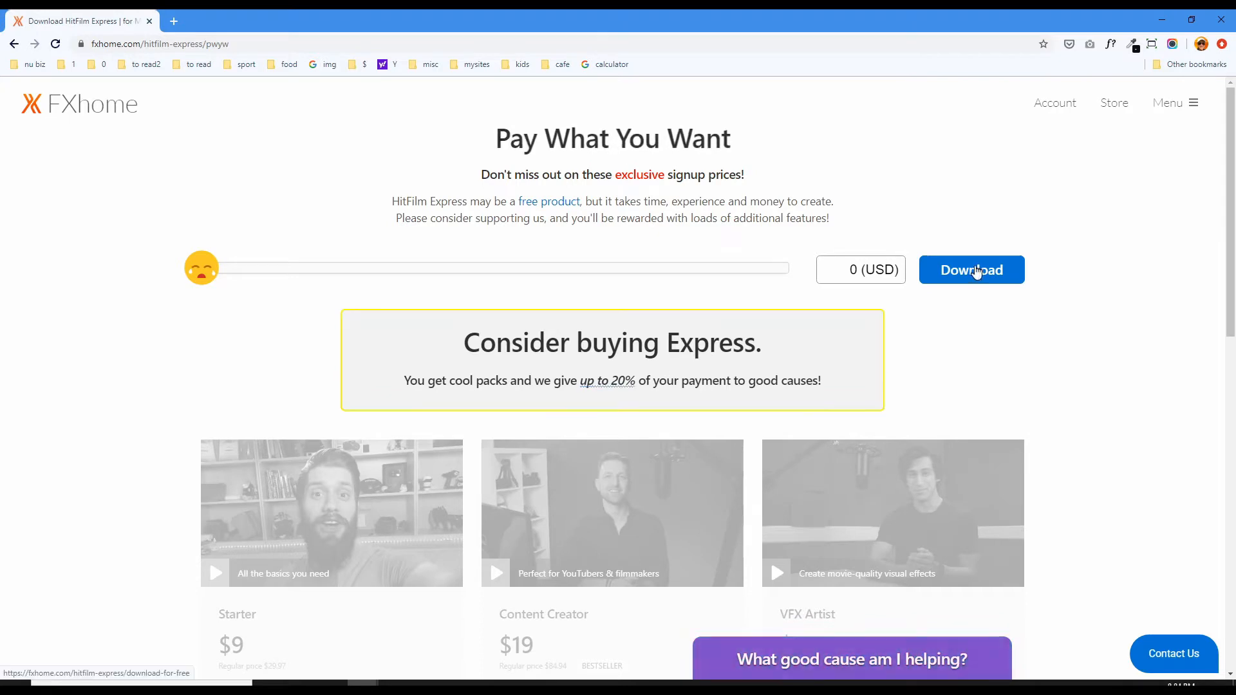
Fill in the free download form and request the Express installer by email
{"action": "left_click", "coordinate": [971, 270]}
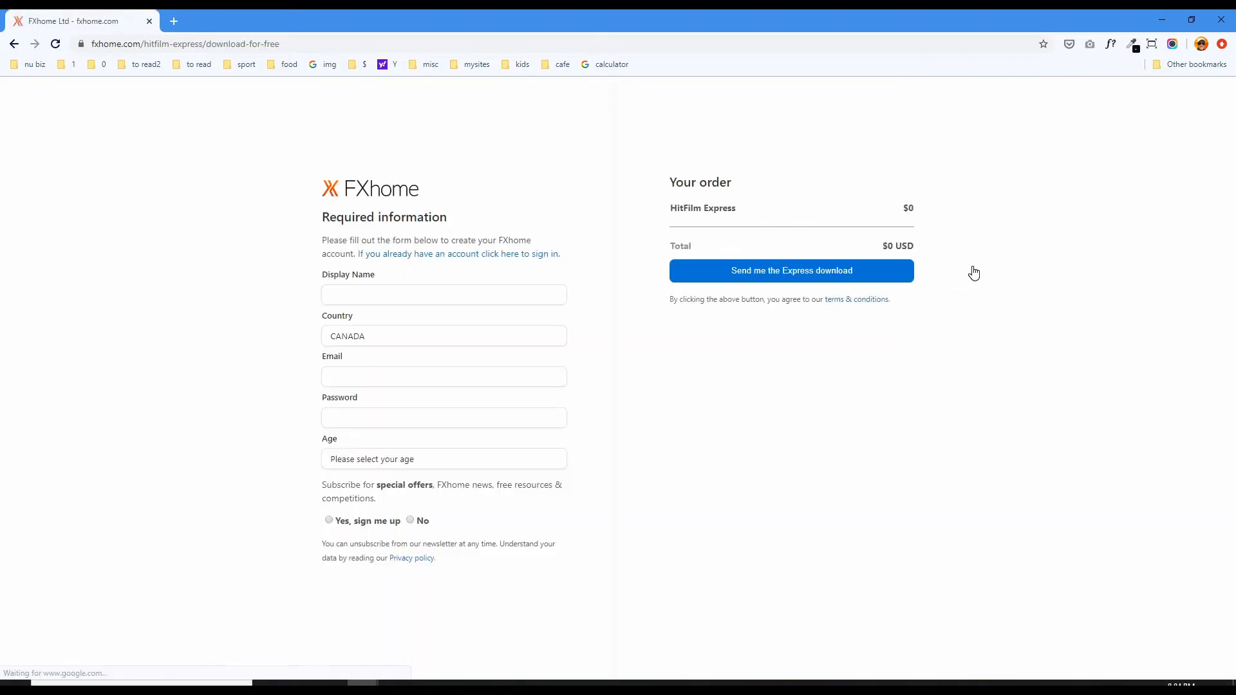
{"action": "left_click", "coordinate": [443, 294]}
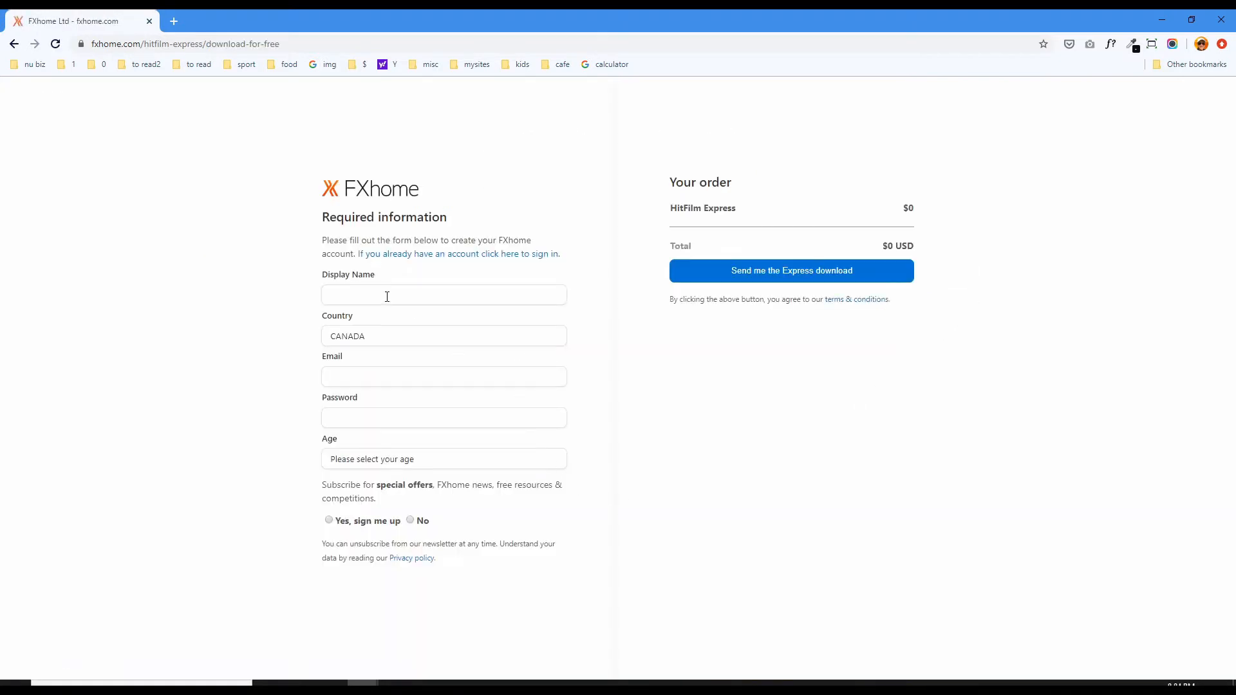
{"action": "left_click", "coordinate": [791, 270]}
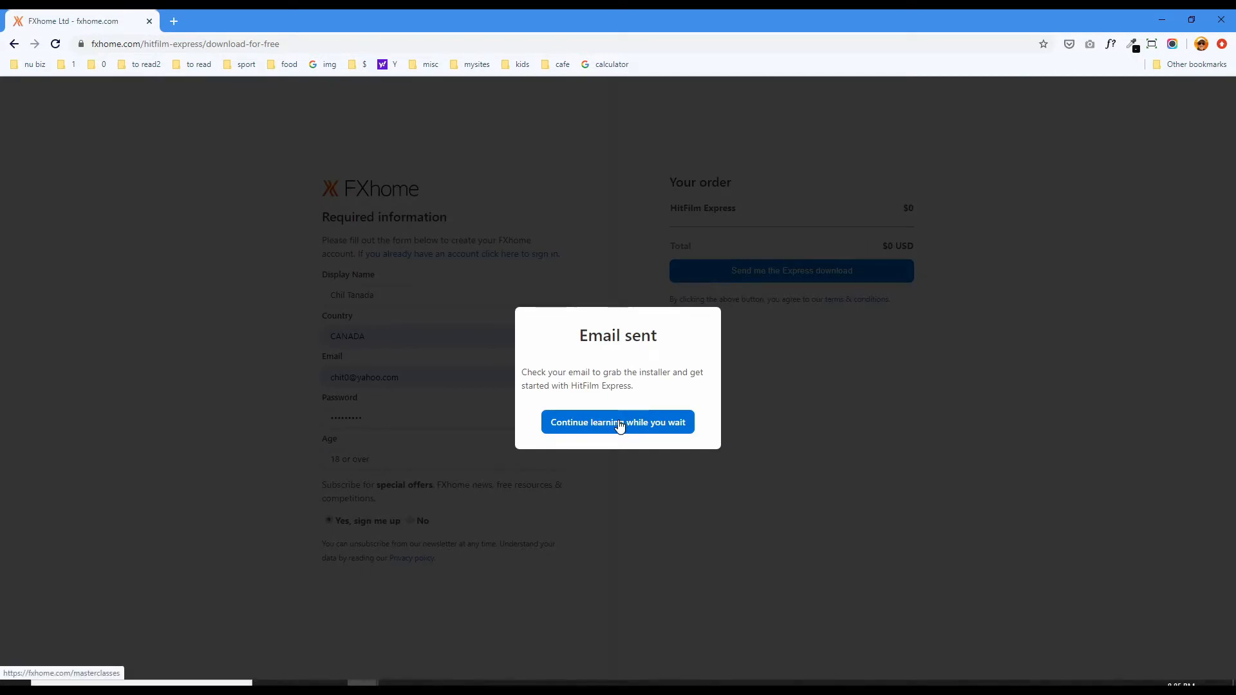
Open the FXhome email and follow its DOWNLOAD YOUR INSTALLER link
{"action": "left_click", "coordinate": [617, 421]}
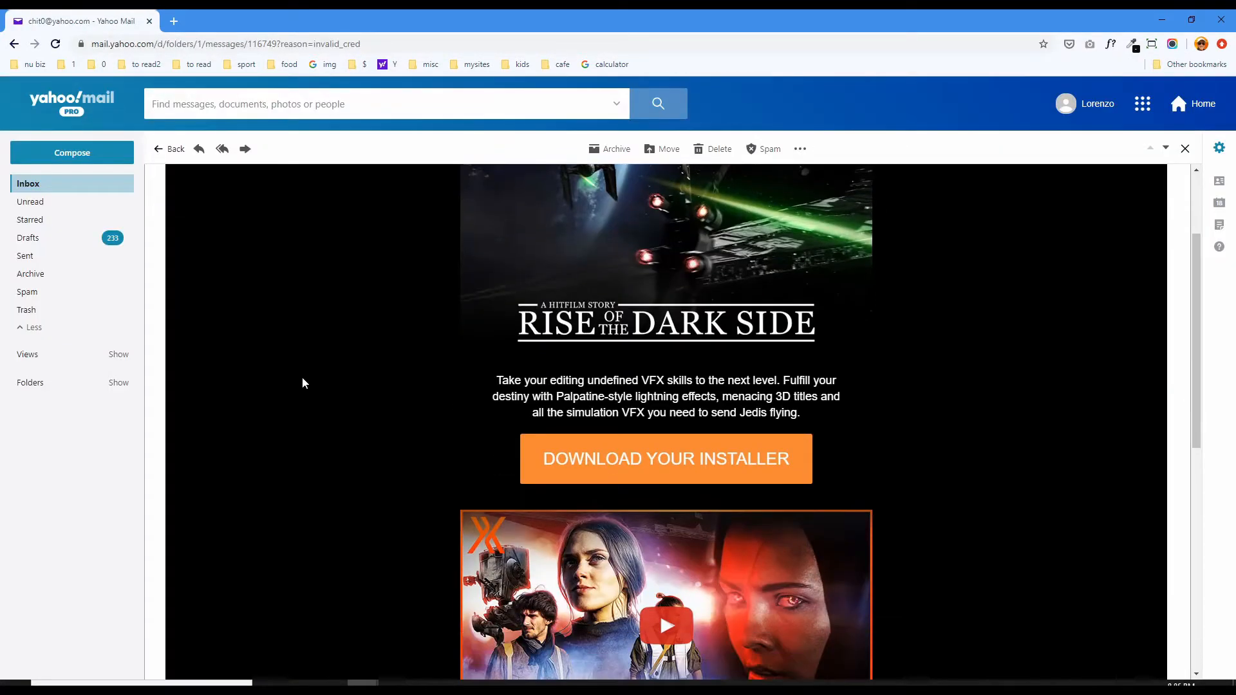
{"action": "scroll", "scroll_direction": "down", "scroll_amount": 3}
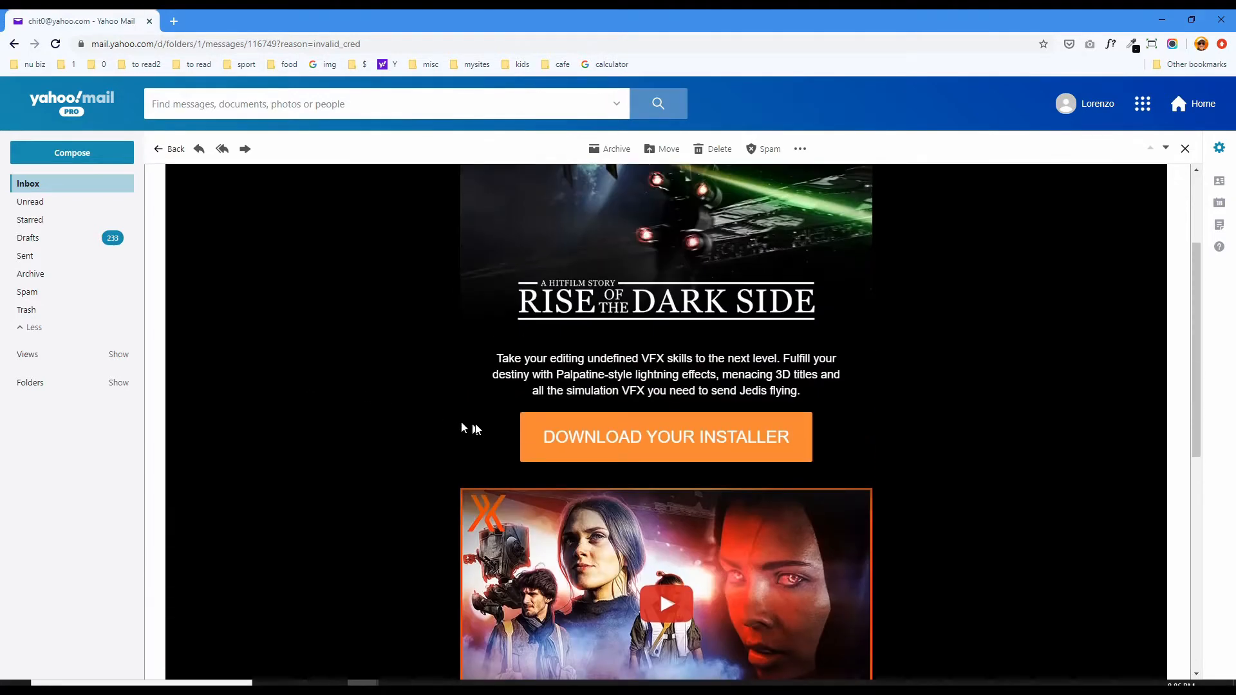
{"action": "left_click", "coordinate": [665, 438]}
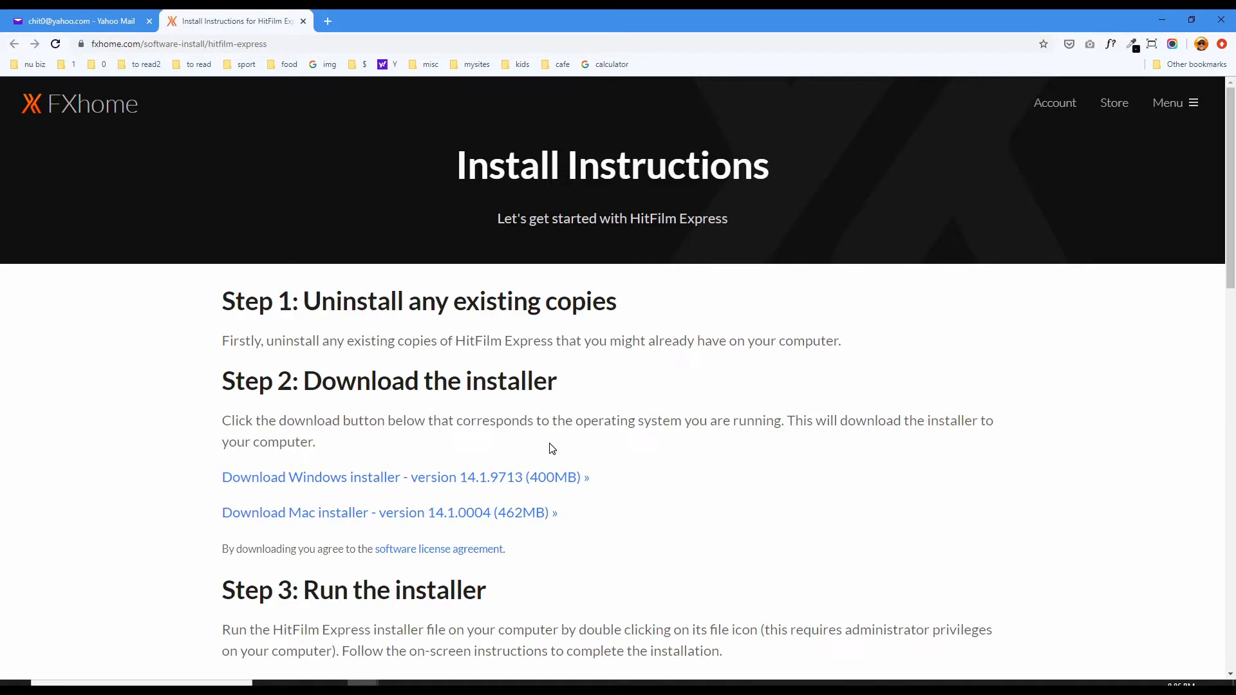
Download the Windows installer version 14.1.9713 and save the file
{"action": "scroll", "scroll_direction": "down", "scroll_amount": 3}
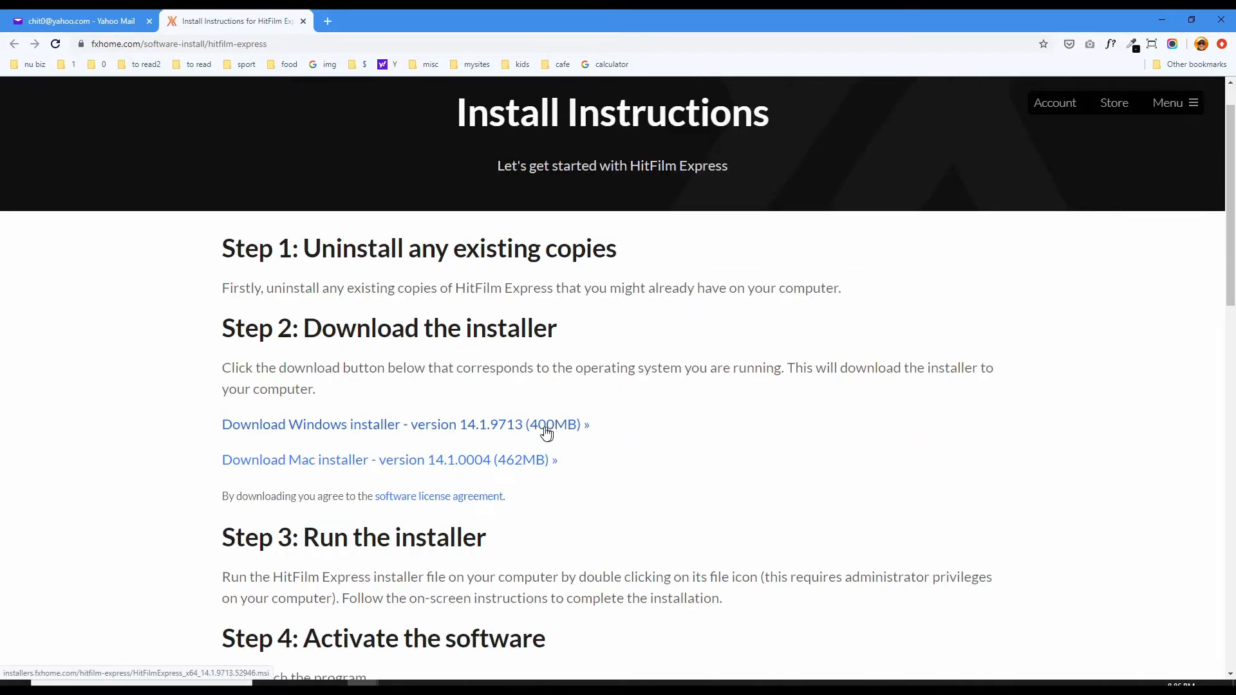
{"action": "left_click", "coordinate": [386, 424]}
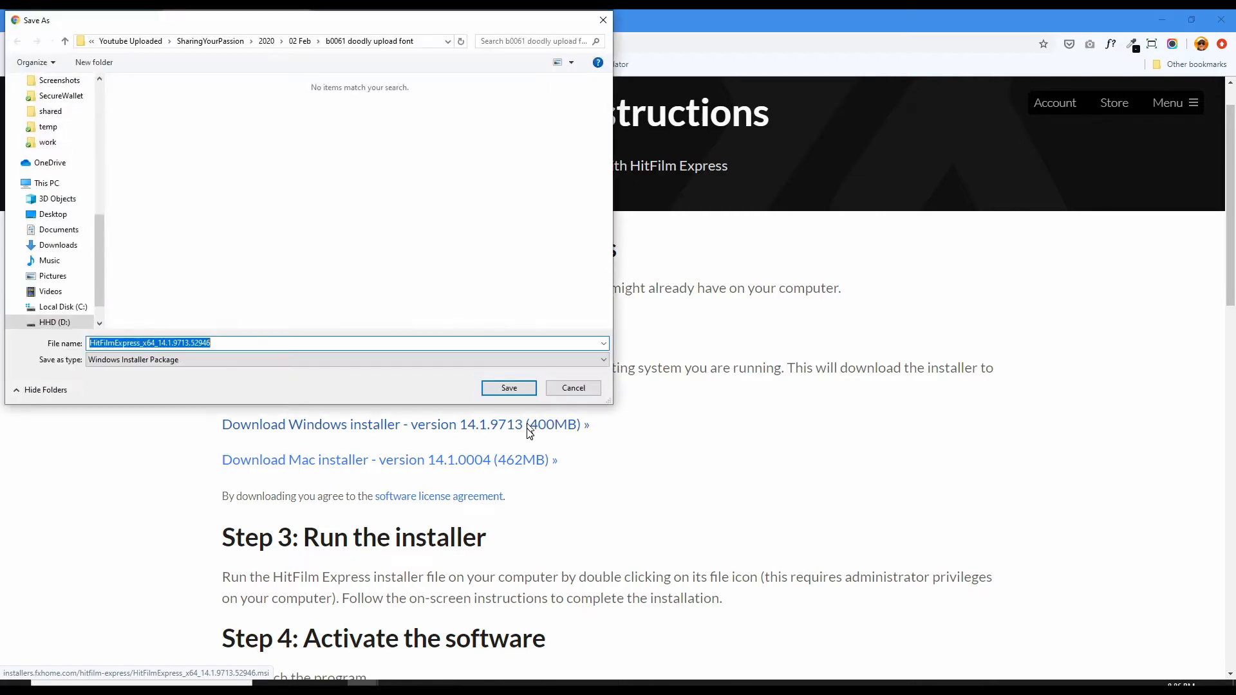
{"action": "left_click", "coordinate": [508, 387]}
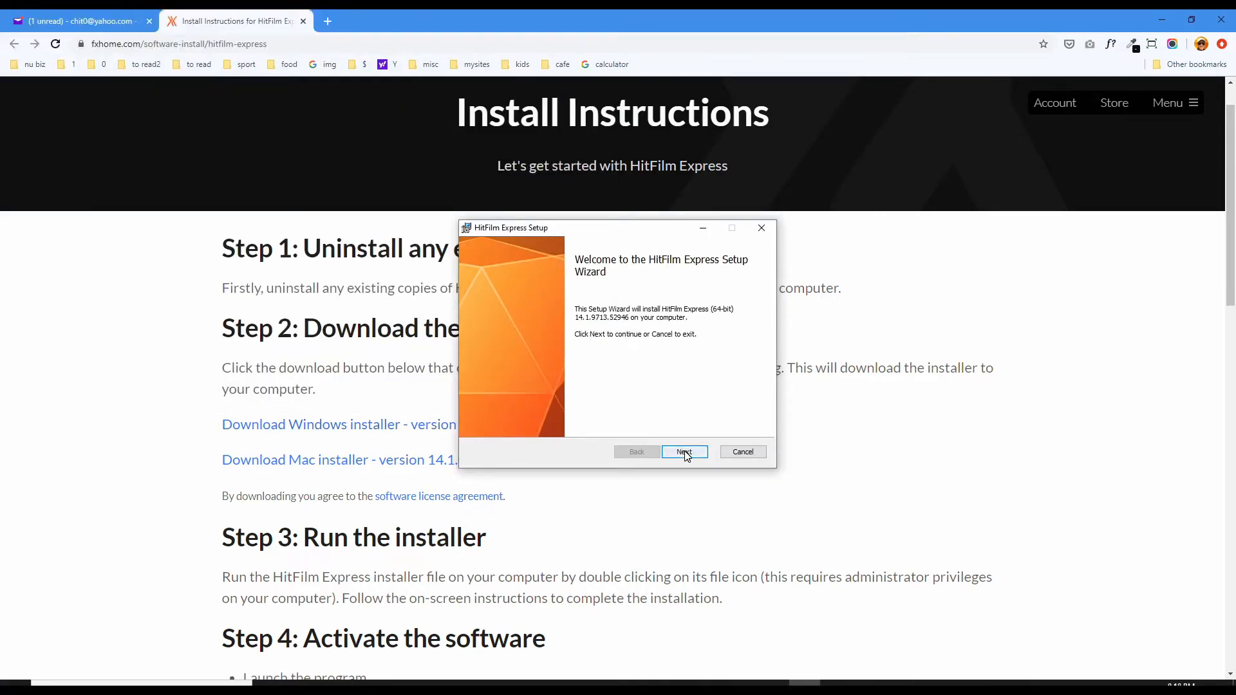
Run HitFilm Express Setup, accepting the license and installing with the Typical setup
{"action": "left_click", "coordinate": [682, 451]}
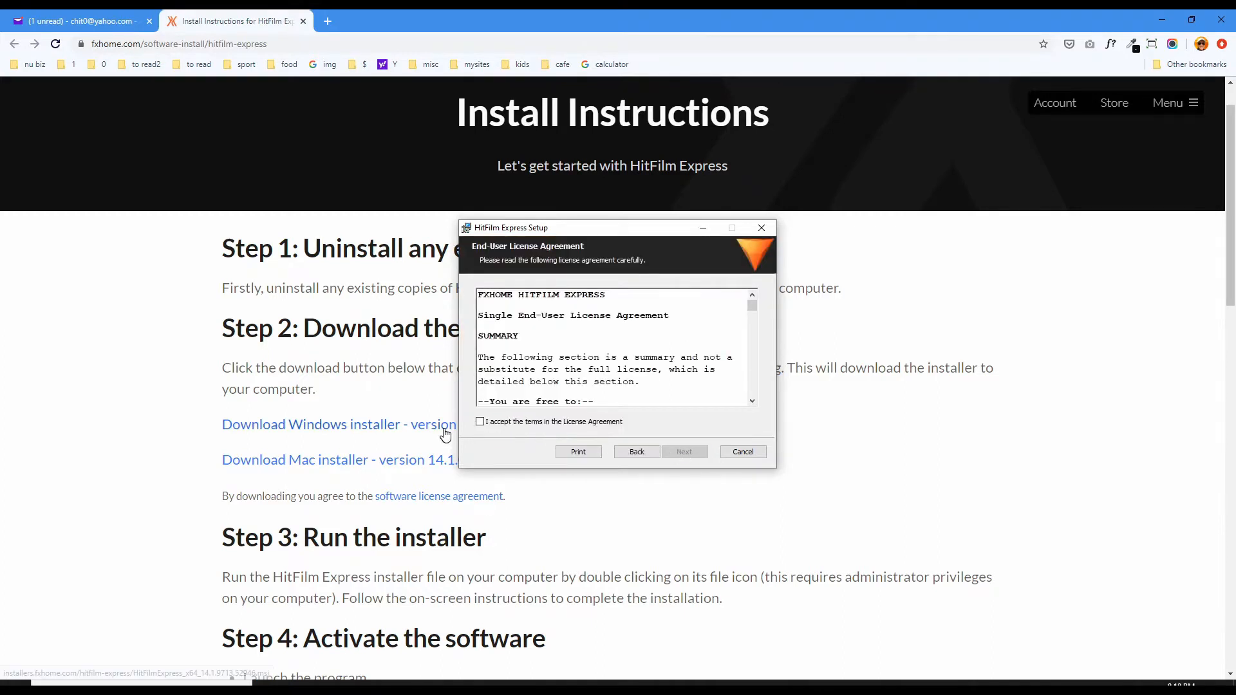
{"action": "left_click", "coordinate": [479, 422]}
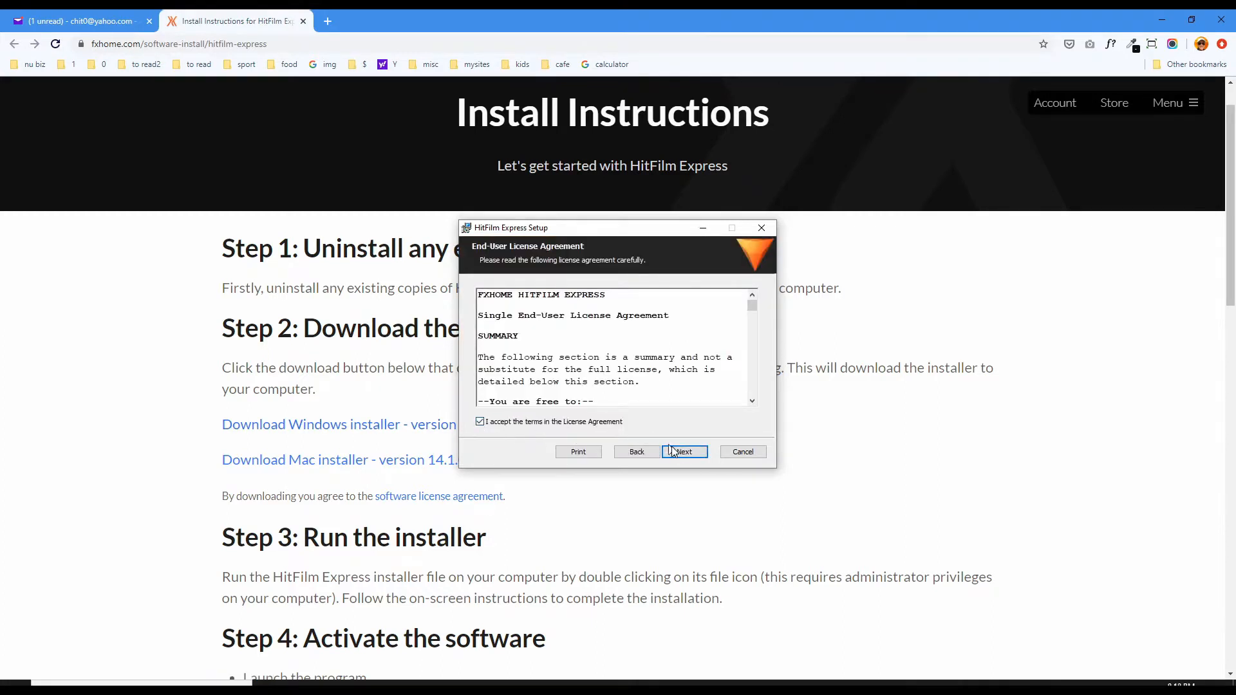
{"action": "left_click", "coordinate": [684, 450]}
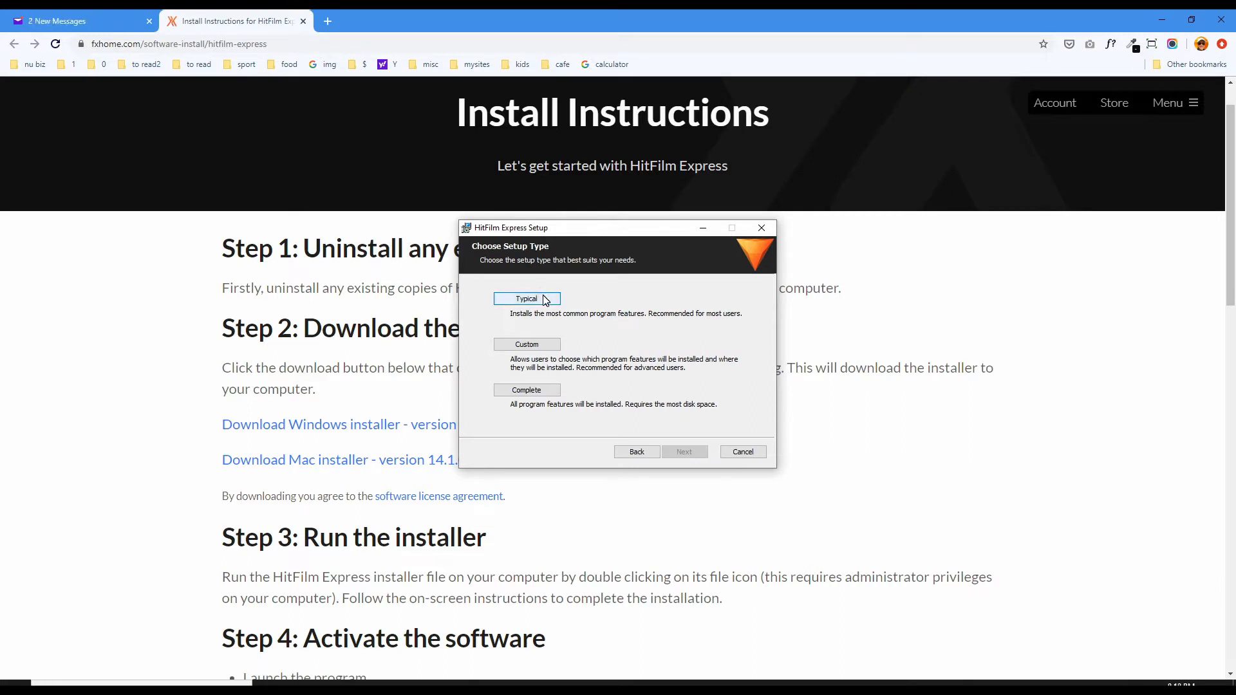
{"action": "left_click", "coordinate": [684, 452]}
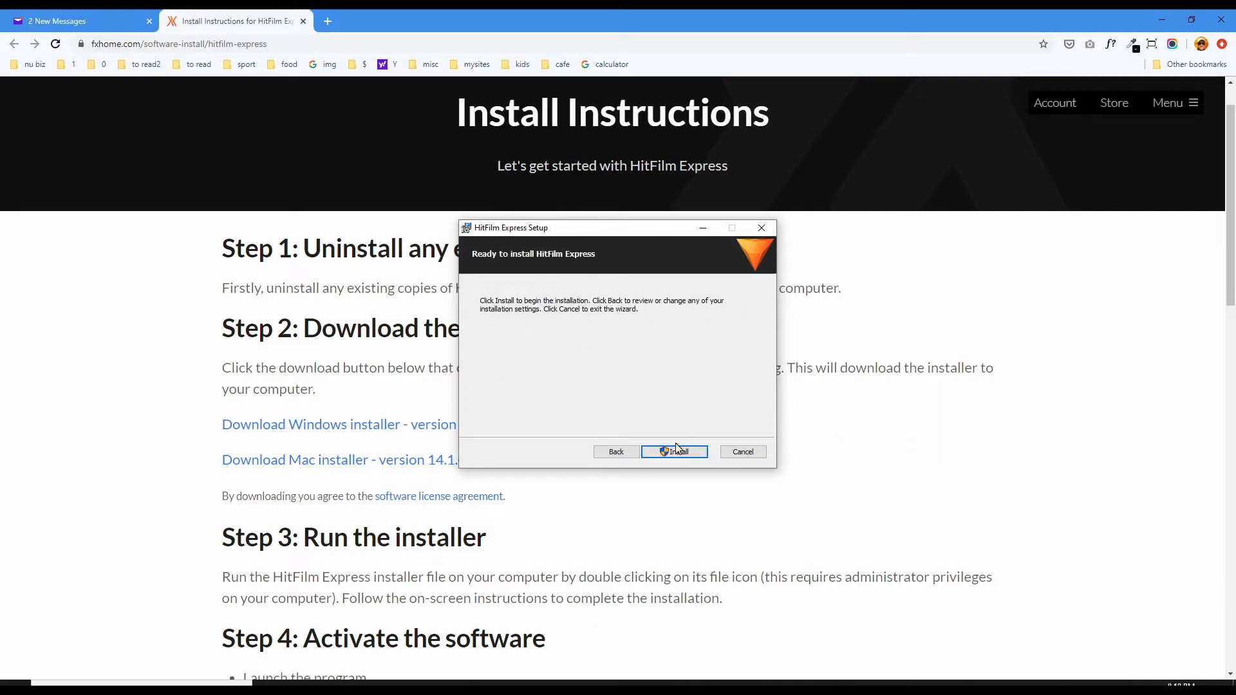
{"action": "left_click", "coordinate": [674, 452]}
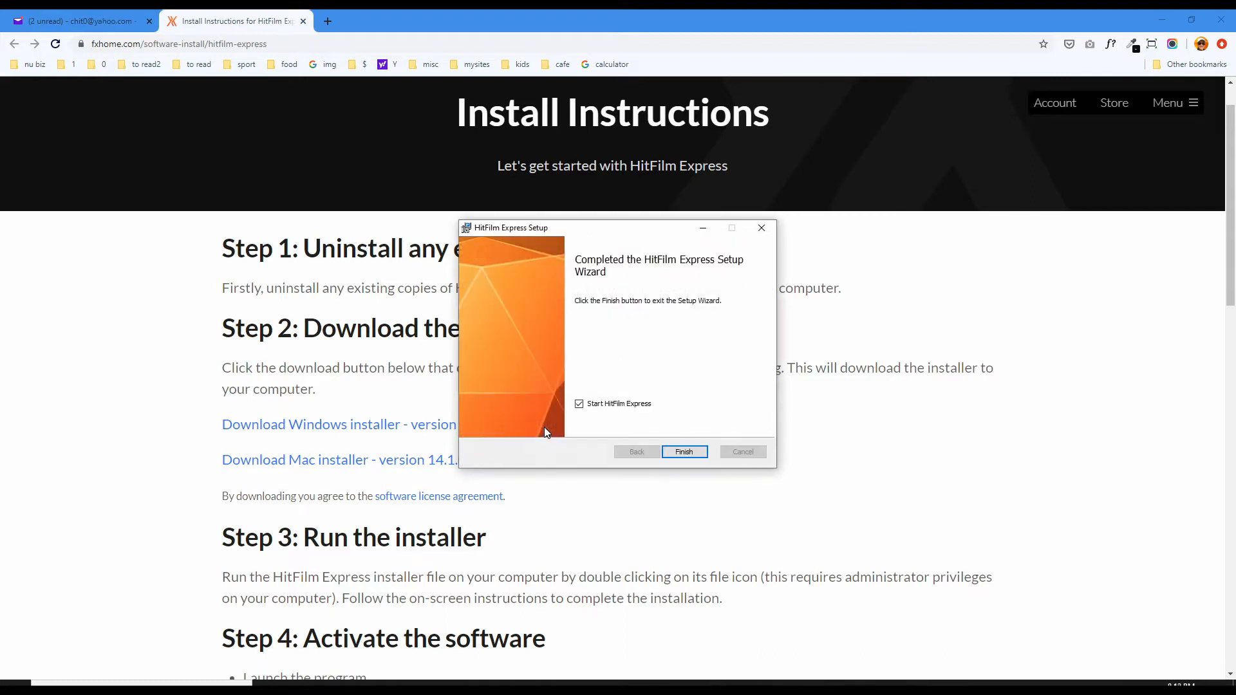
{"action": "left_click", "coordinate": [682, 451]}
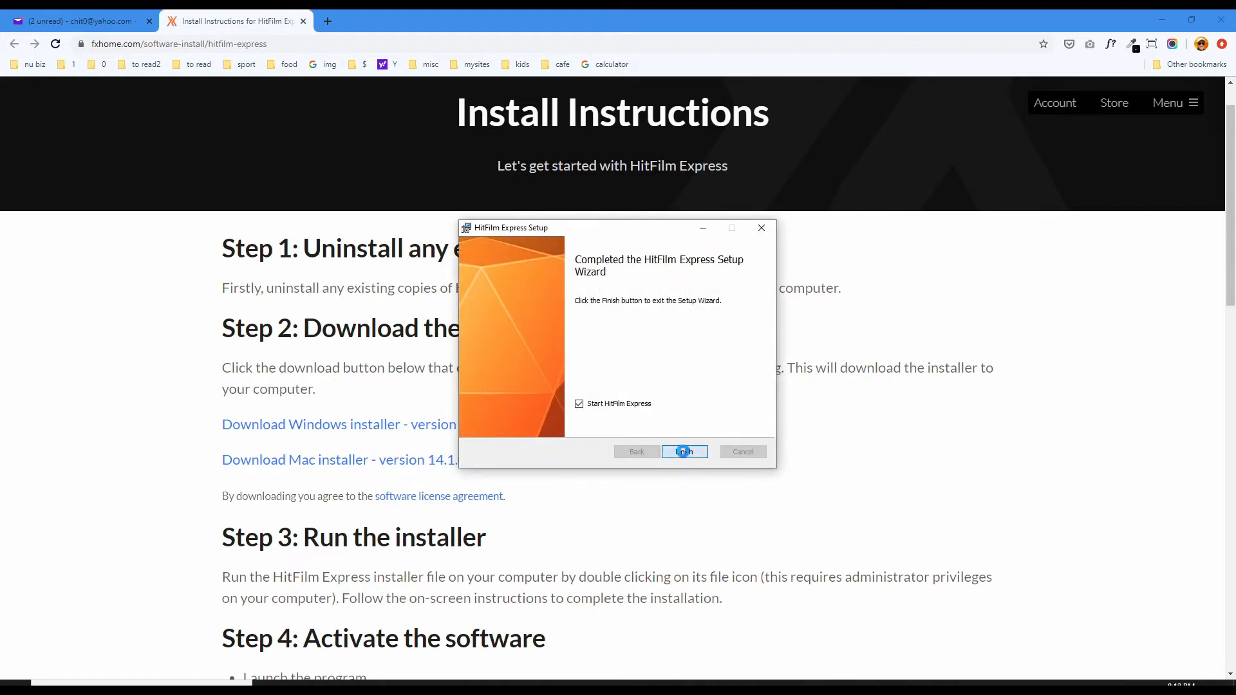
Finish the setup wizard so HitFilm Express launches to its activation prompt
{"action": "left_click", "coordinate": [684, 451]}
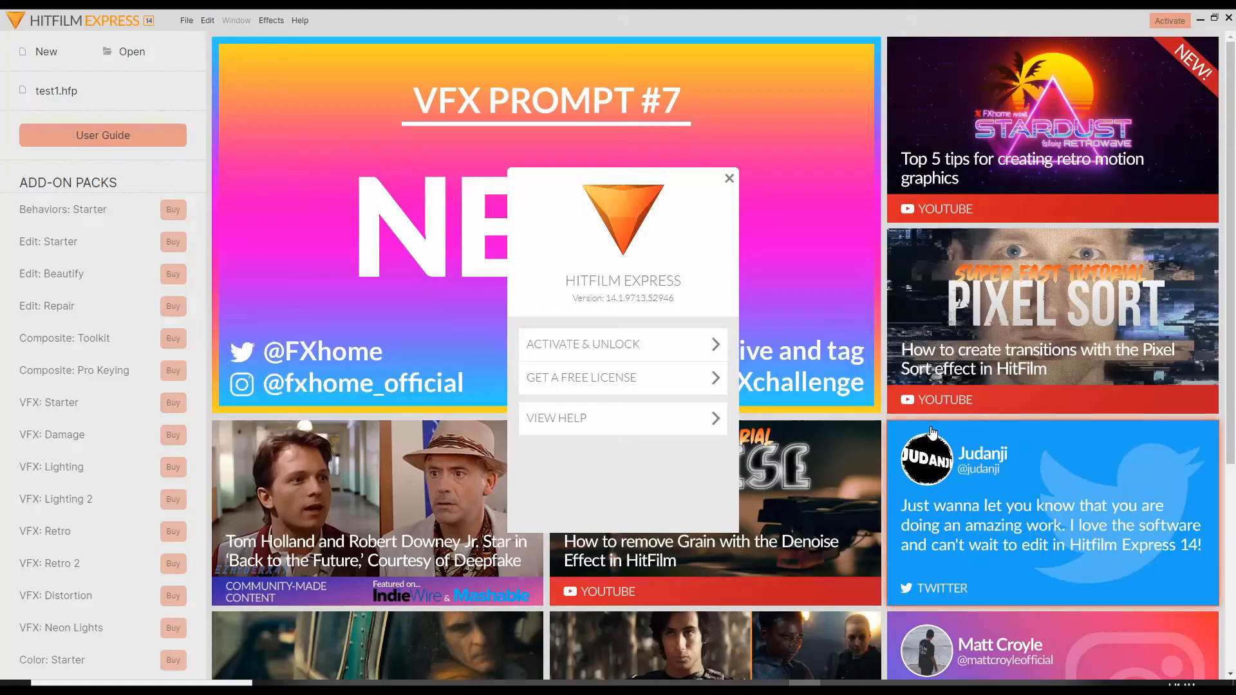
{"action": "mouse_move", "coordinate": [888, 506]}
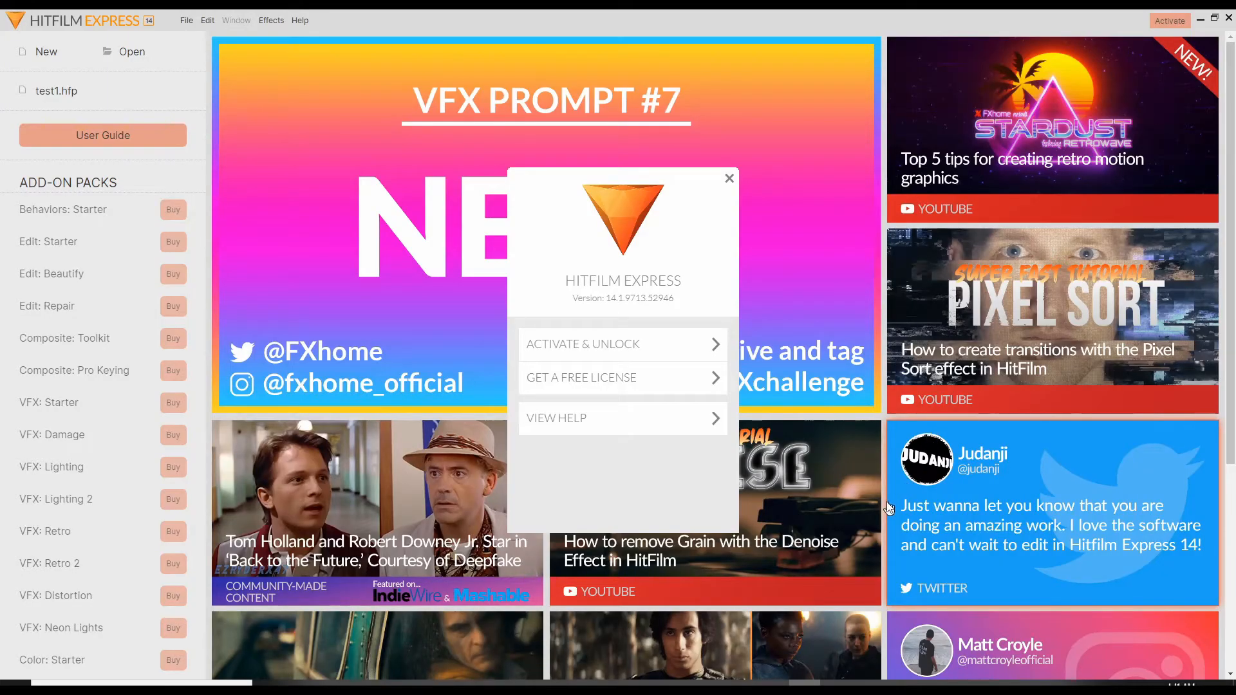
{"action": "mouse_move", "coordinate": [892, 468]}
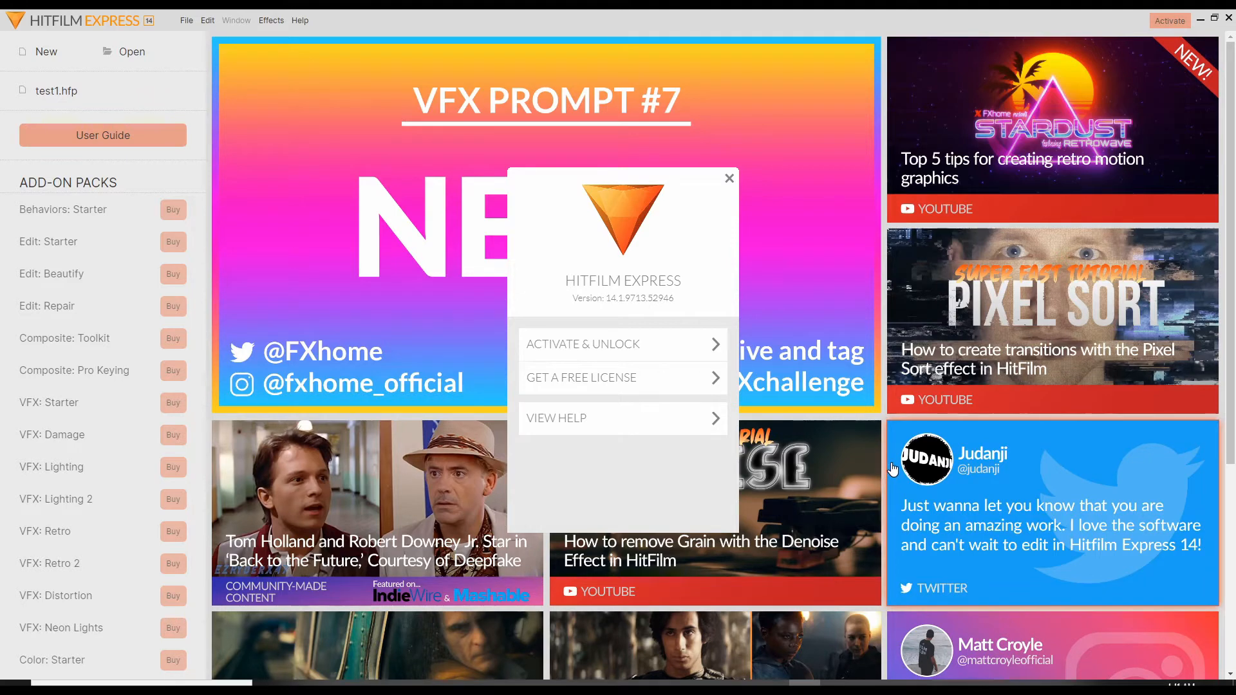
{"action": "mouse_move", "coordinate": [685, 150]}
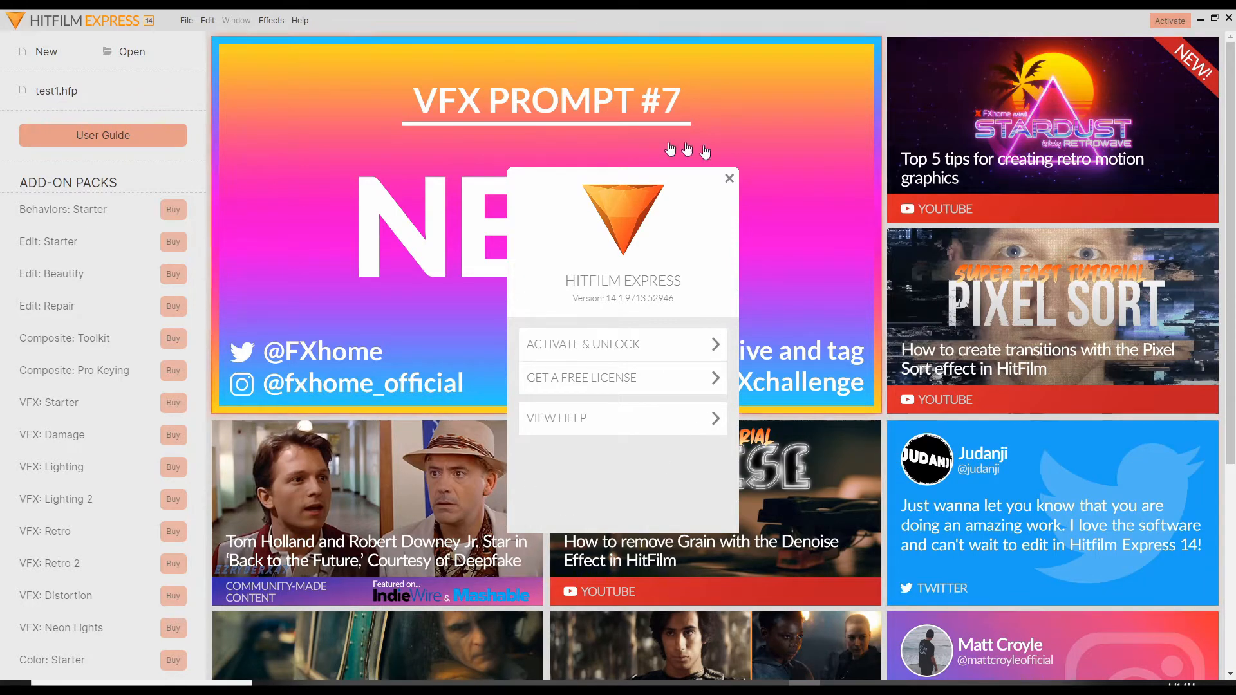
{"action": "mouse_move", "coordinate": [607, 348]}
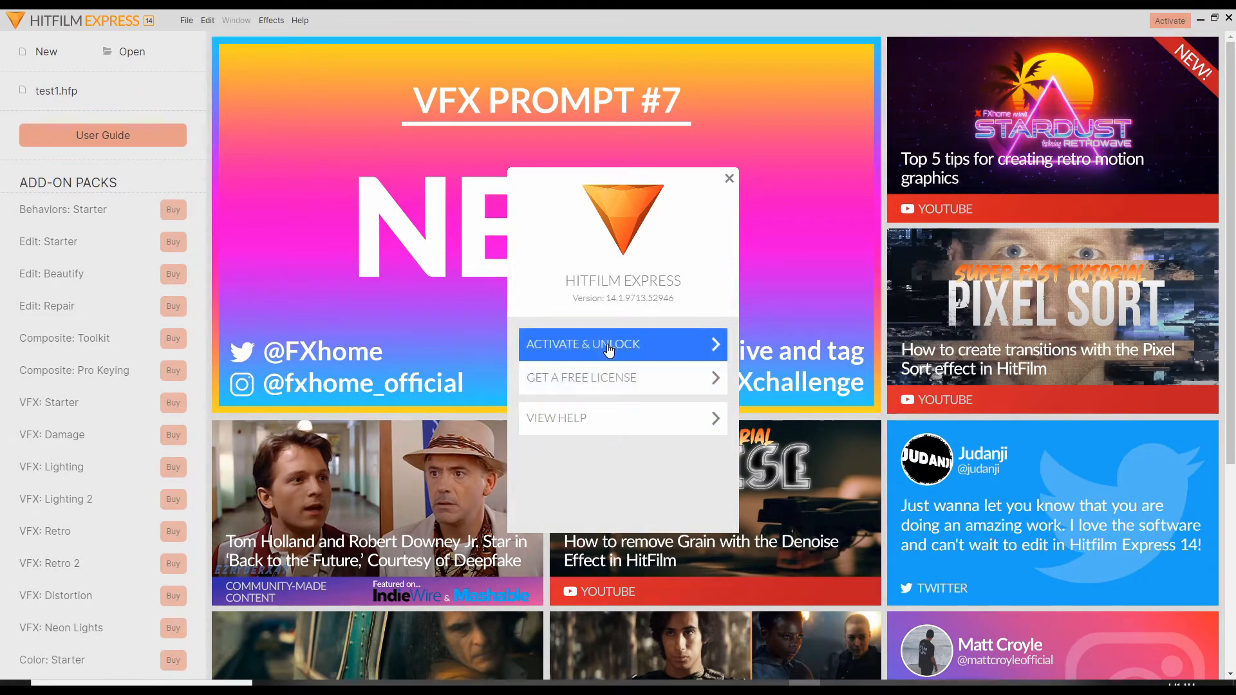
{"action": "mouse_move", "coordinate": [587, 386]}
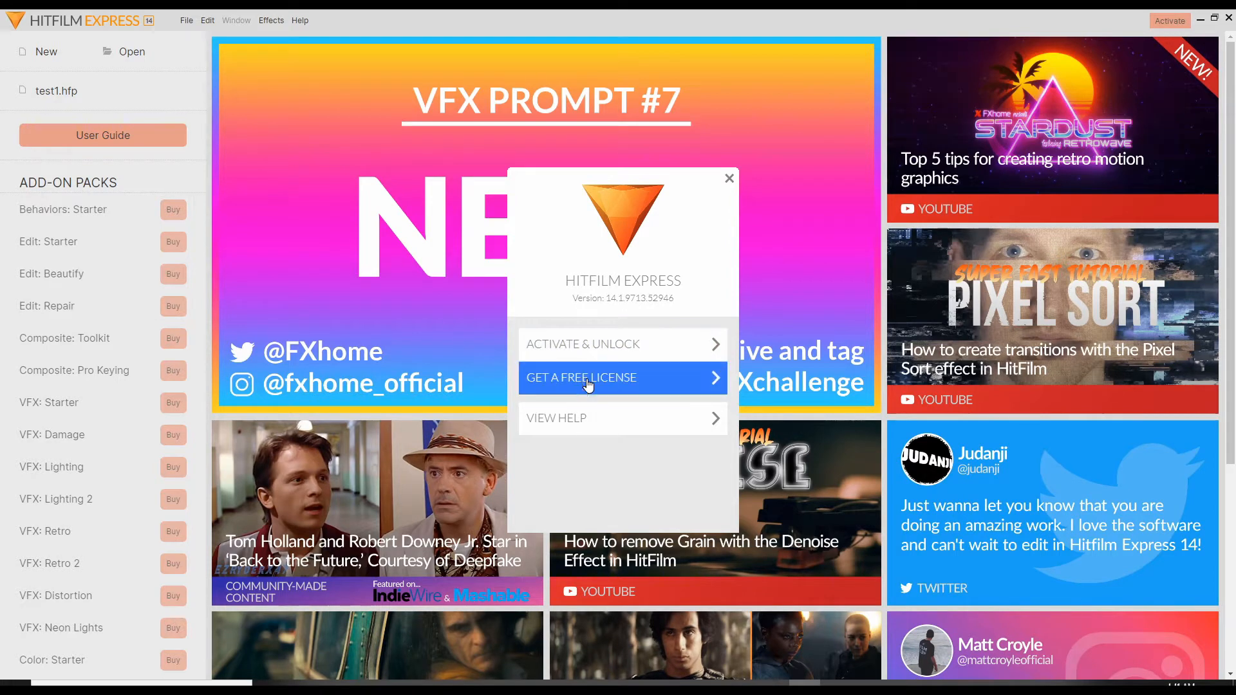
{"action": "mouse_move", "coordinate": [606, 495]}
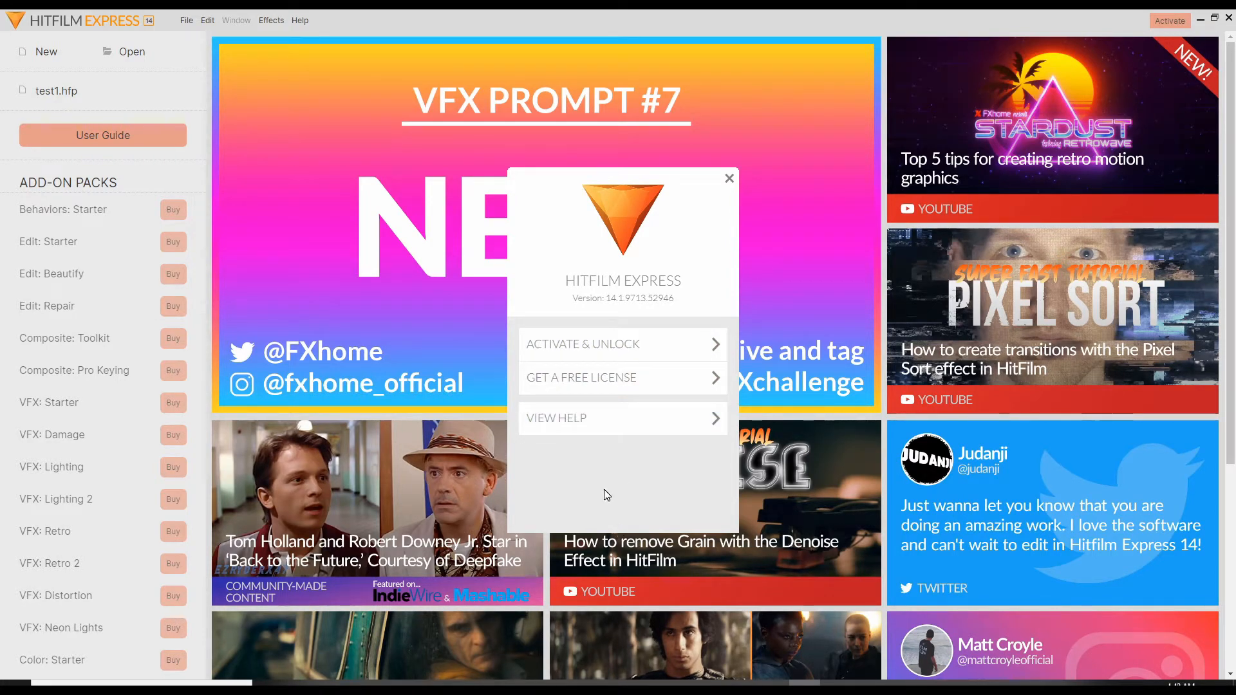
{"action": "mouse_move", "coordinate": [603, 485]}
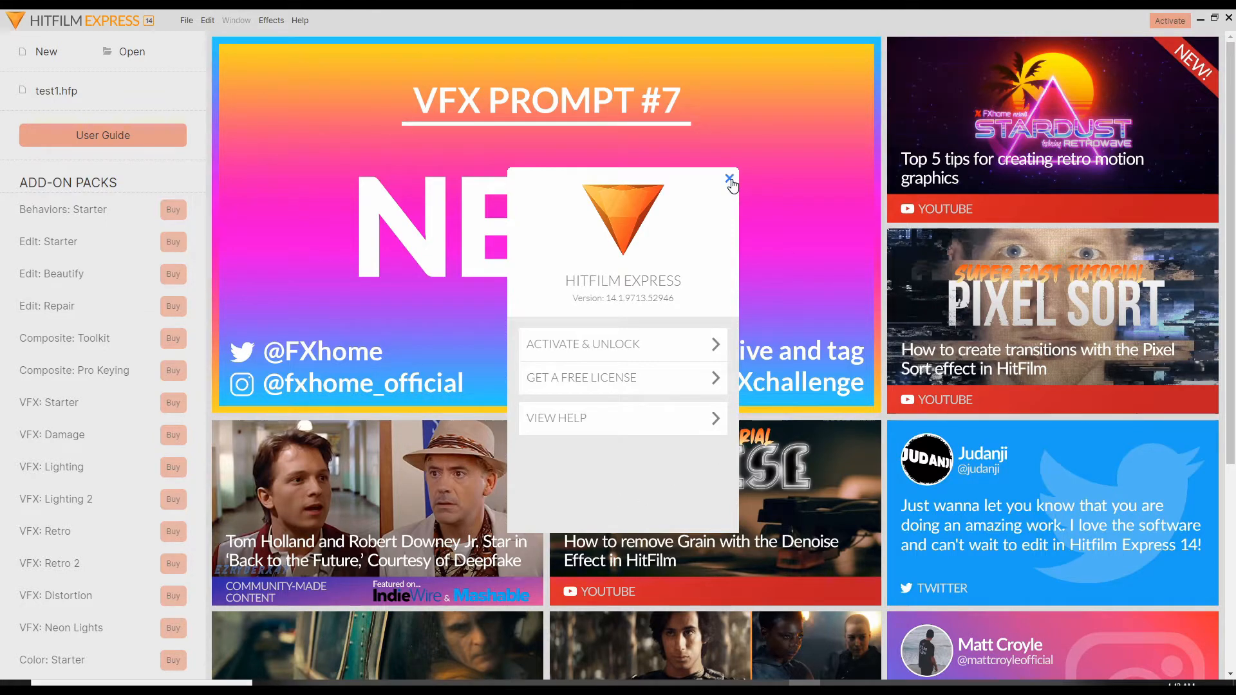
Dismiss the activation dialog, start a new 1080p 30 fps project and edit its duration
{"action": "left_click", "coordinate": [728, 179]}
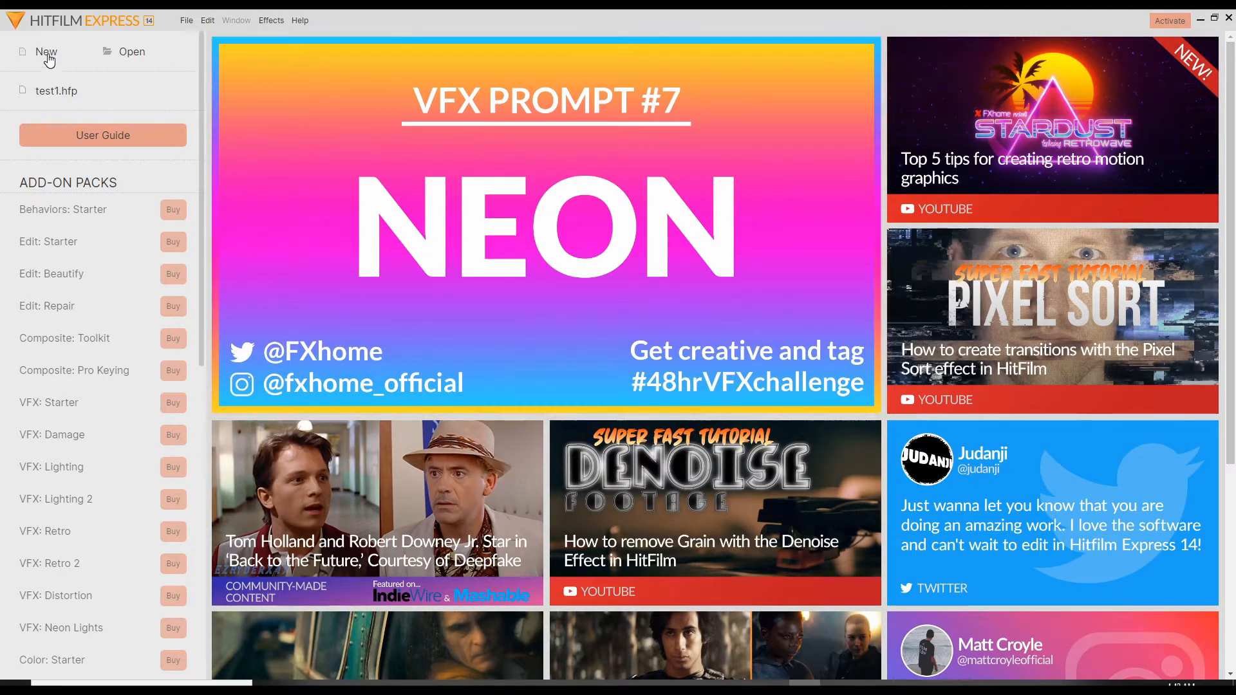
{"action": "left_click", "coordinate": [45, 52]}
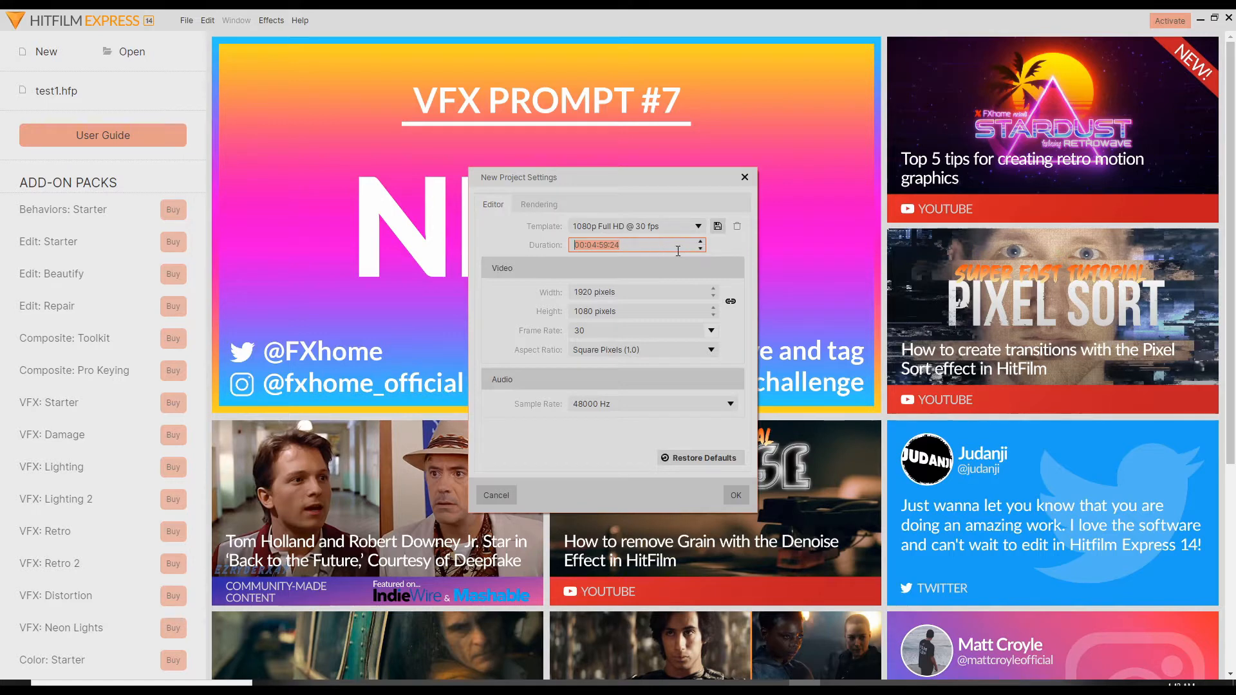
{"action": "left_click", "coordinate": [700, 249]}
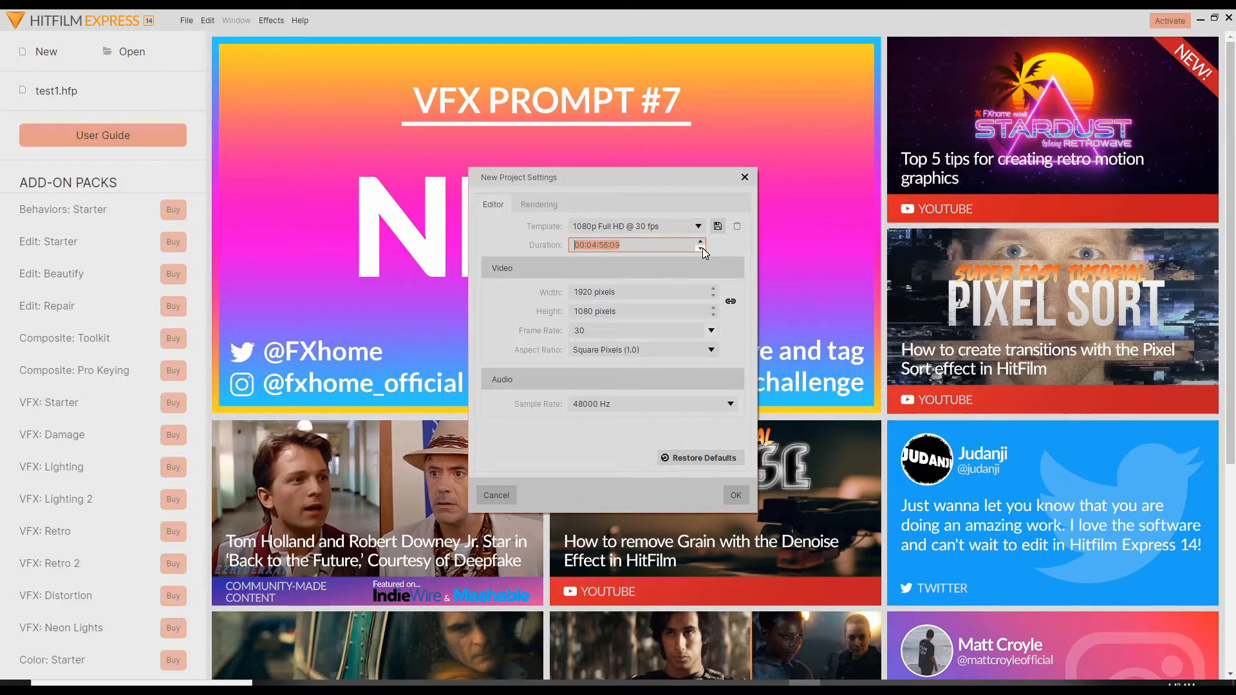
{"action": "left_click", "coordinate": [699, 248]}
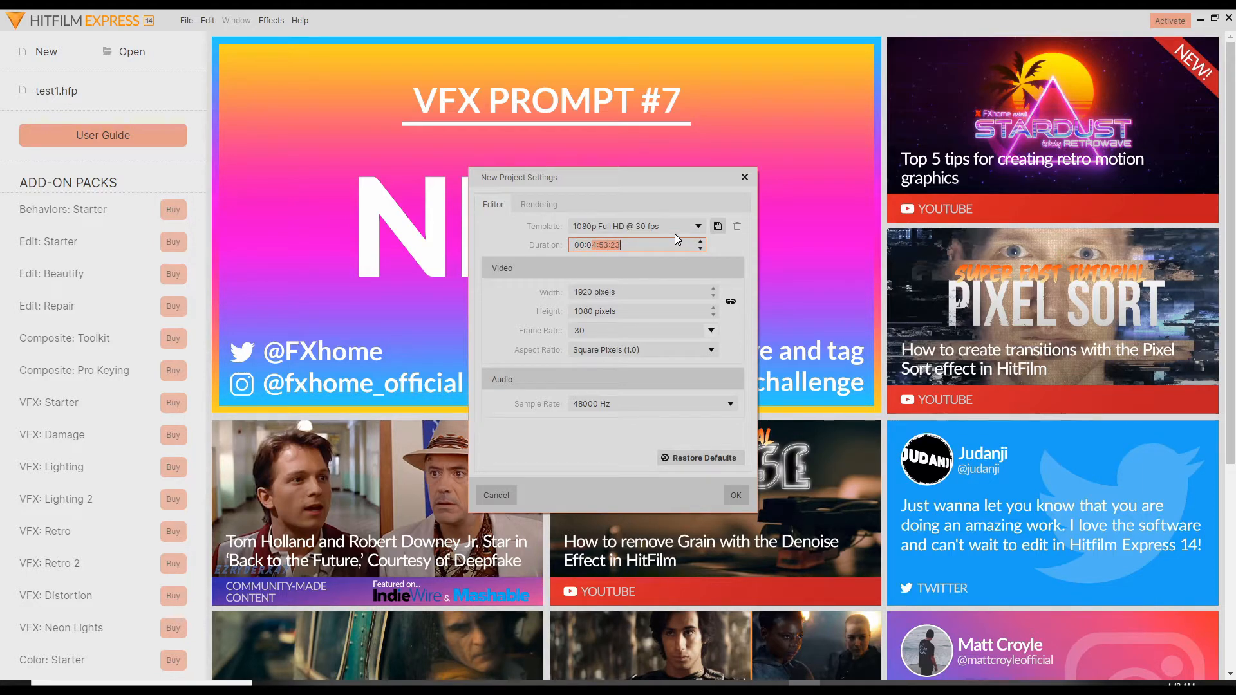
Enter a 00:02 project duration and confirm the New Project Settings
{"action": "type", "text": "00:02"}
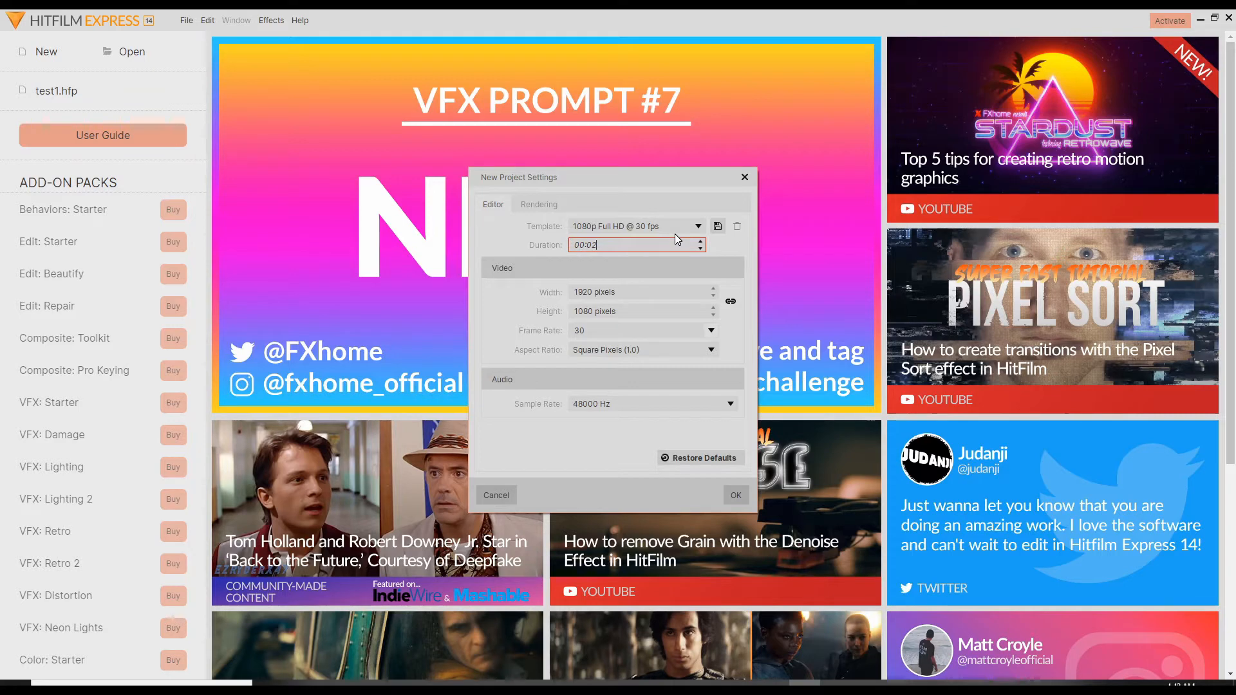
{"action": "left_click", "coordinate": [733, 495]}
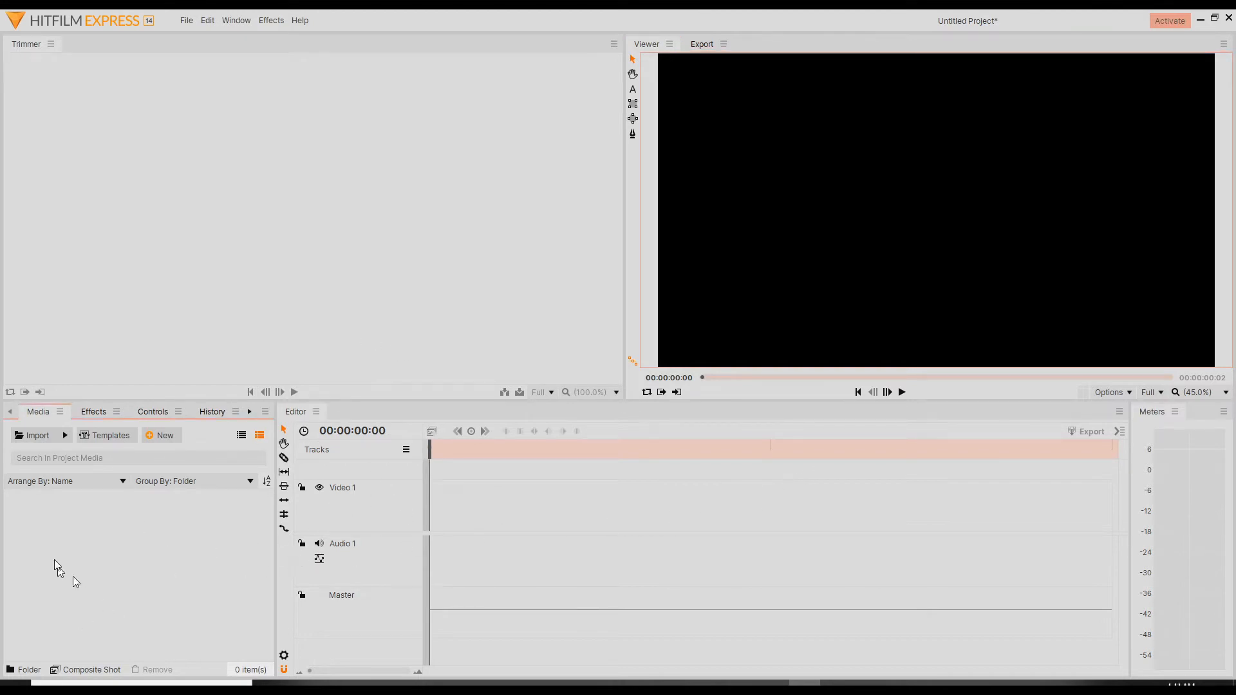
Import all six selected files from the folder into the Media panel
{"action": "left_click", "coordinate": [36, 434]}
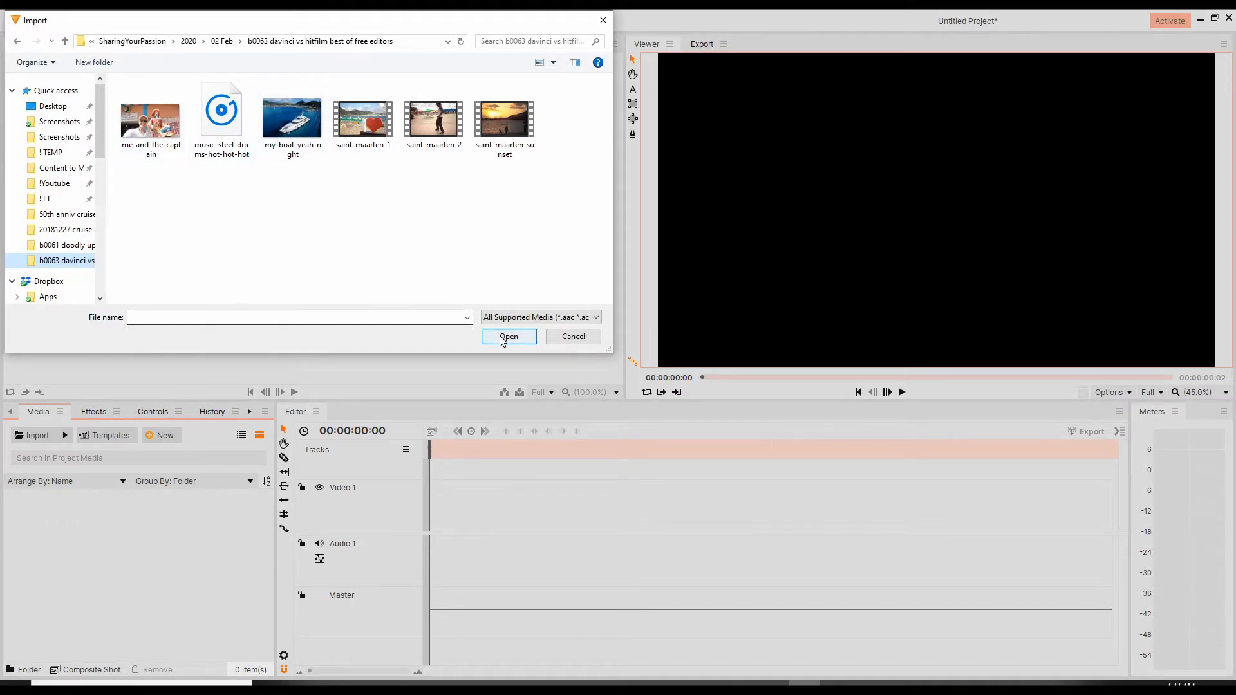
{"action": "mouse_move", "coordinate": [513, 347]}
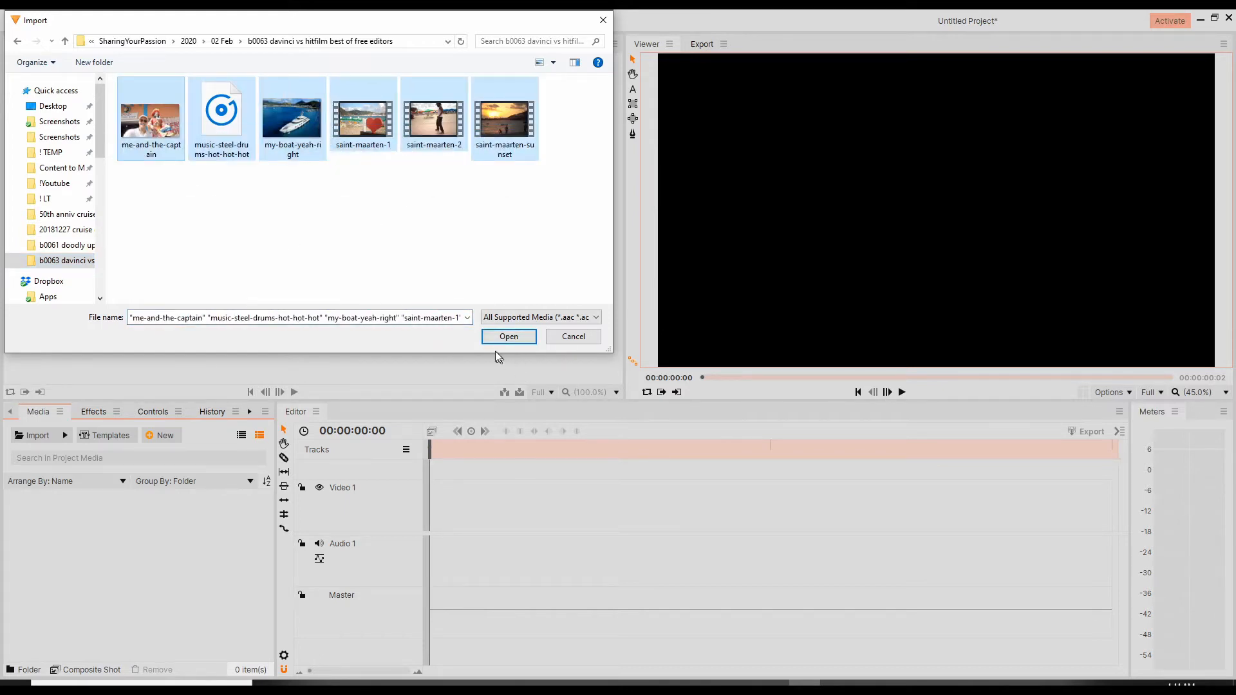
{"action": "left_click", "coordinate": [508, 337]}
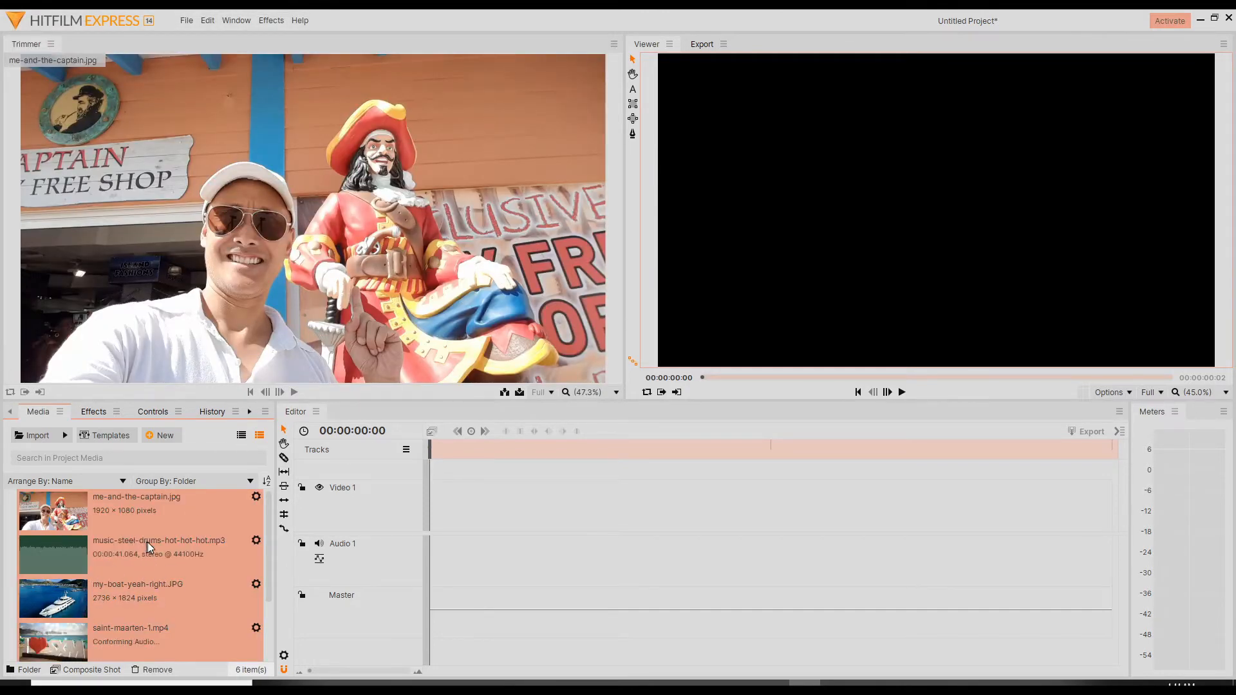
{"action": "scroll", "scroll_direction": "down", "scroll_amount": 3}
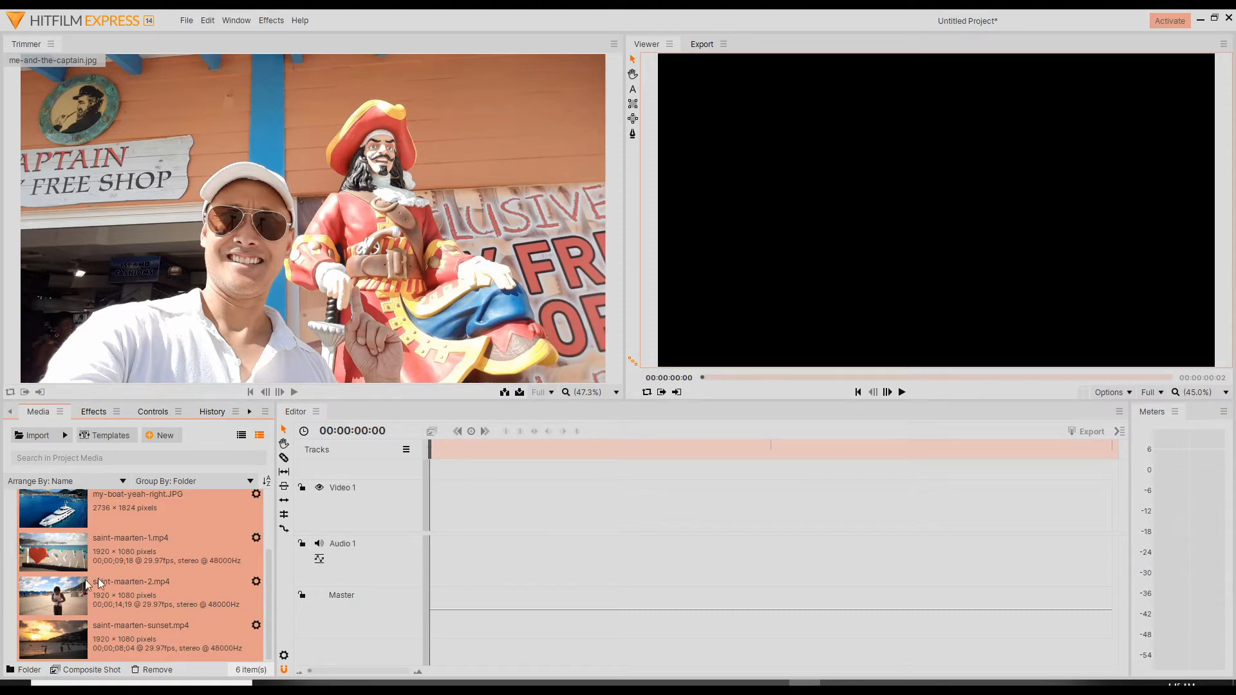
{"action": "mouse_move", "coordinate": [138, 591]}
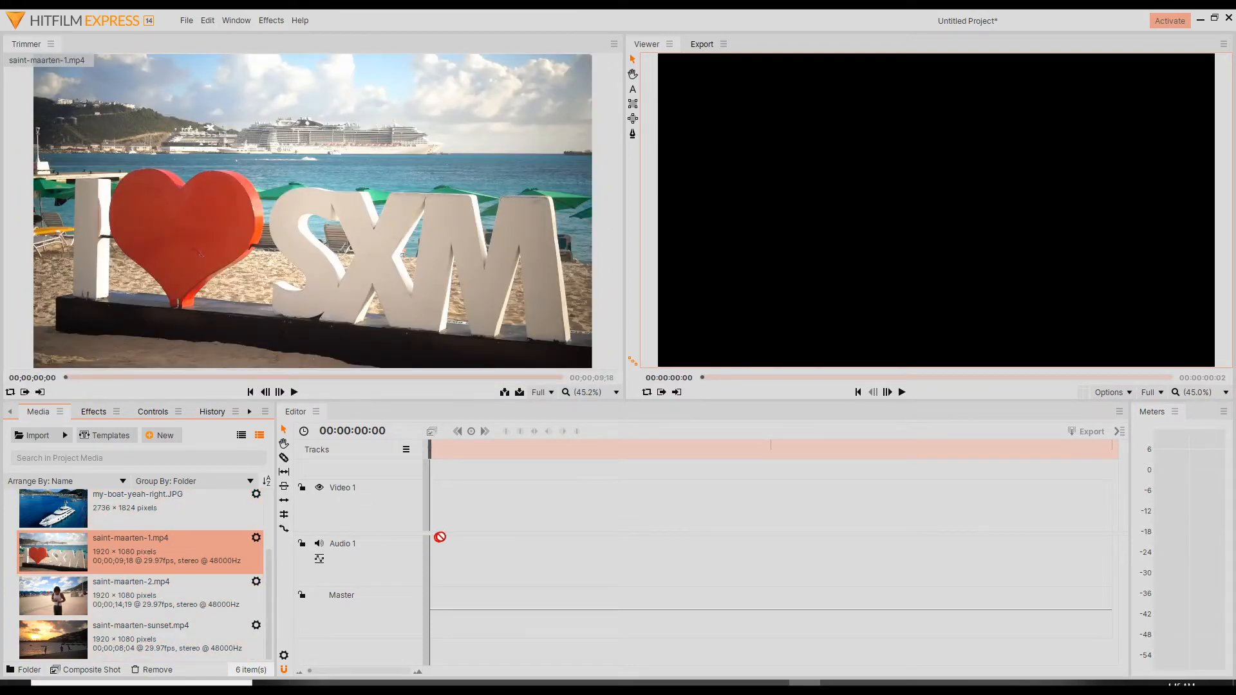
Place saint-maarten-1, the captain photo and saint-maarten-2 on Video 1, suppressing the sequence prompt
{"action": "left_click_drag", "start_coordinate": [53, 551], "coordinate": [475, 504]}
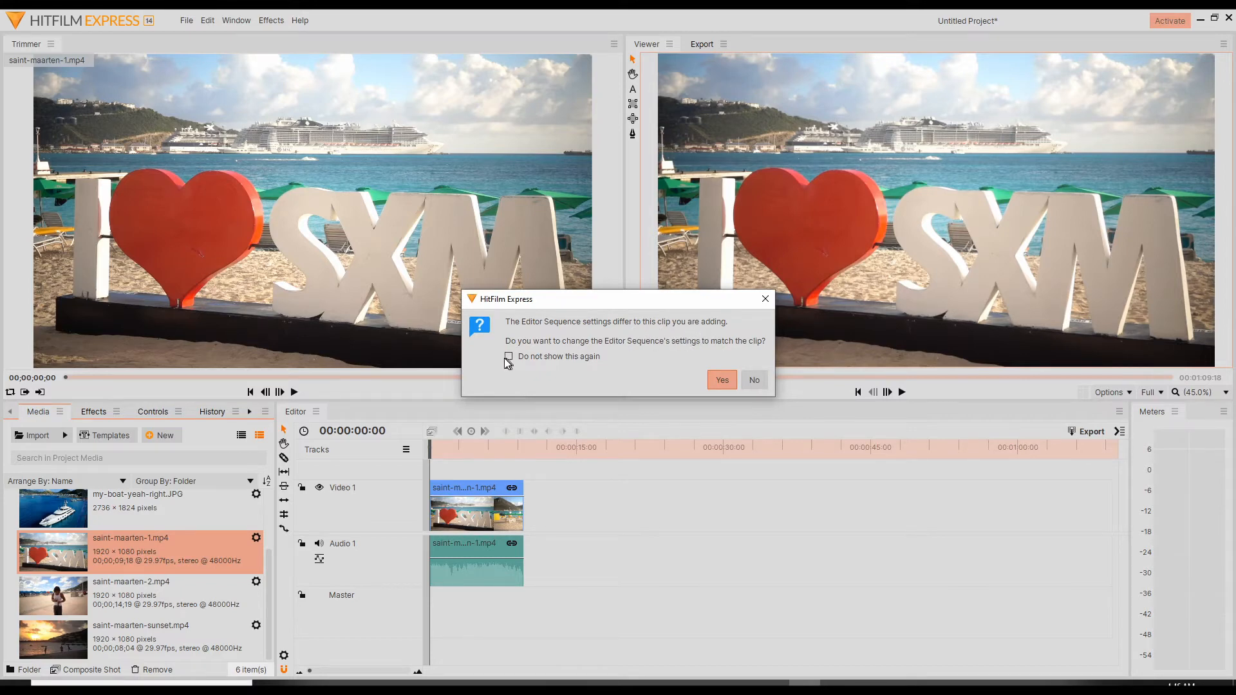
{"action": "left_click", "coordinate": [508, 356]}
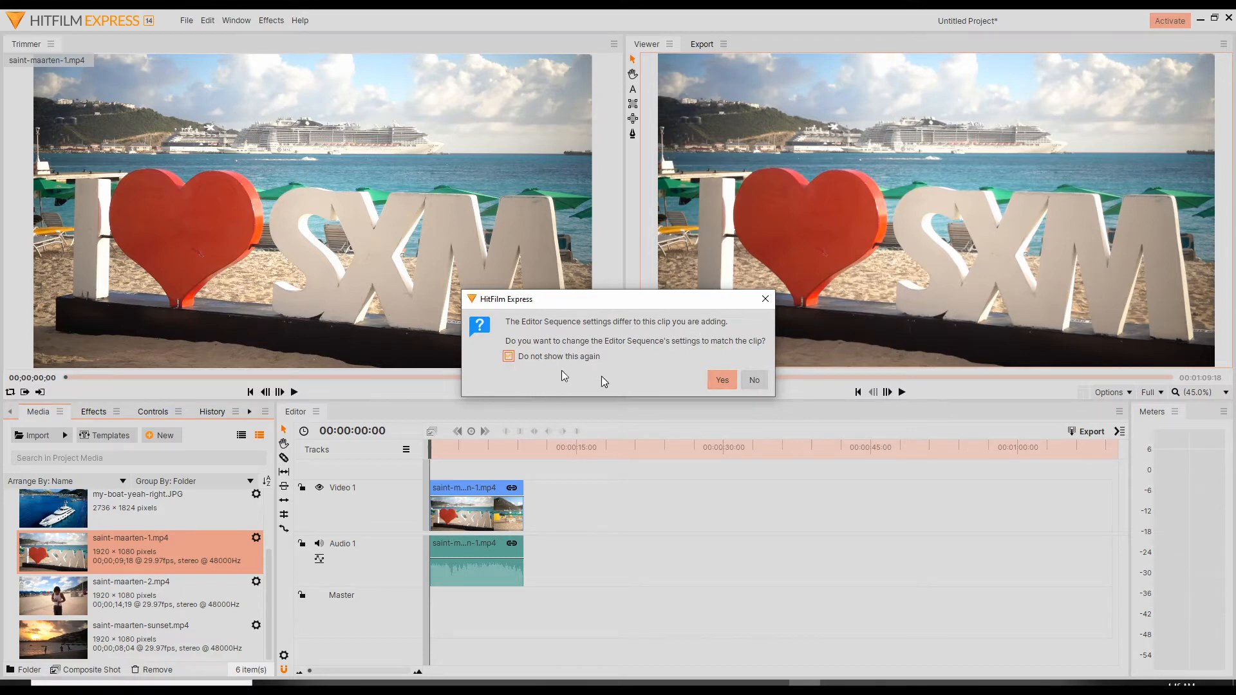
{"action": "left_click", "coordinate": [752, 380]}
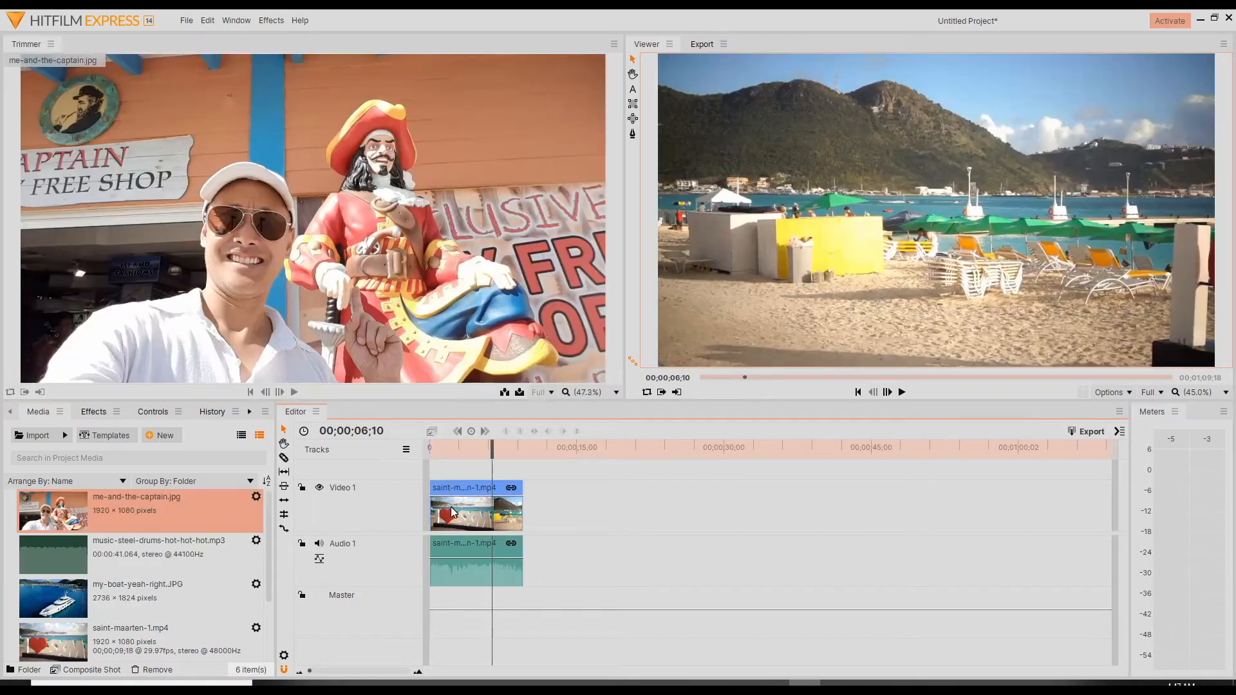
{"action": "left_click_drag", "start_coordinate": [473, 505], "coordinate": [615, 512]}
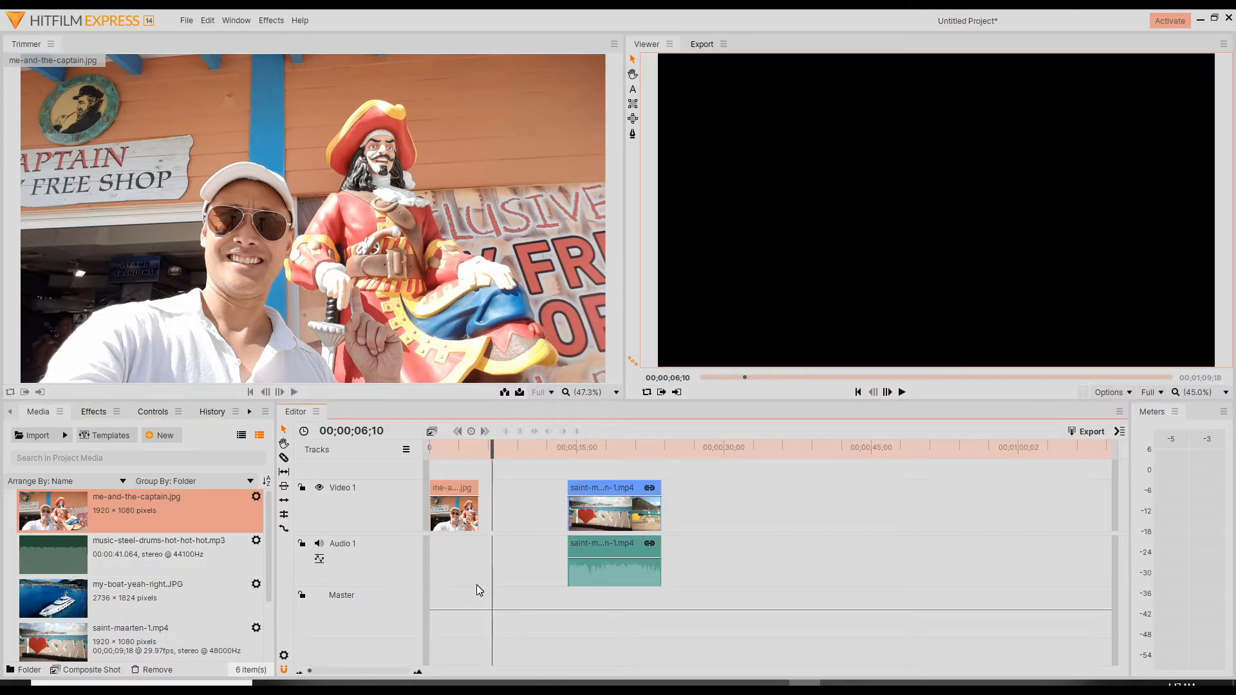
{"action": "mouse_move", "coordinate": [378, 267]}
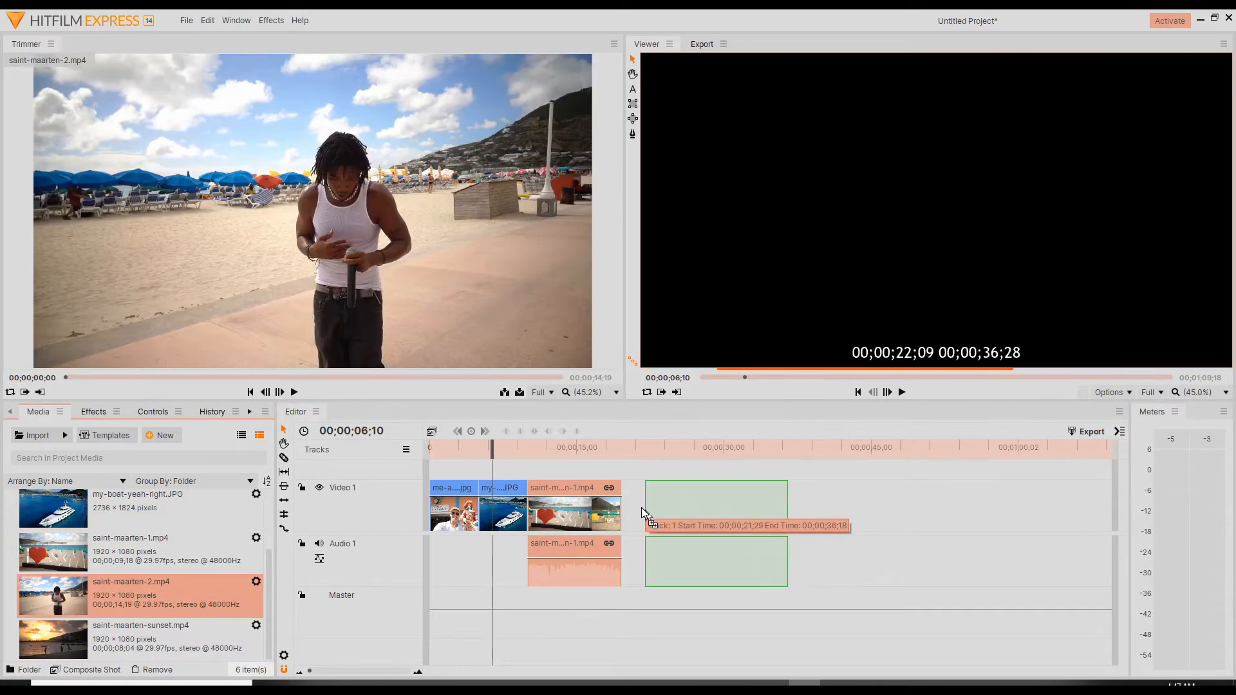
{"action": "left_click_drag", "start_coordinate": [53, 594], "coordinate": [698, 512]}
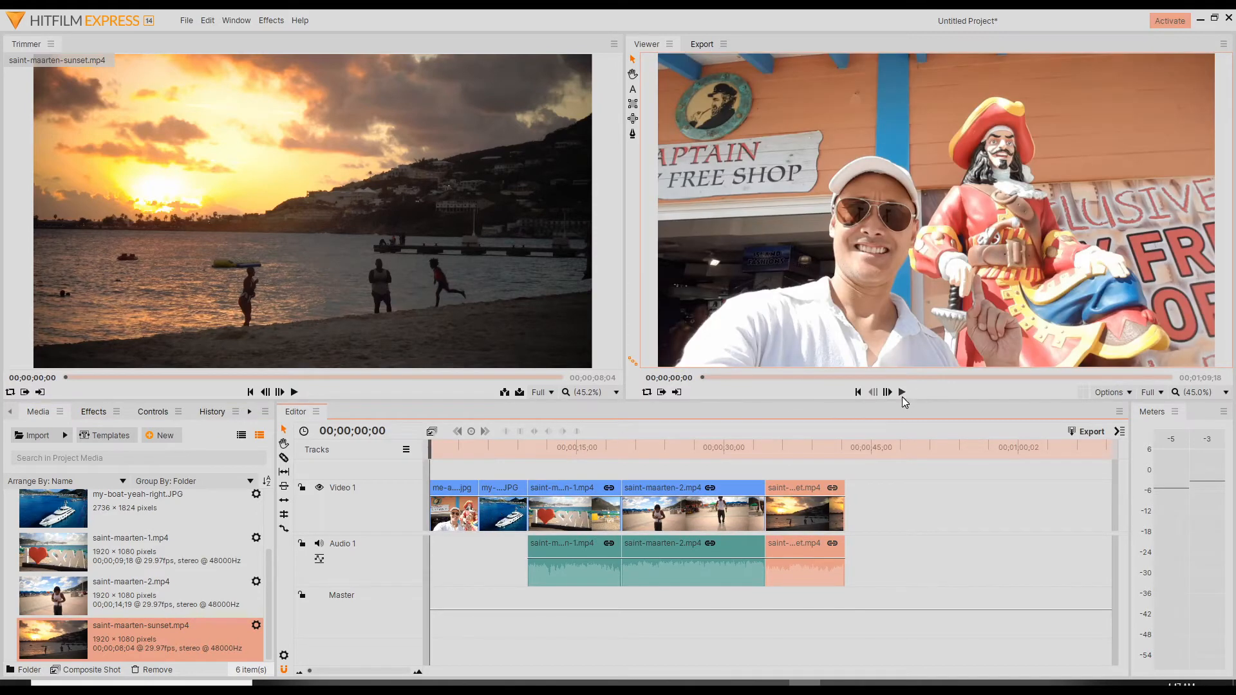
{"action": "left_click", "coordinate": [901, 392]}
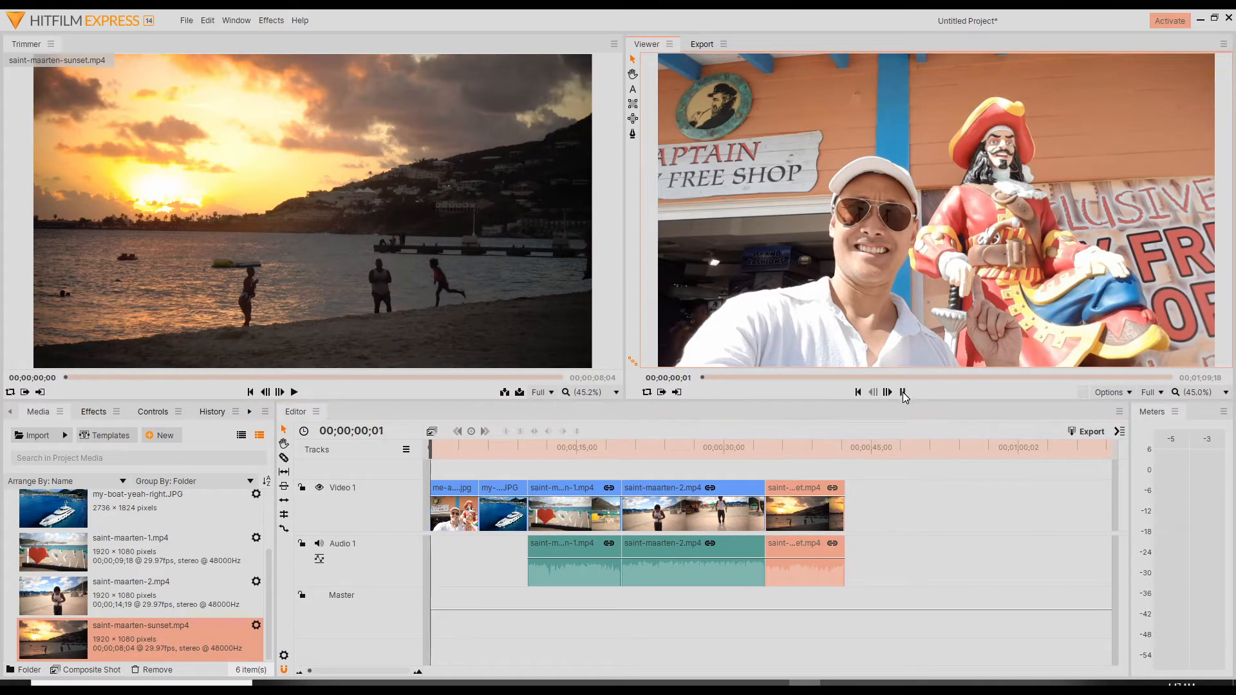
{"action": "left_click", "coordinate": [902, 392]}
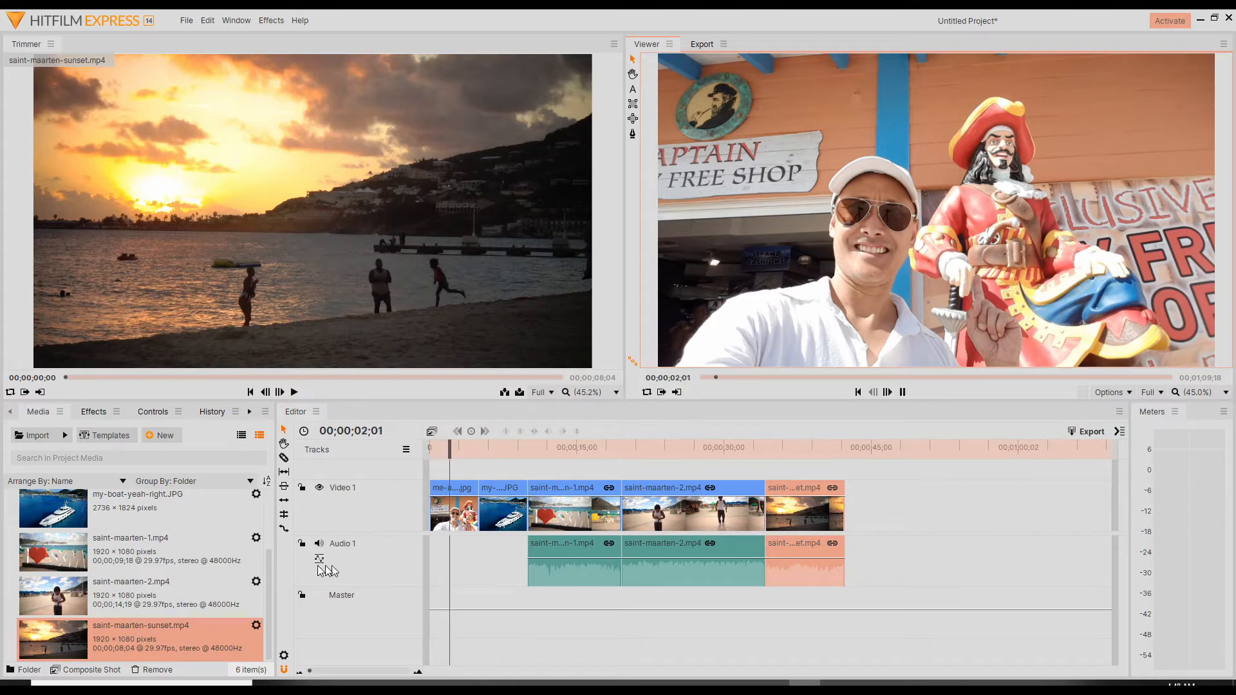
{"action": "left_click", "coordinate": [491, 512]}
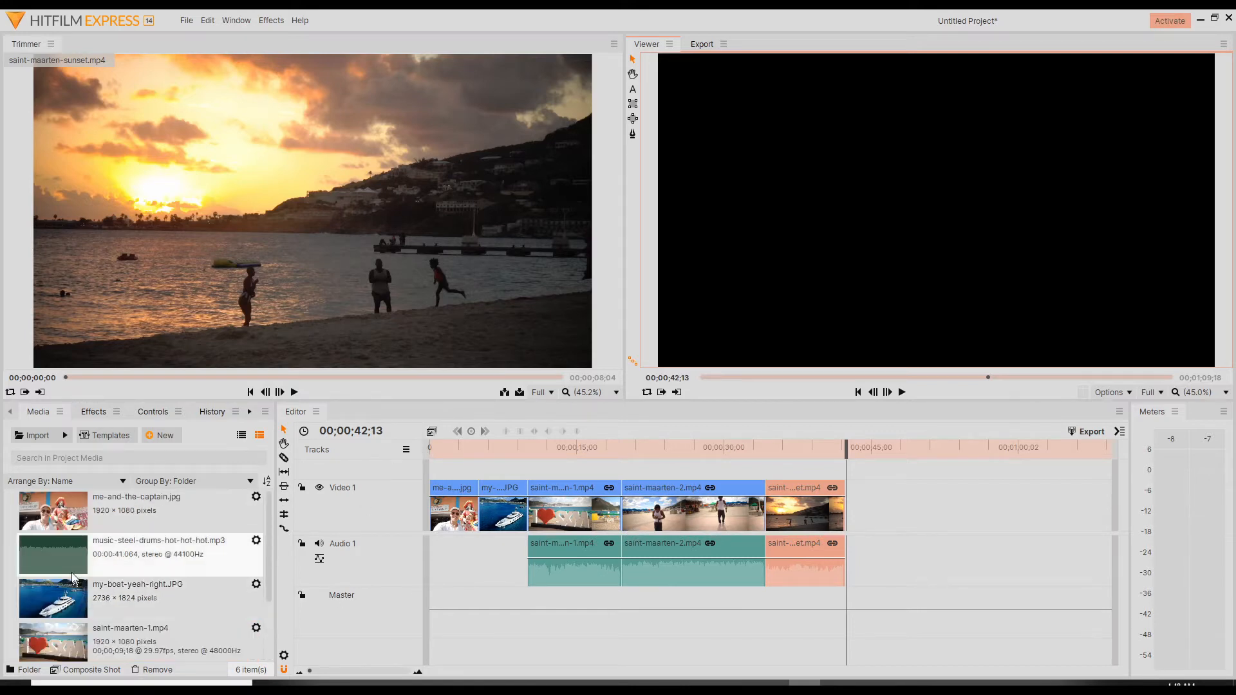
Lay the steel drums music along Audio 1 and end the sequence at the last clip
{"action": "left_click", "coordinate": [53, 554]}
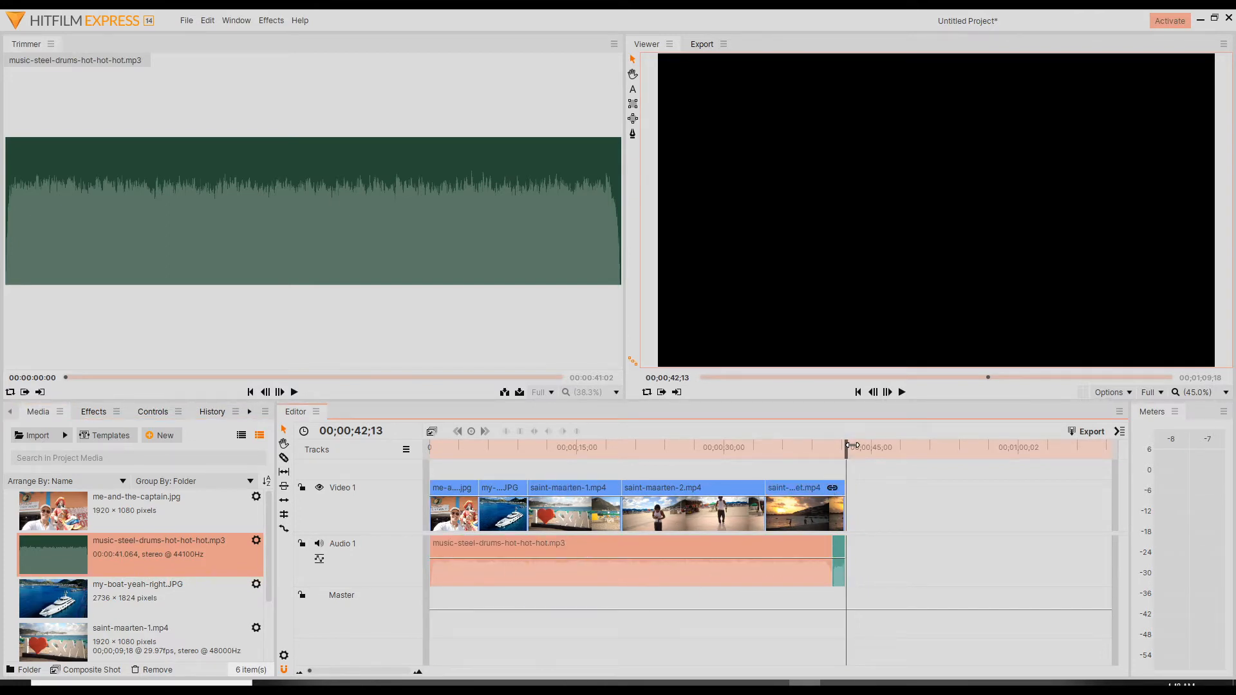
{"action": "left_click_drag", "start_coordinate": [850, 446], "coordinate": [838, 446]}
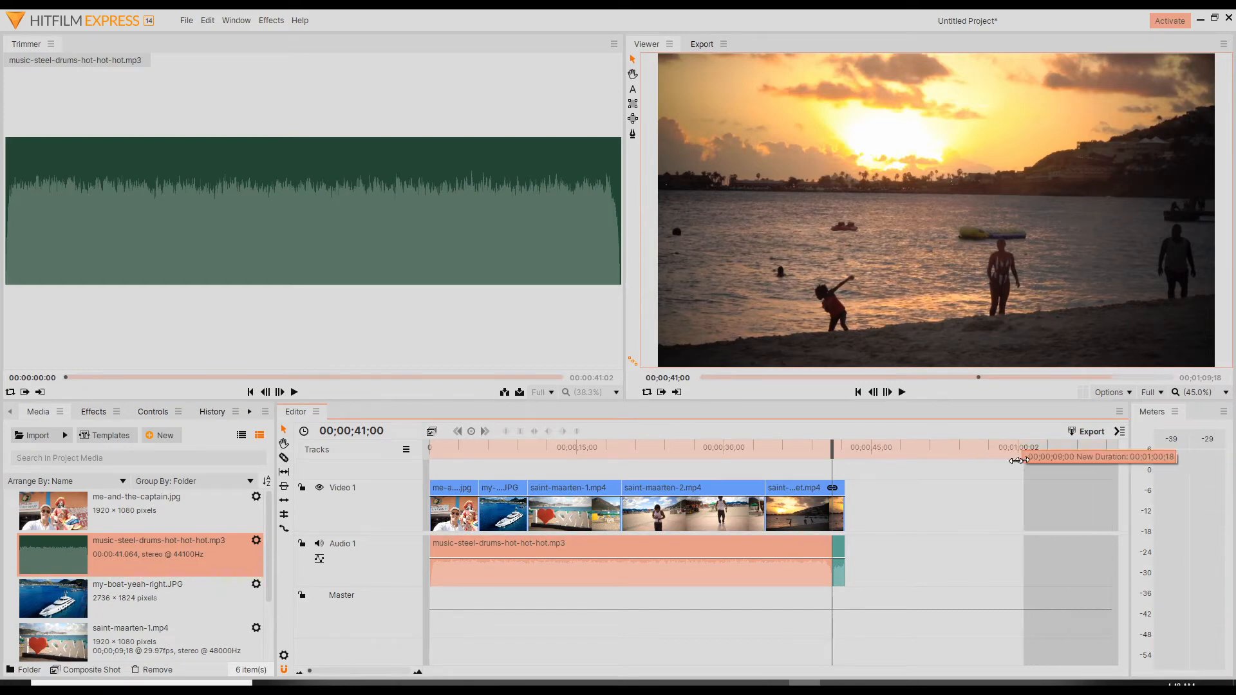
{"action": "left_click_drag", "start_coordinate": [1020, 461], "coordinate": [828, 475]}
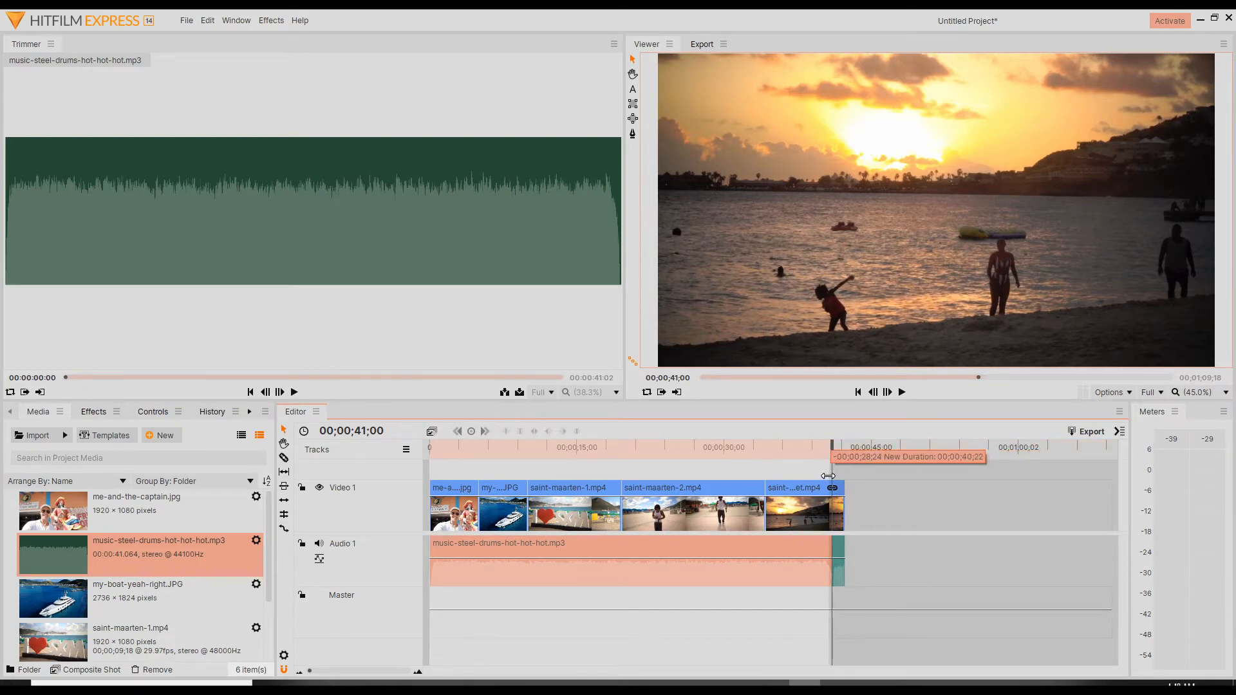
{"action": "left_click_drag", "start_coordinate": [828, 474], "coordinate": [832, 475]}
{"action": "type", "text": "my first hitfilm express video"}
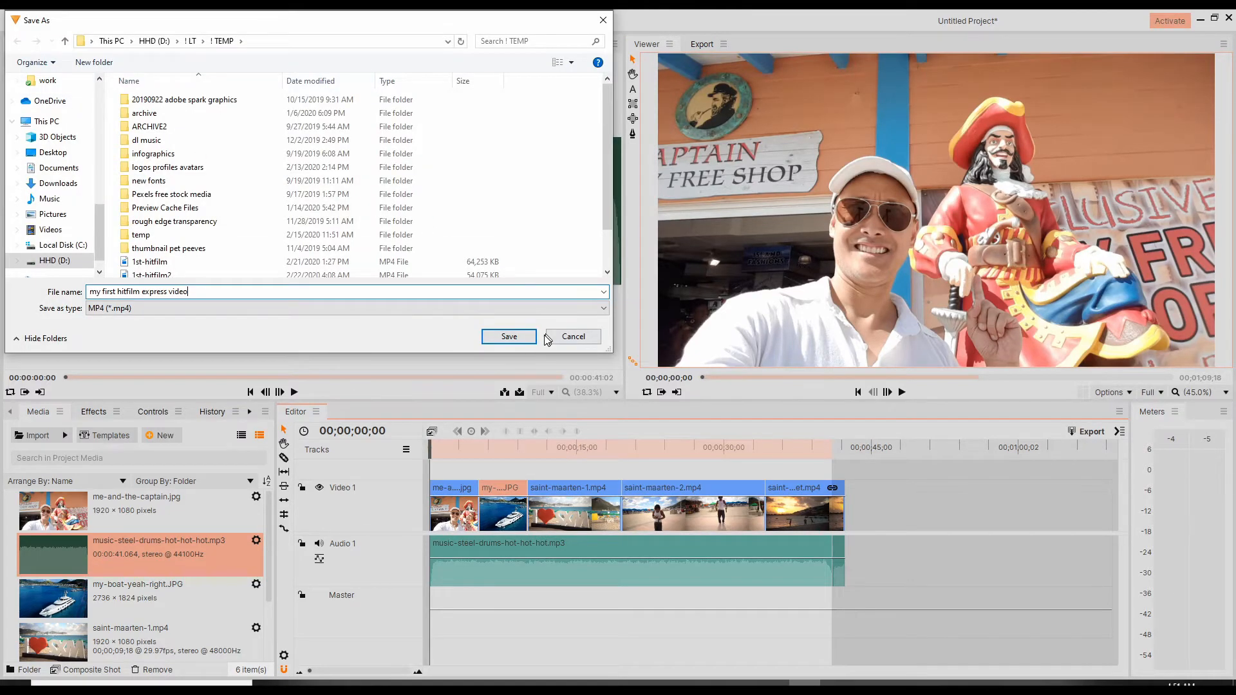
Save the export as an MP4 named 'my first hitfilm express video'
{"action": "left_click", "coordinate": [508, 337]}
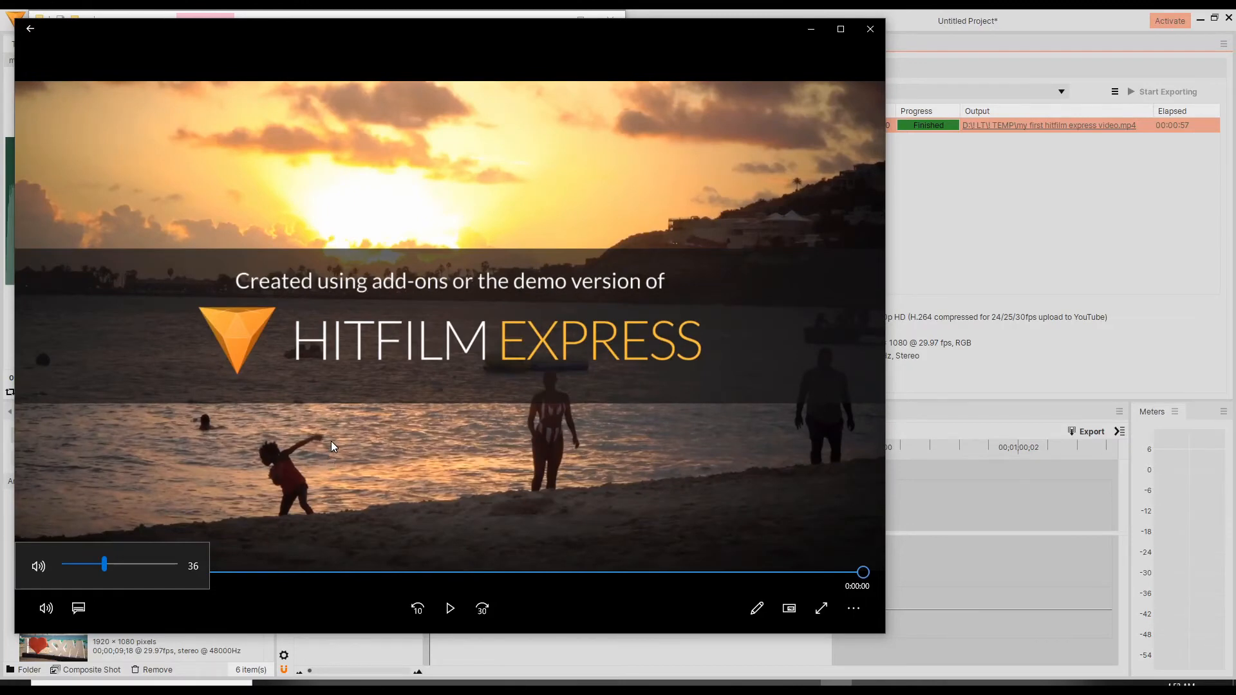
{"action": "mouse_move", "coordinate": [378, 551]}
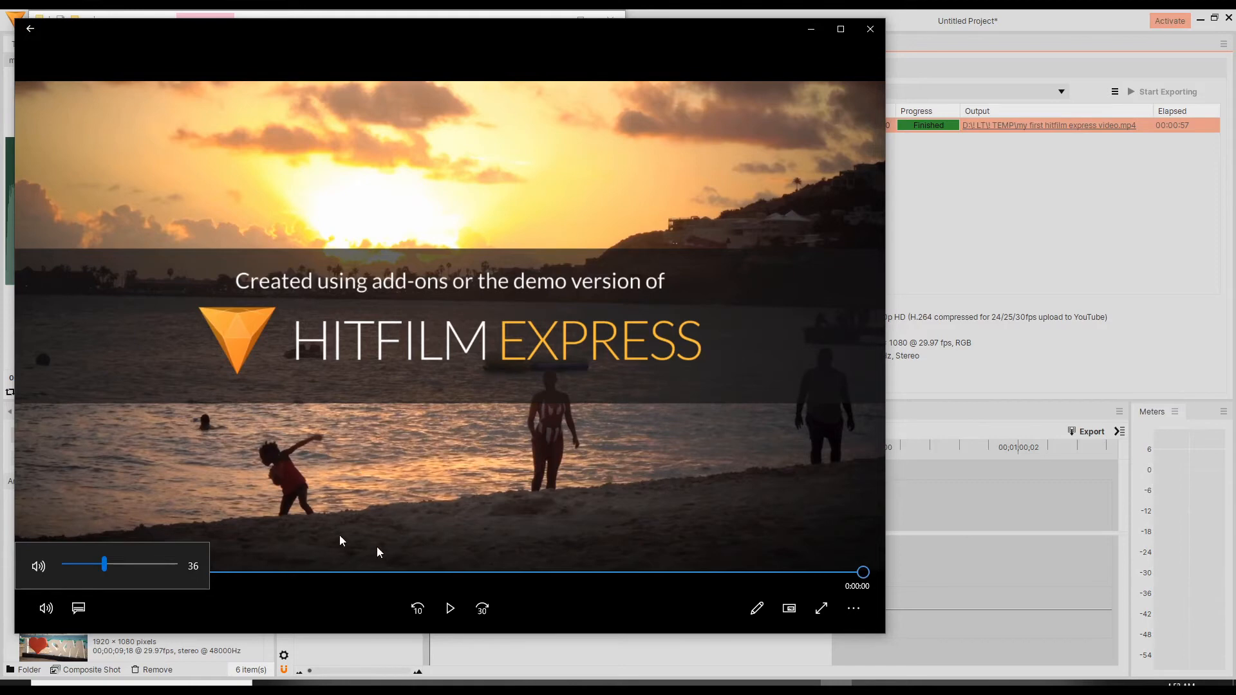
{"action": "mouse_move", "coordinate": [516, 286]}
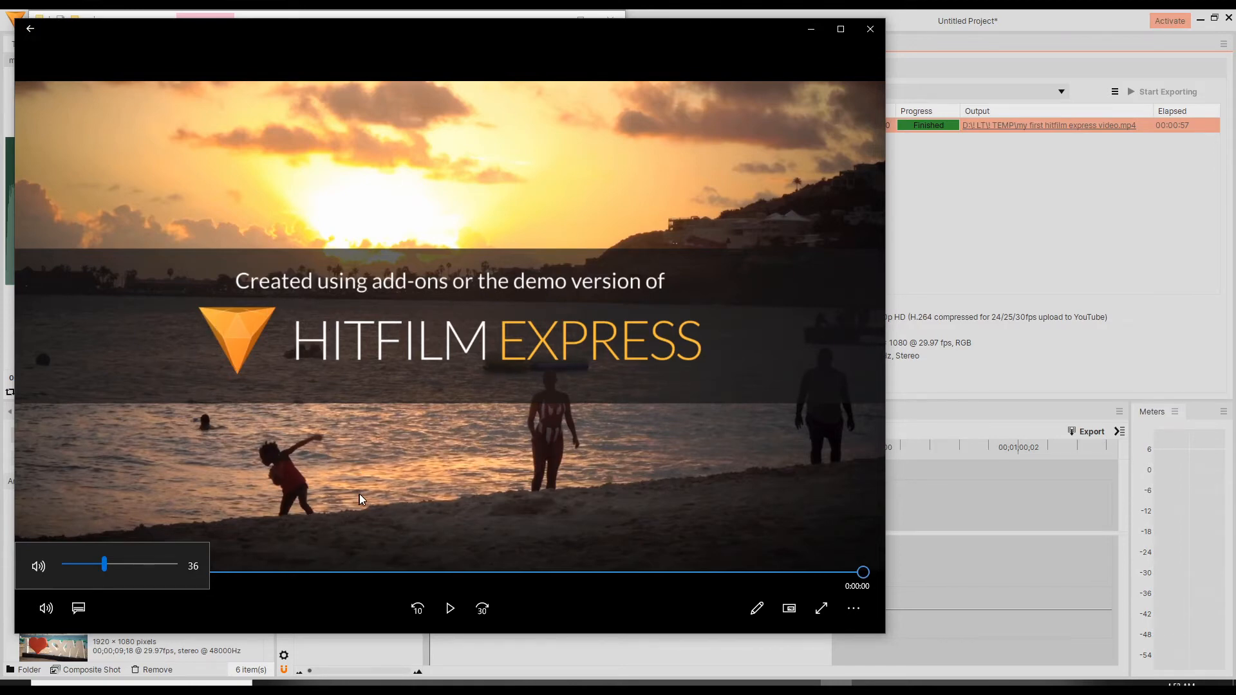
{"action": "mouse_move", "coordinate": [351, 382]}
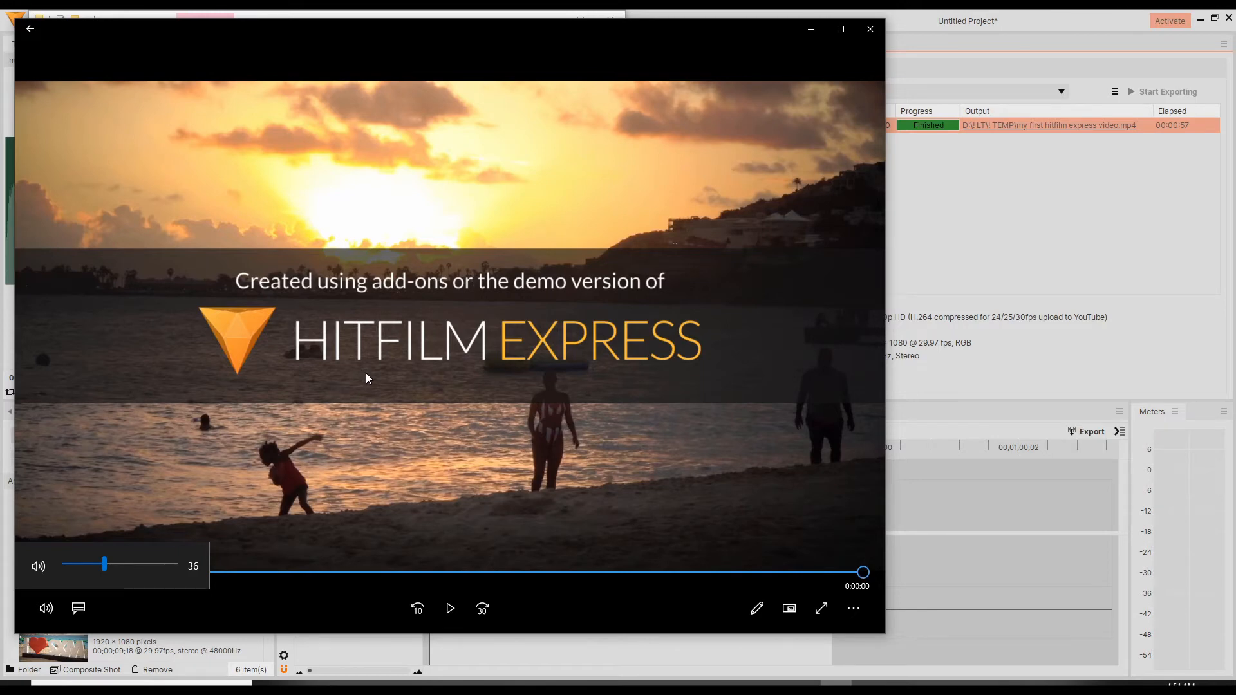
{"action": "mouse_move", "coordinate": [400, 438]}
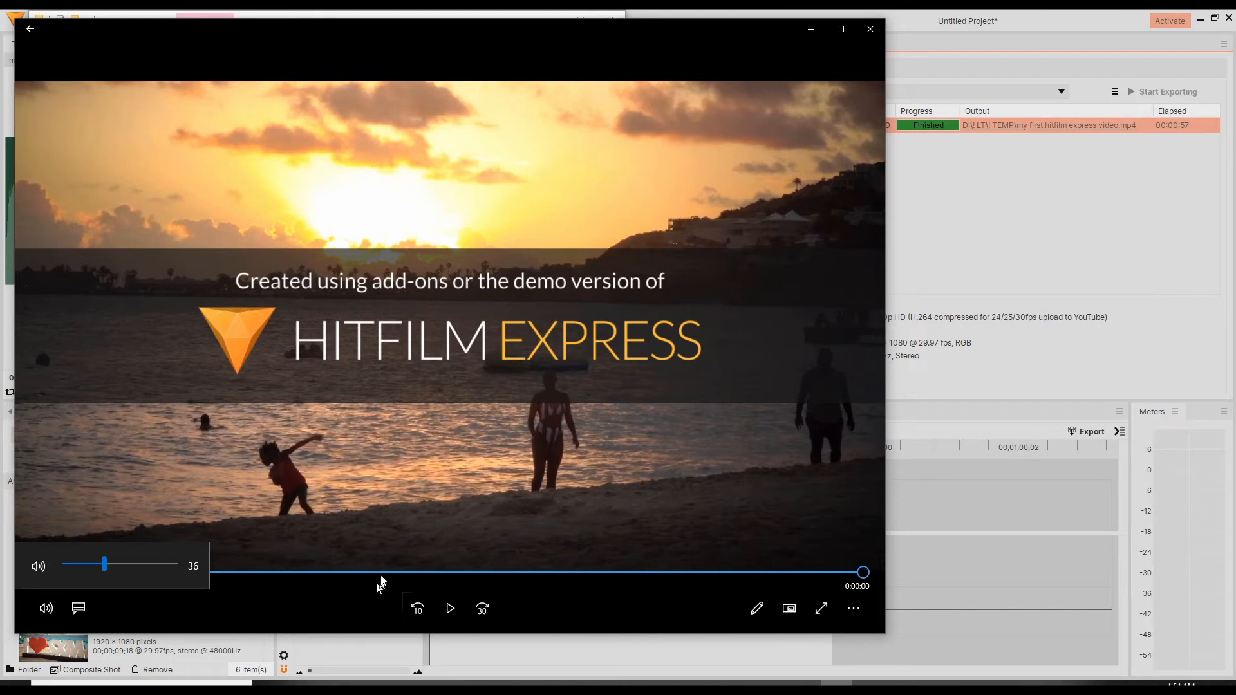
{"action": "mouse_move", "coordinate": [617, 292]}
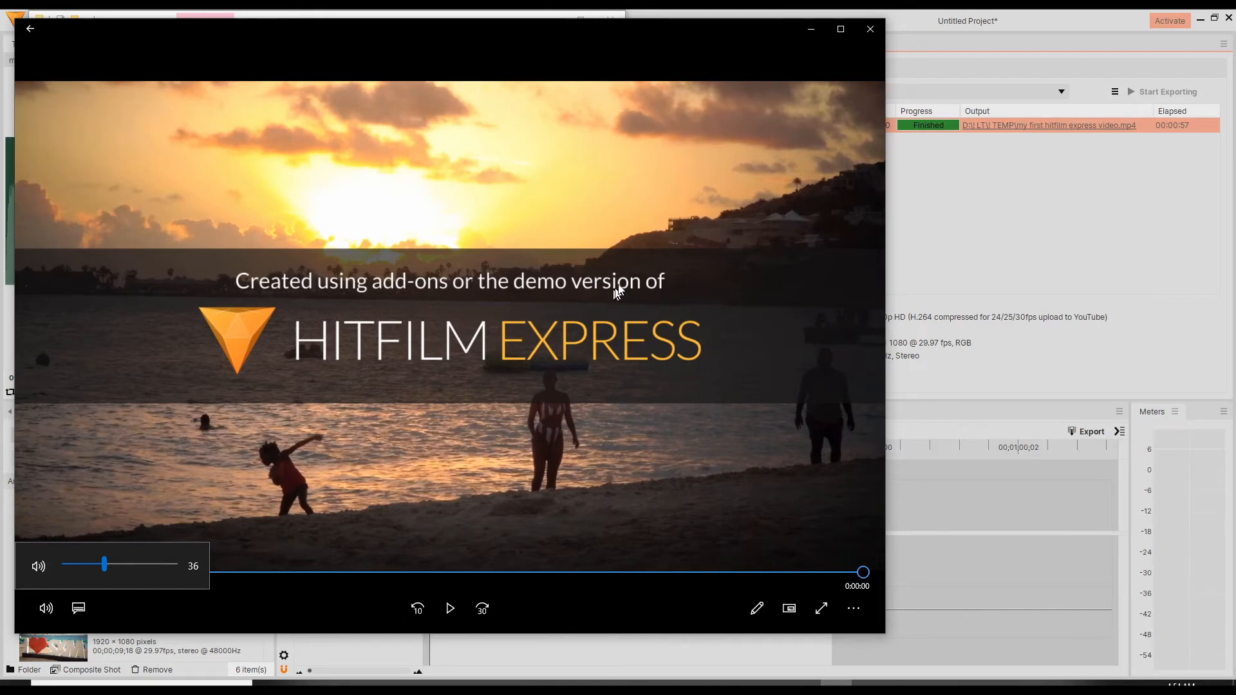
{"action": "mouse_move", "coordinate": [565, 432]}
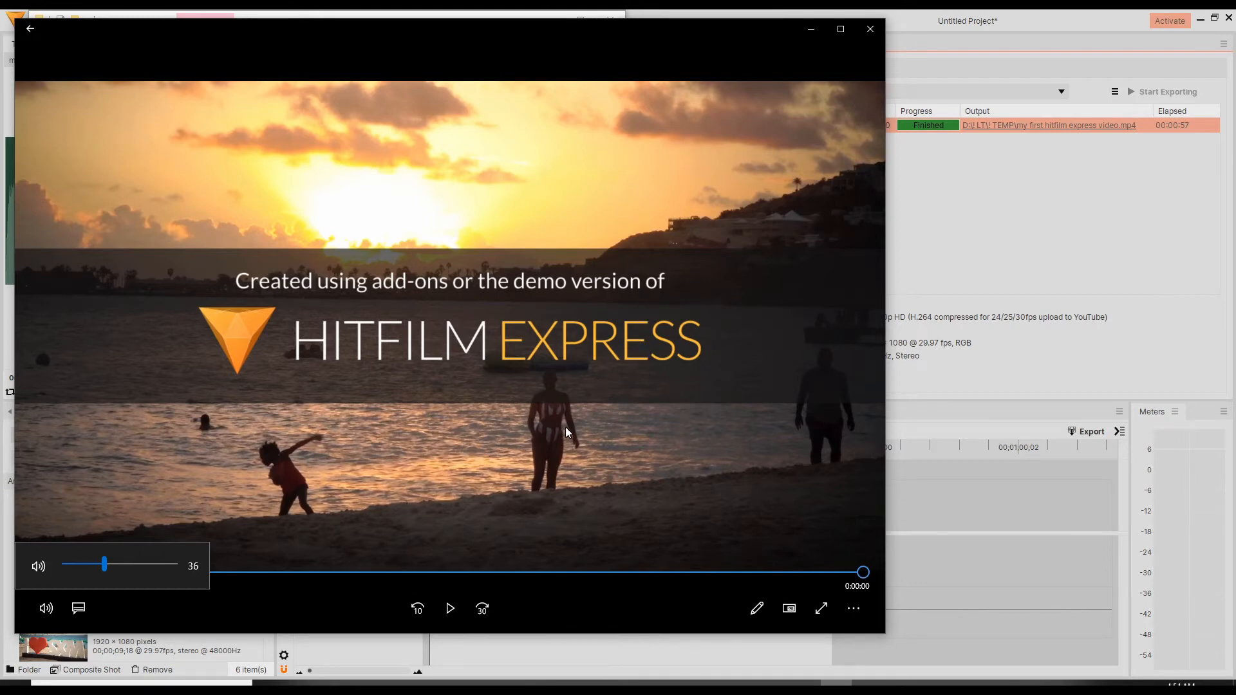
Close the video player and save the project as 'my first project'
{"action": "left_click", "coordinate": [870, 29]}
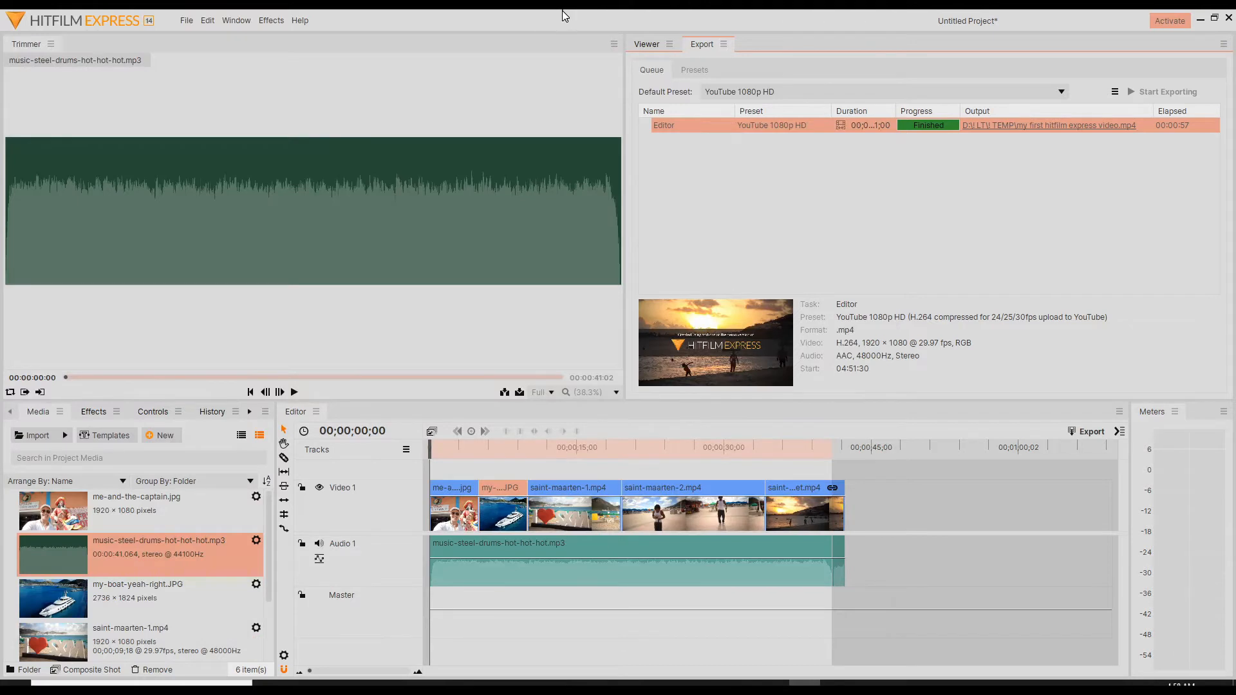
{"action": "mouse_move", "coordinate": [618, 96]}
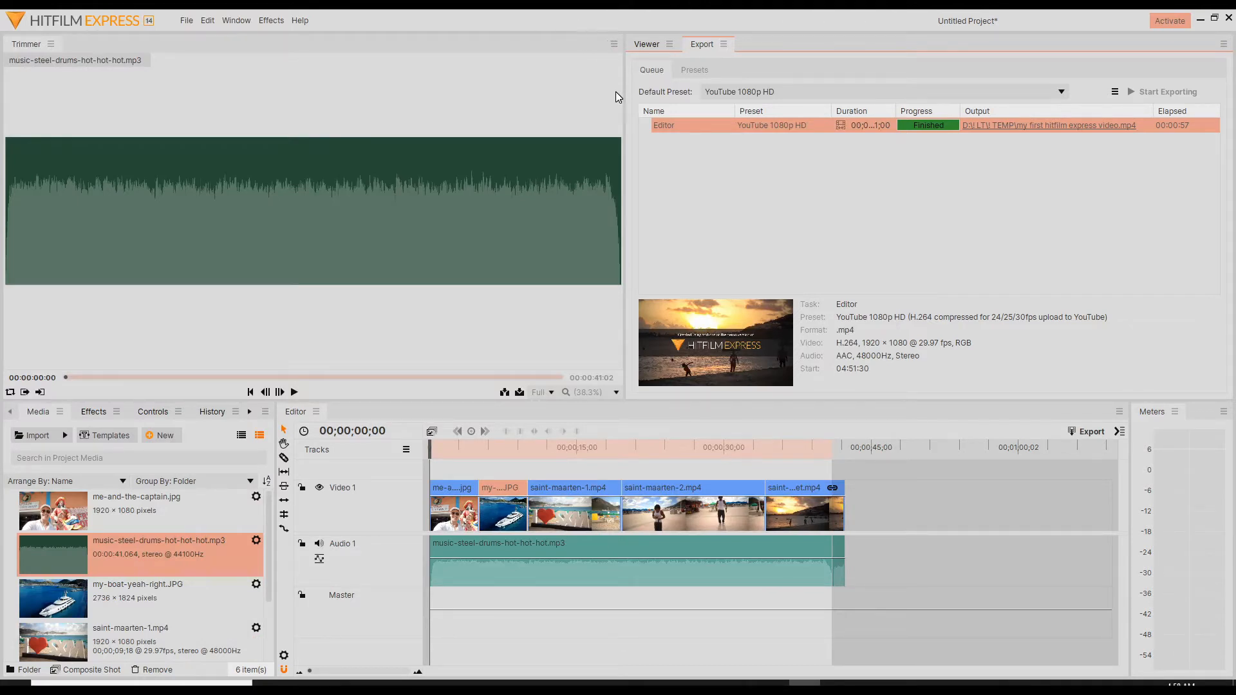
{"action": "mouse_move", "coordinate": [618, 90]}
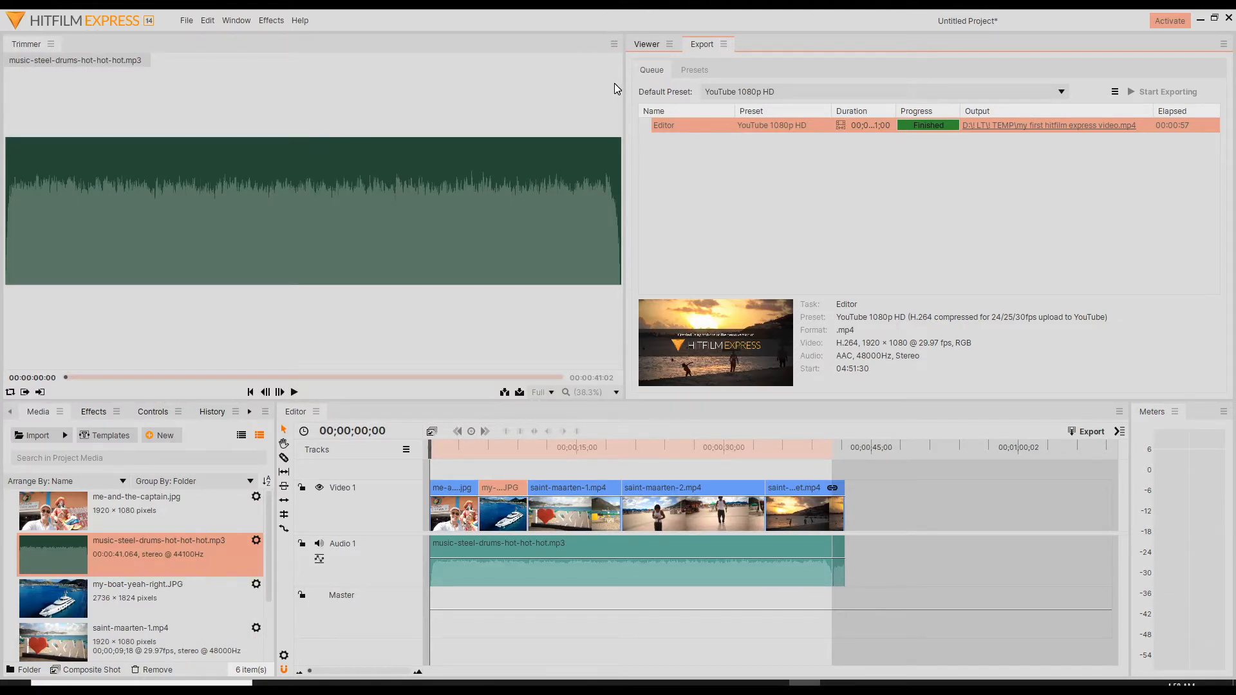
{"action": "mouse_move", "coordinate": [593, 63]}
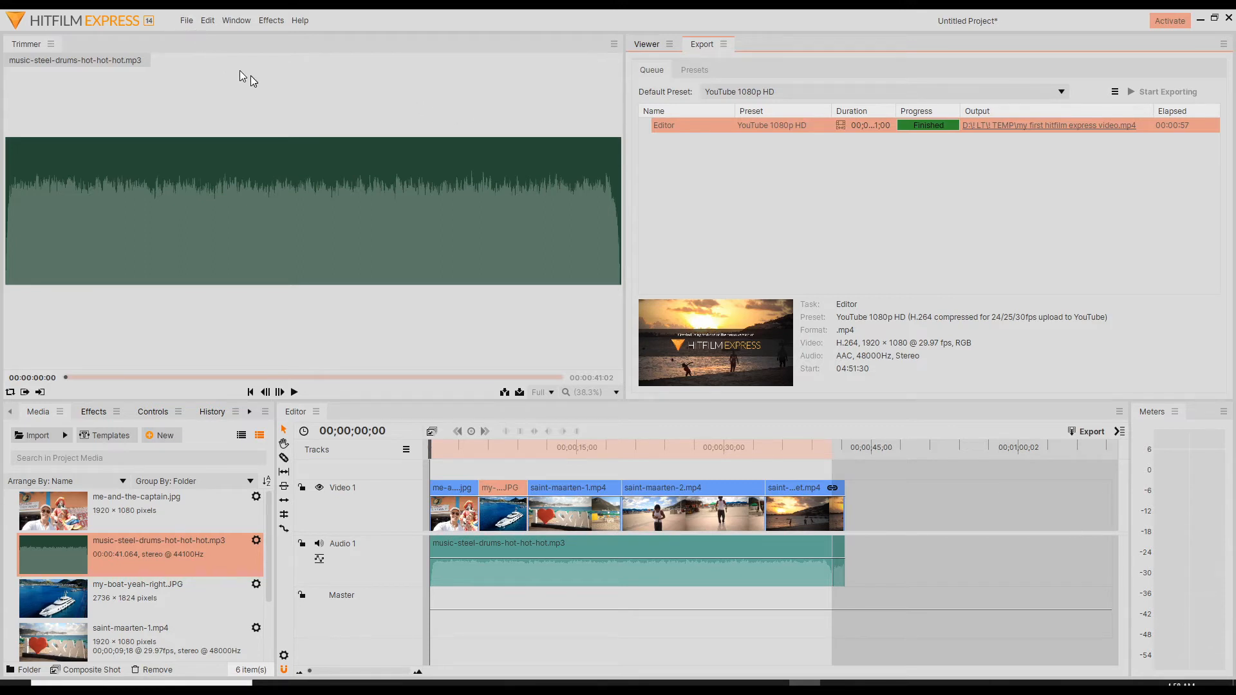
{"action": "mouse_move", "coordinate": [187, 25]}
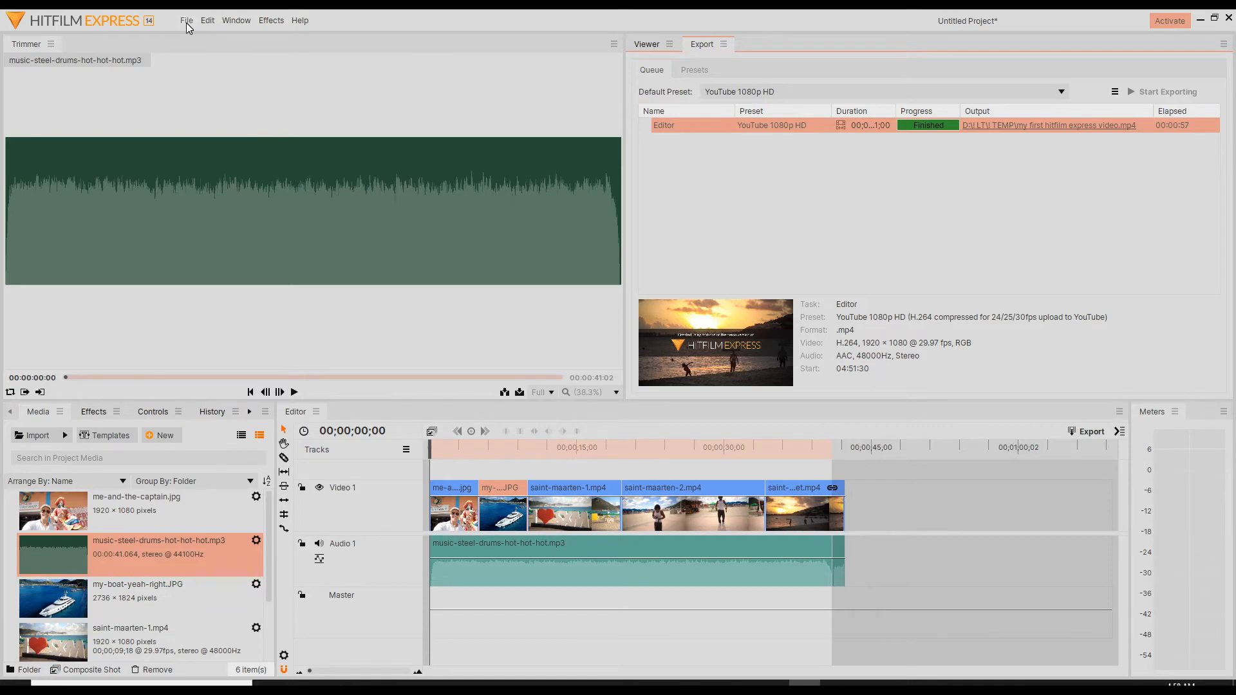
{"action": "left_click", "coordinate": [186, 20]}
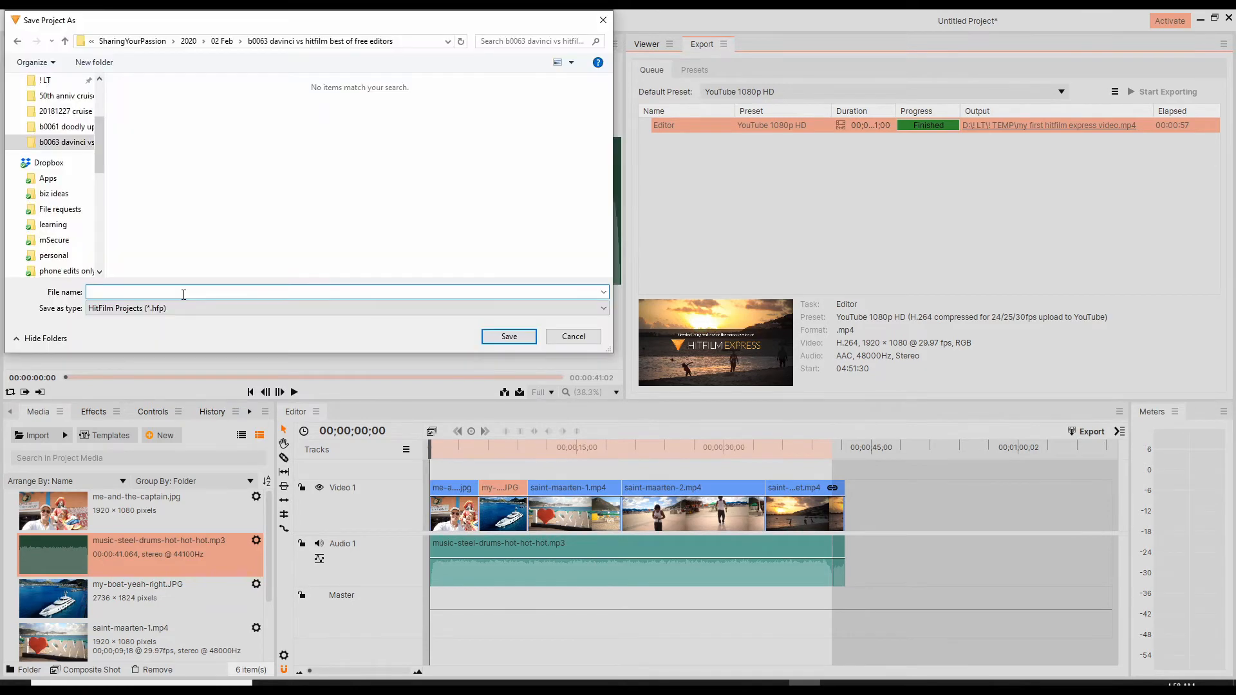
{"action": "type", "text": "my first p"}
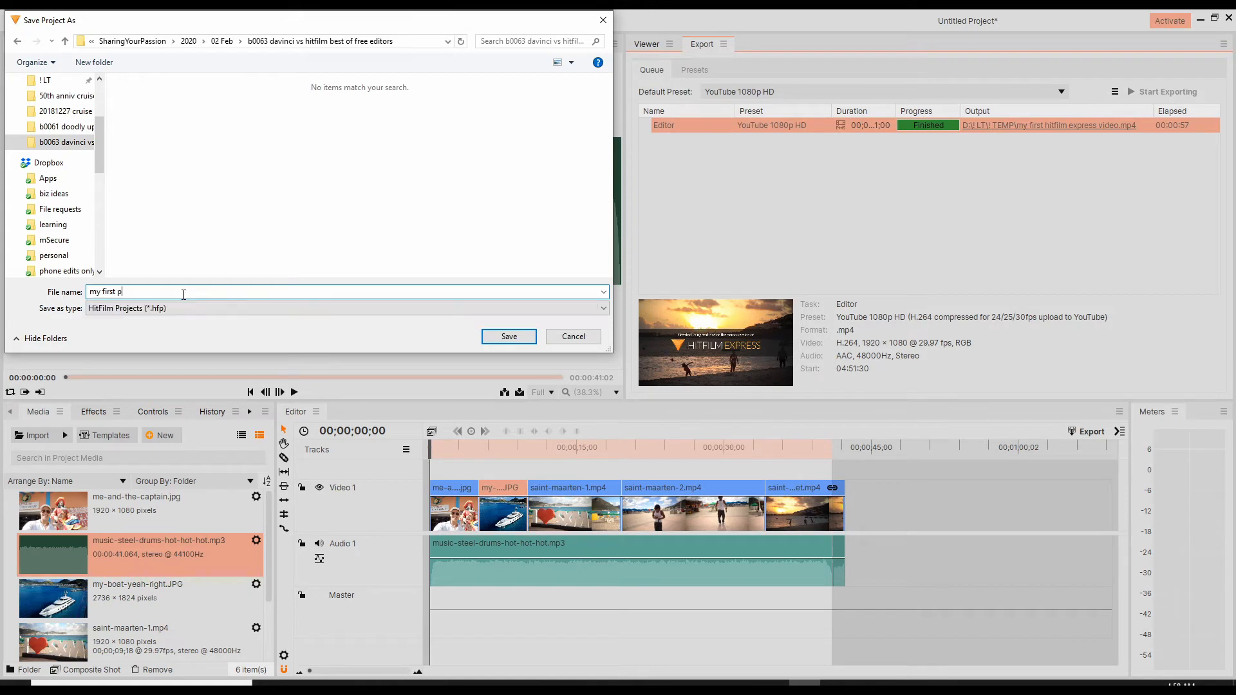
{"action": "type", "text": "roject"}
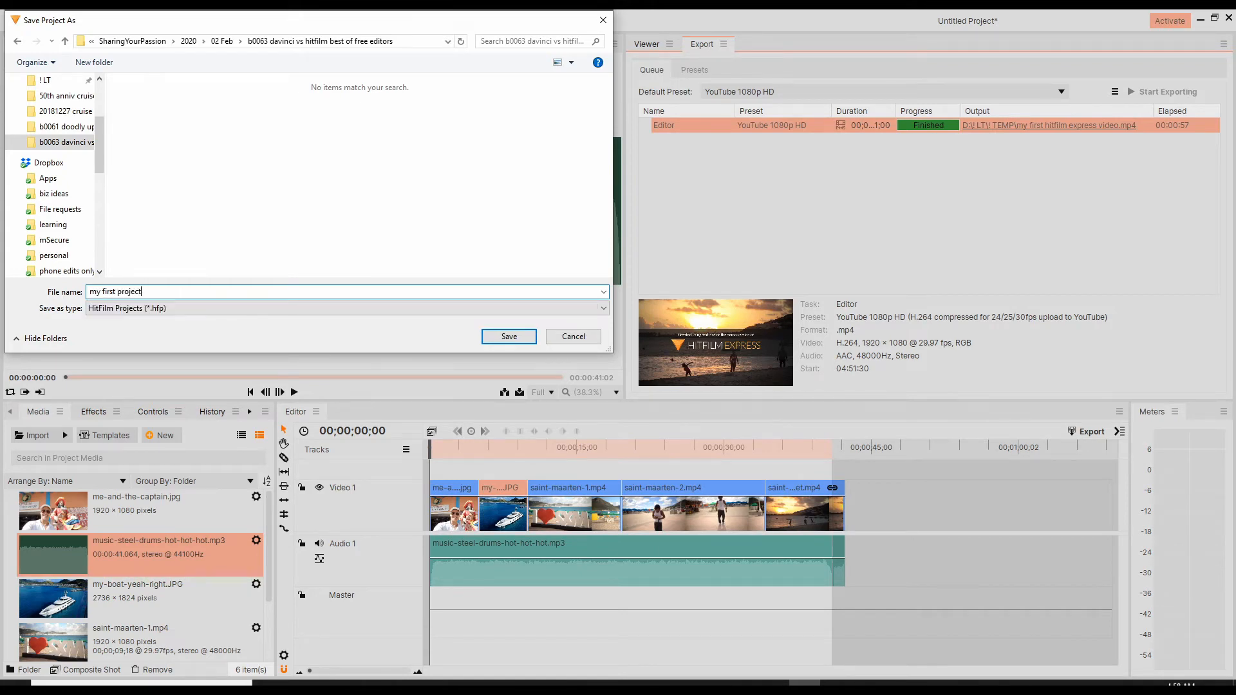
{"action": "left_click", "coordinate": [508, 337]}
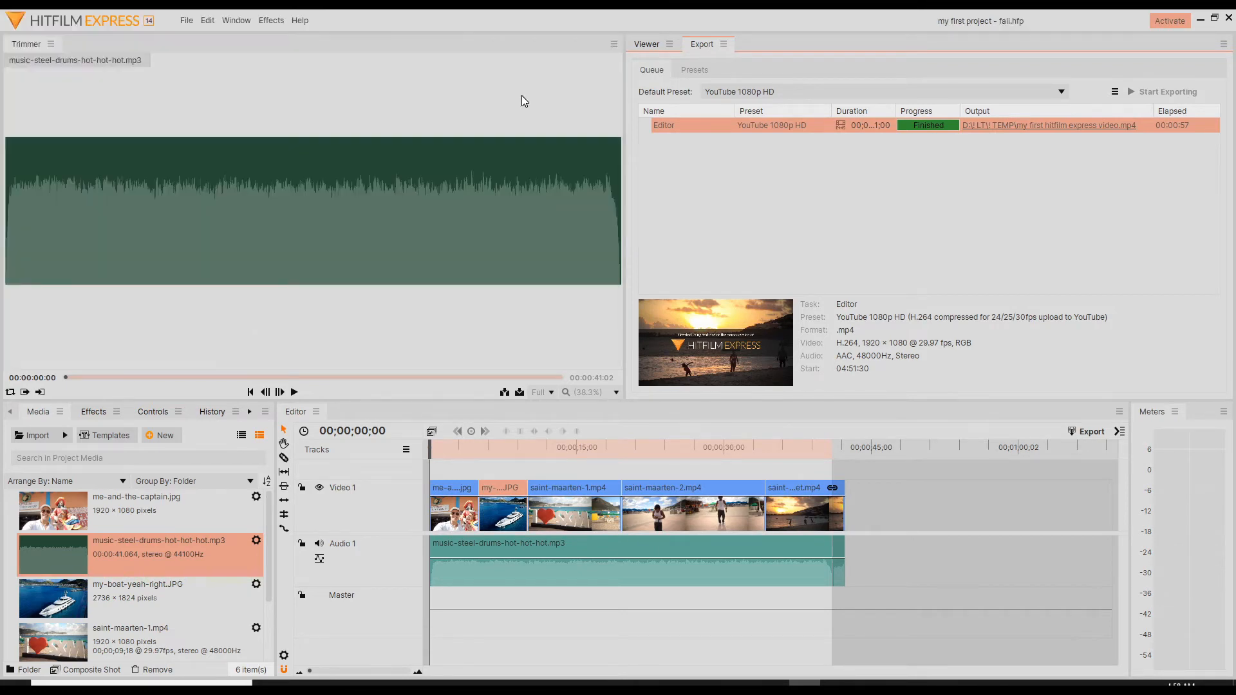
{"action": "mouse_move", "coordinate": [527, 71]}
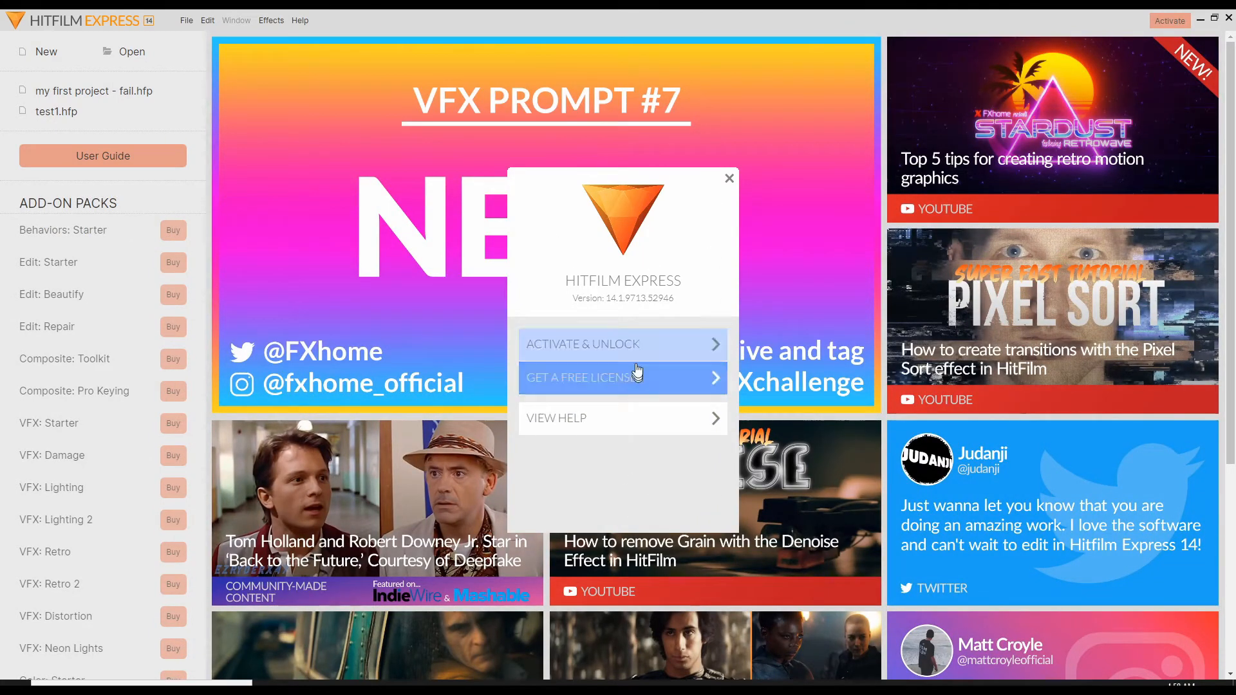
{"action": "mouse_move", "coordinate": [730, 182]}
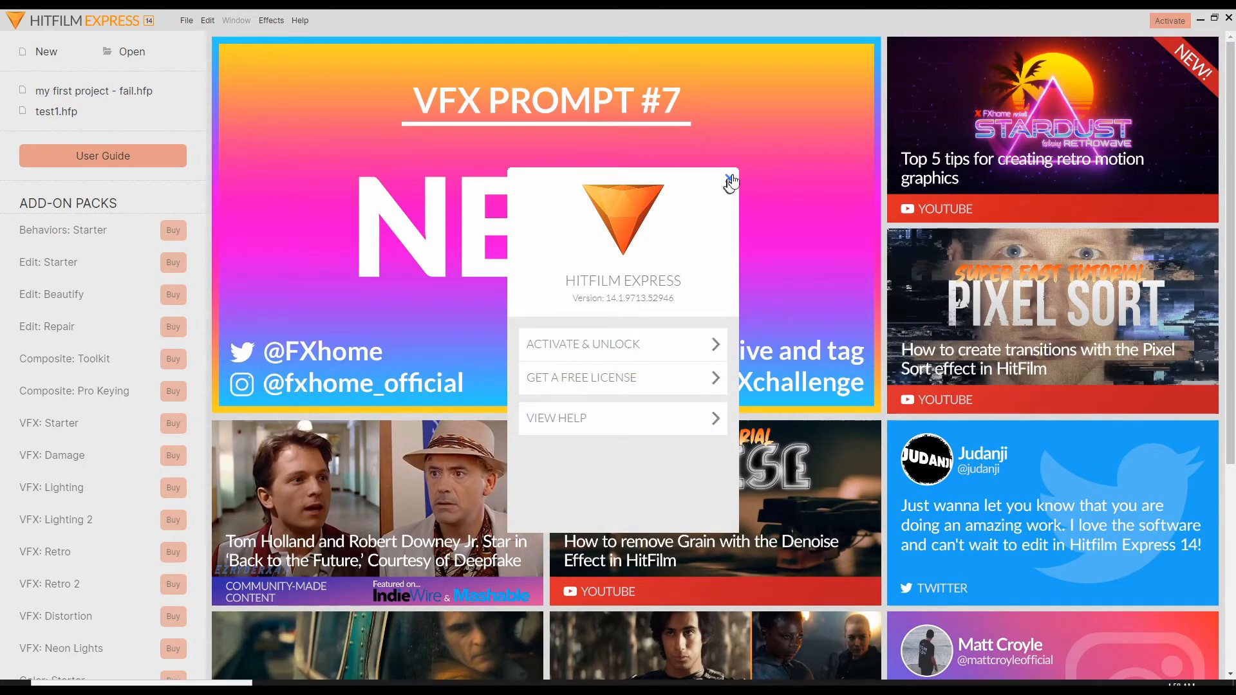
{"action": "mouse_move", "coordinate": [622, 344]}
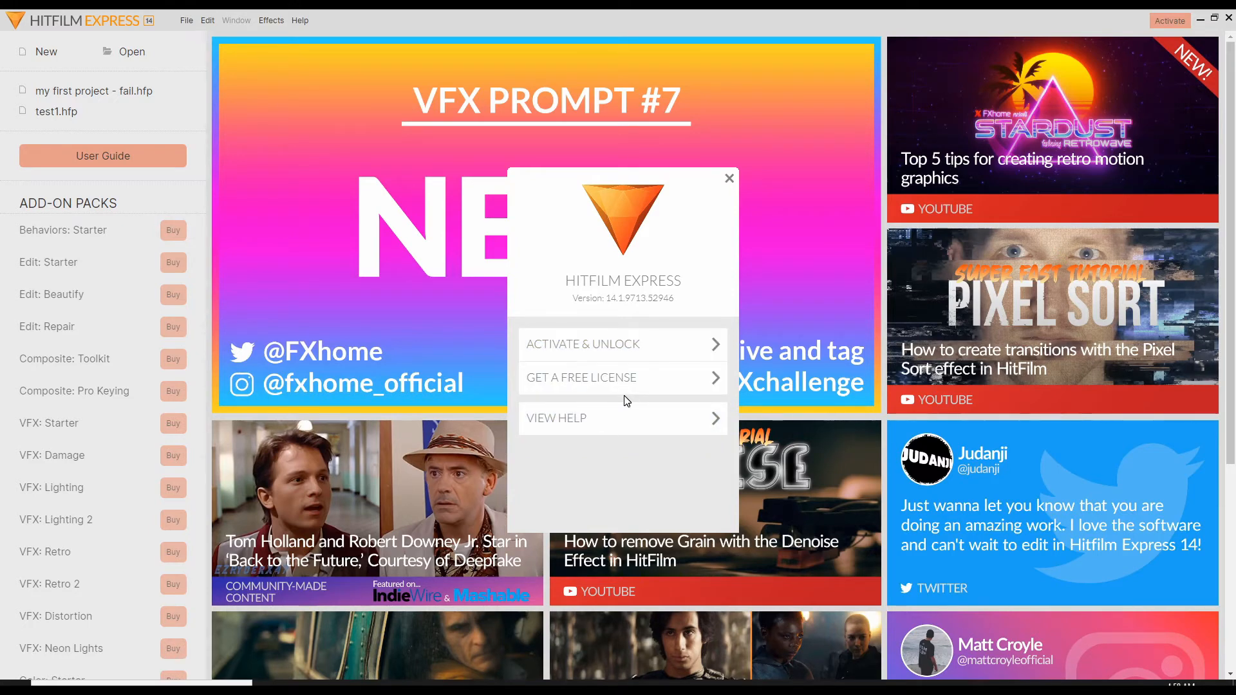
{"action": "mouse_move", "coordinate": [582, 343]}
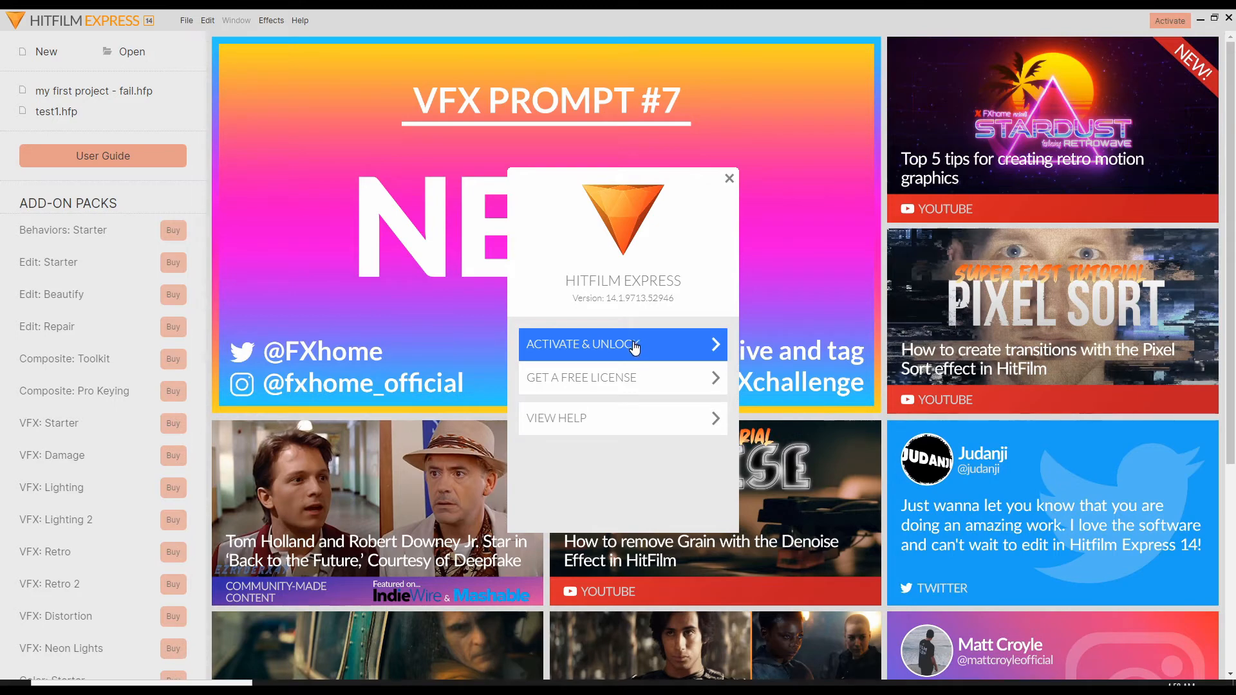
{"action": "mouse_move", "coordinate": [544, 428]}
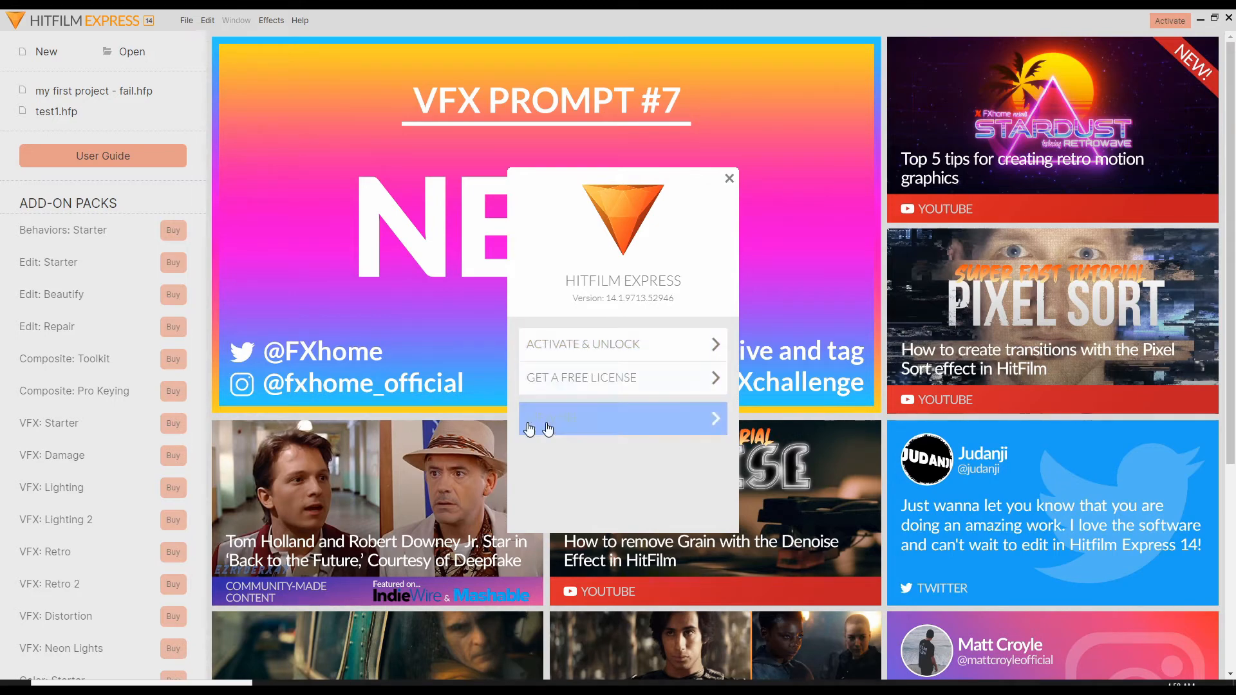
{"action": "mouse_move", "coordinate": [668, 386]}
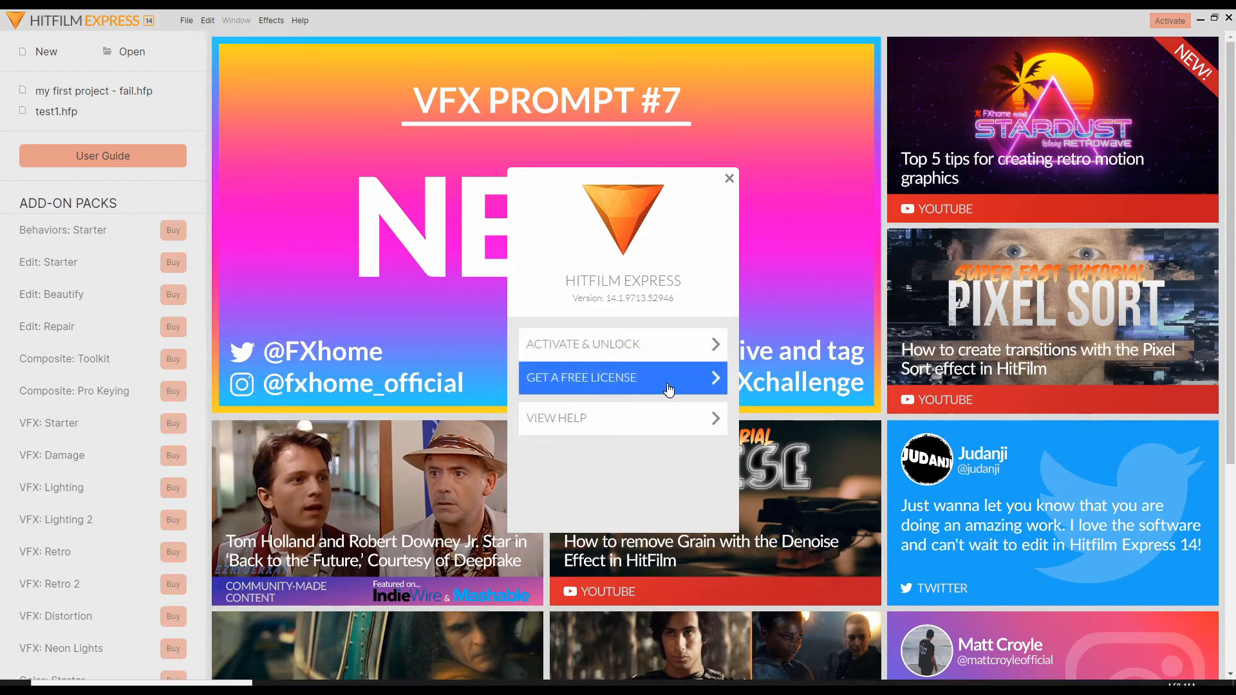
Request a free license and browse the FXhome HitFilm Express web page
{"action": "left_click", "coordinate": [622, 376]}
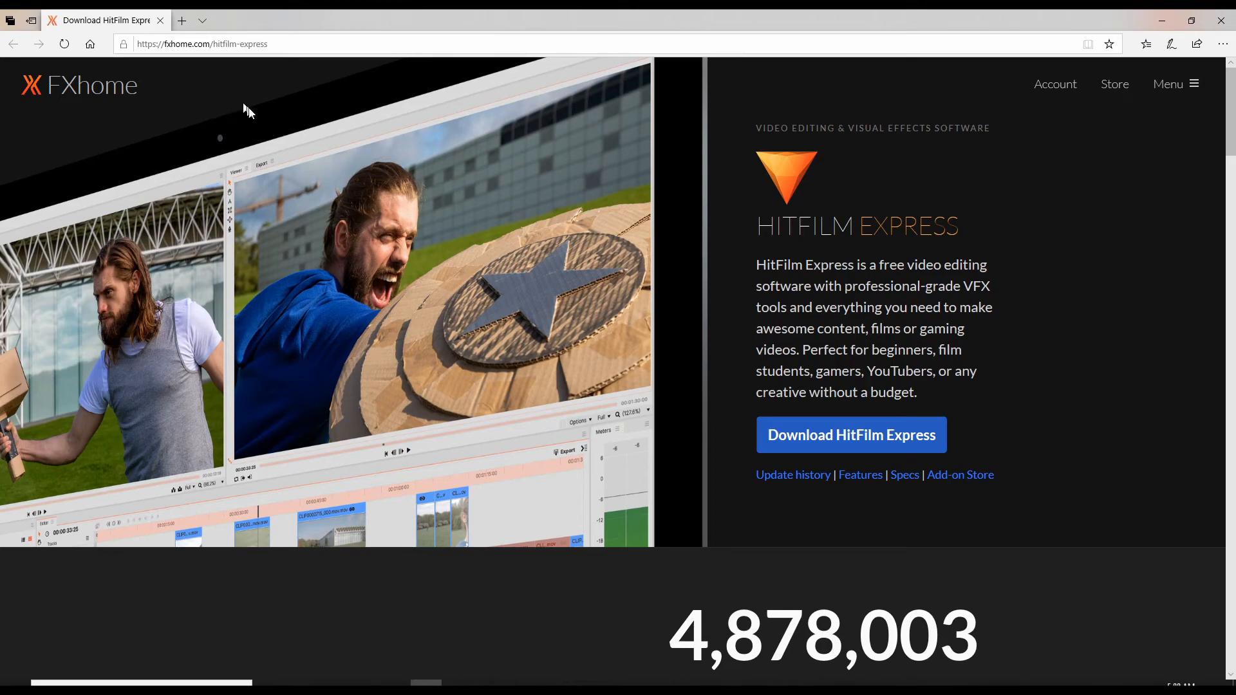
{"action": "scroll", "scroll_direction": "down", "scroll_amount": 3}
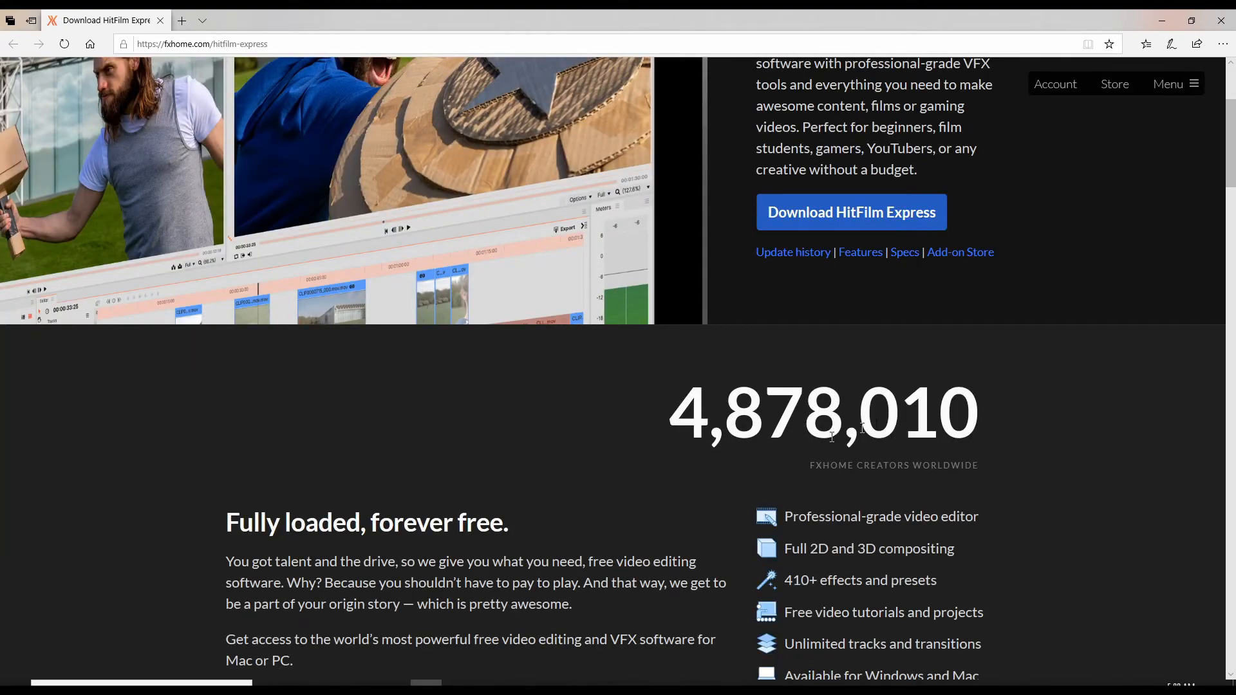
{"action": "scroll", "scroll_direction": "down", "scroll_amount": 3}
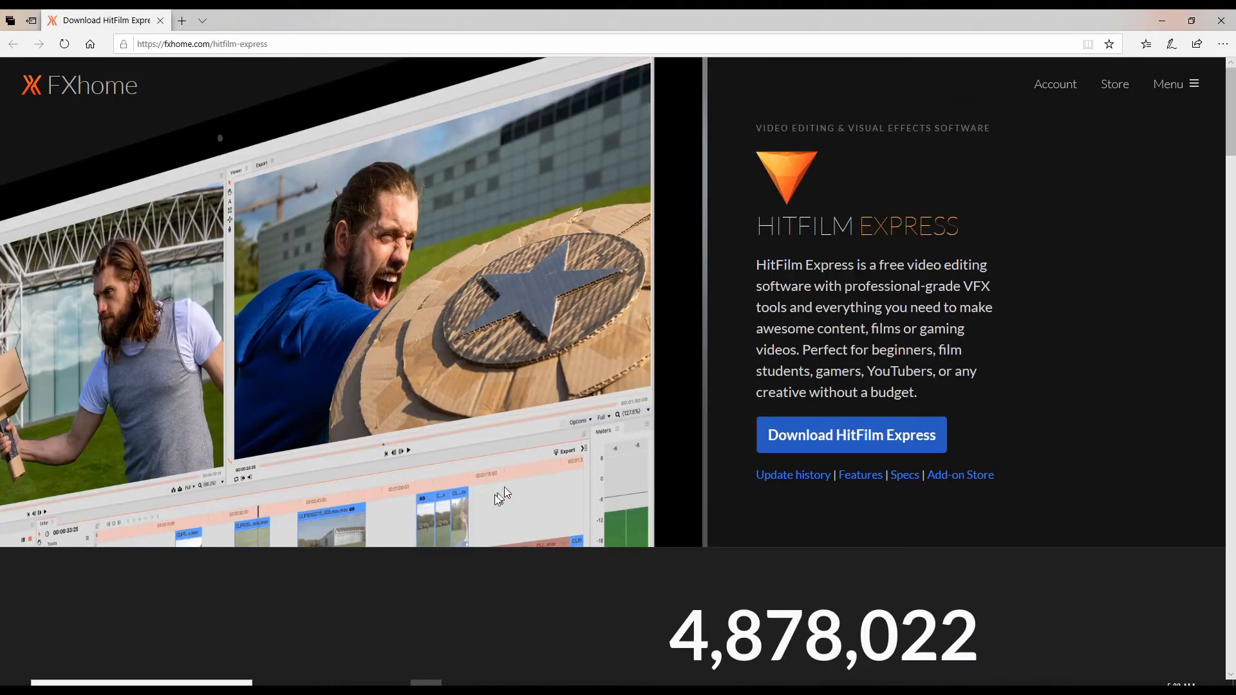
{"action": "mouse_move", "coordinate": [691, 347]}
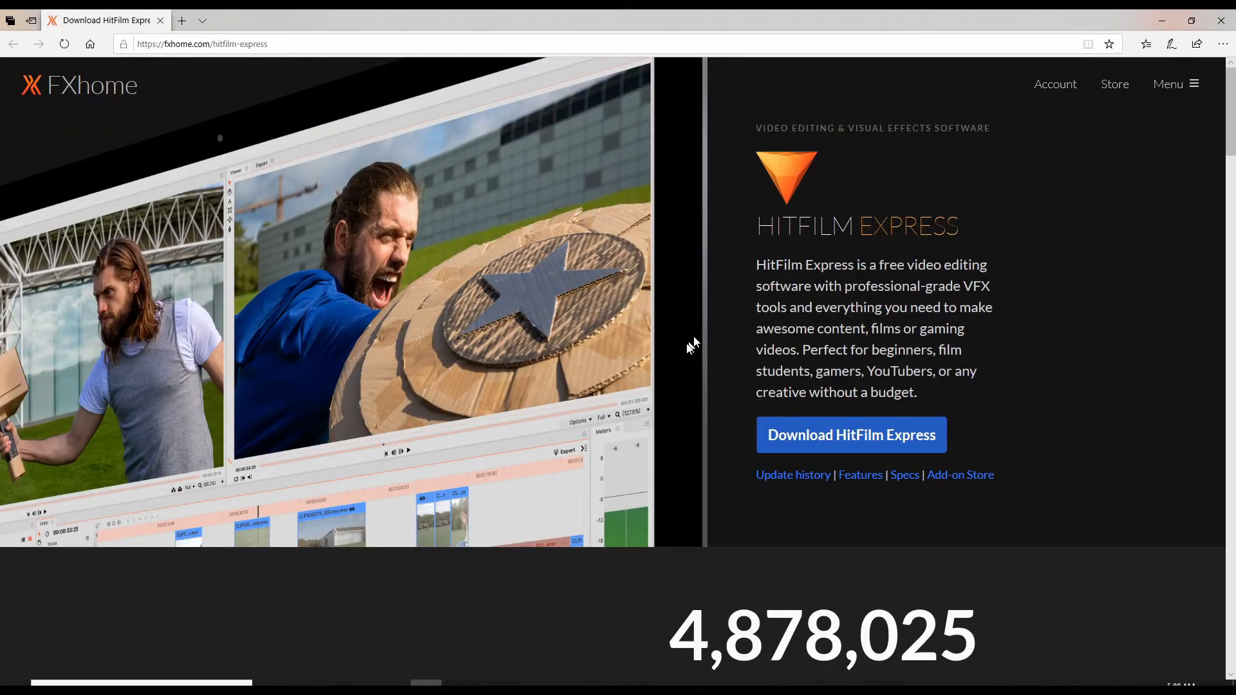
{"action": "scroll", "scroll_direction": "down", "scroll_amount": 3}
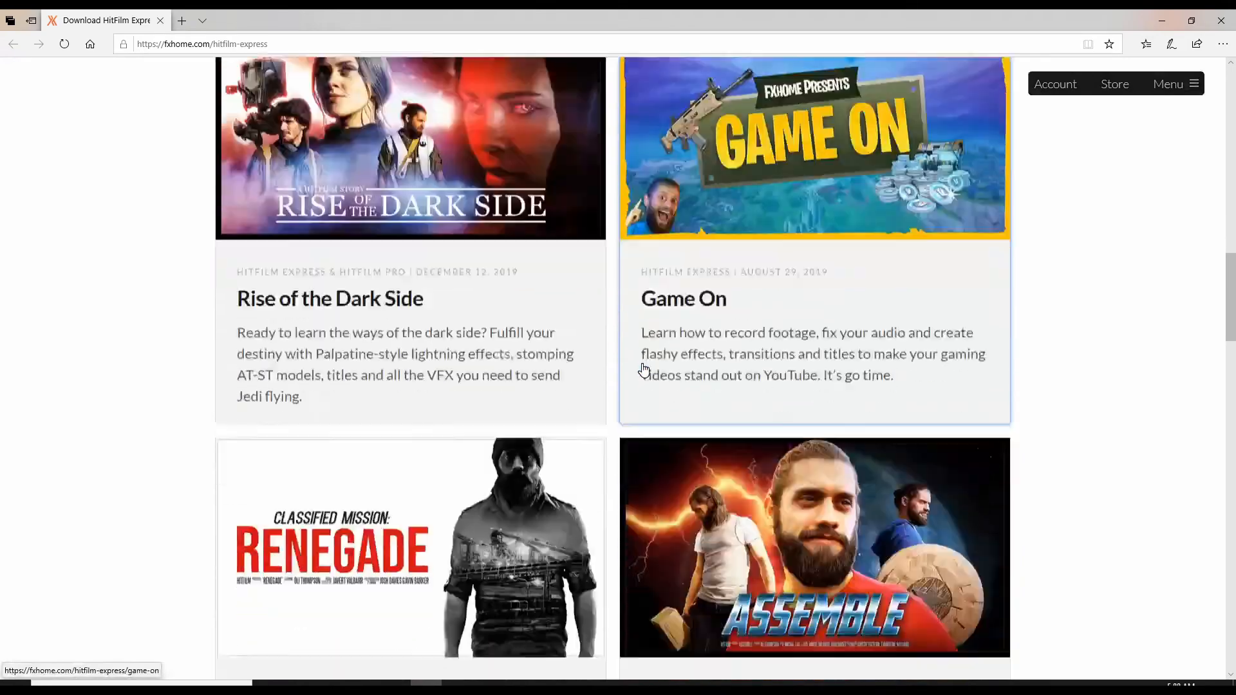
{"action": "scroll", "scroll_direction": "down", "scroll_amount": 3}
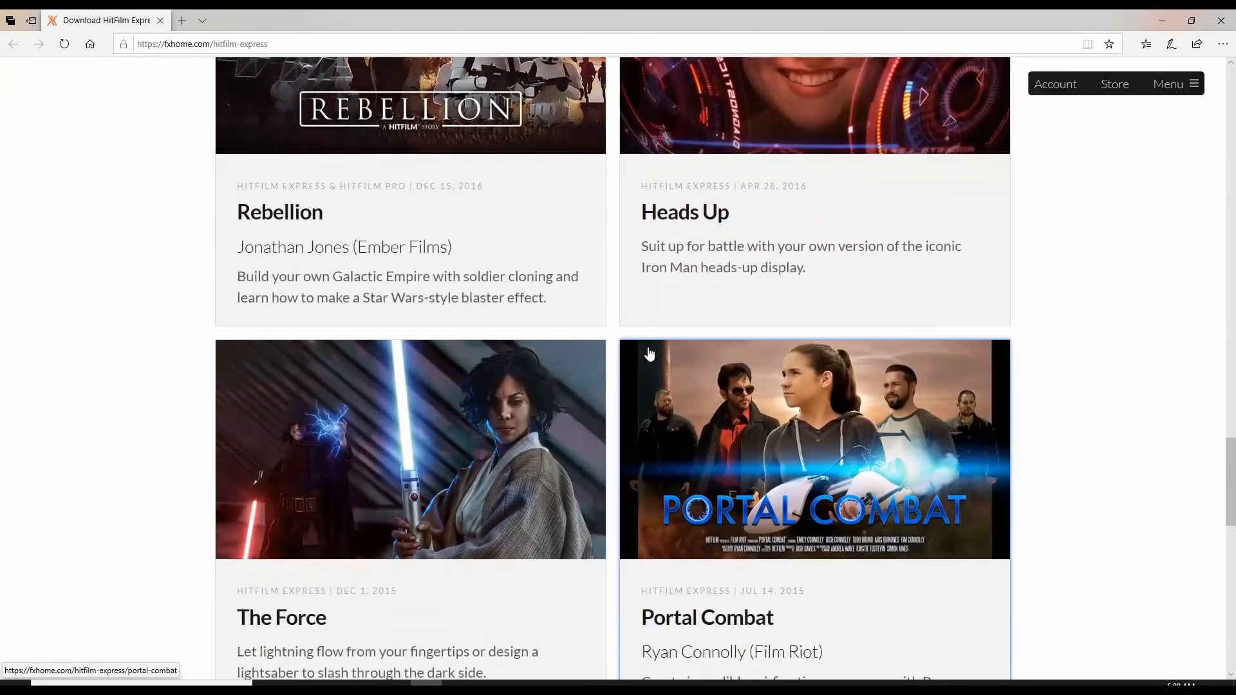
{"action": "scroll", "scroll_direction": "down", "scroll_amount": 3}
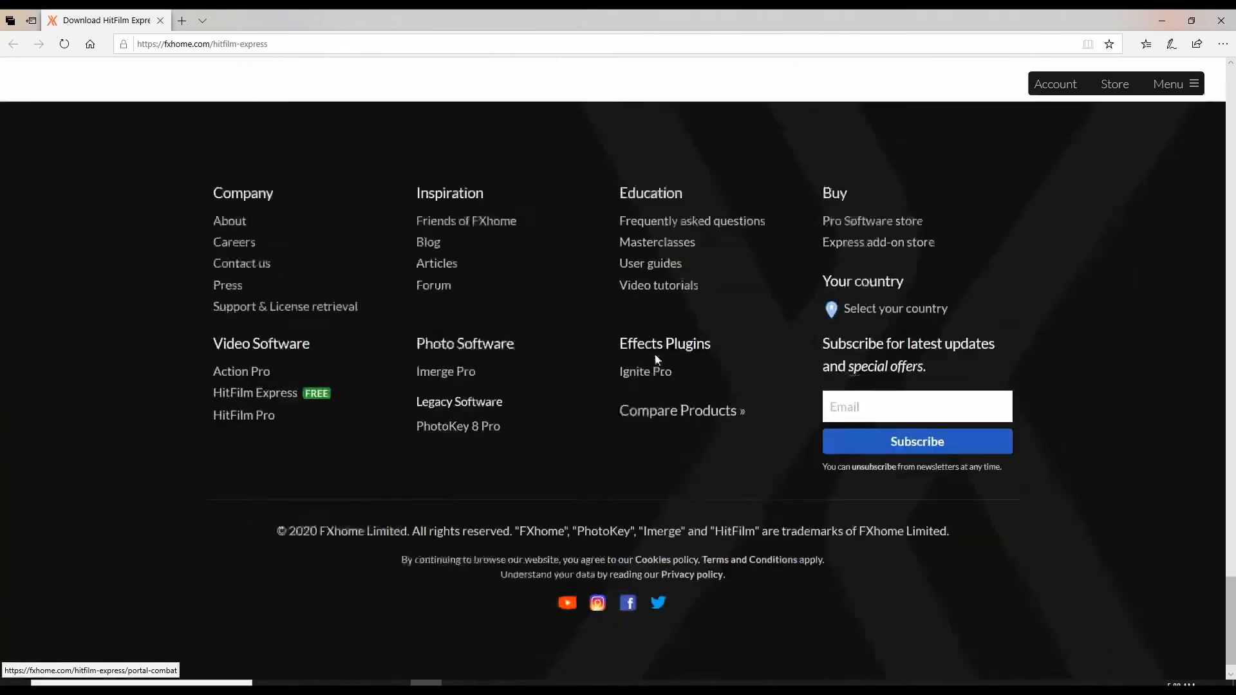
{"action": "scroll", "scroll_direction": "up", "scroll_amount": 3}
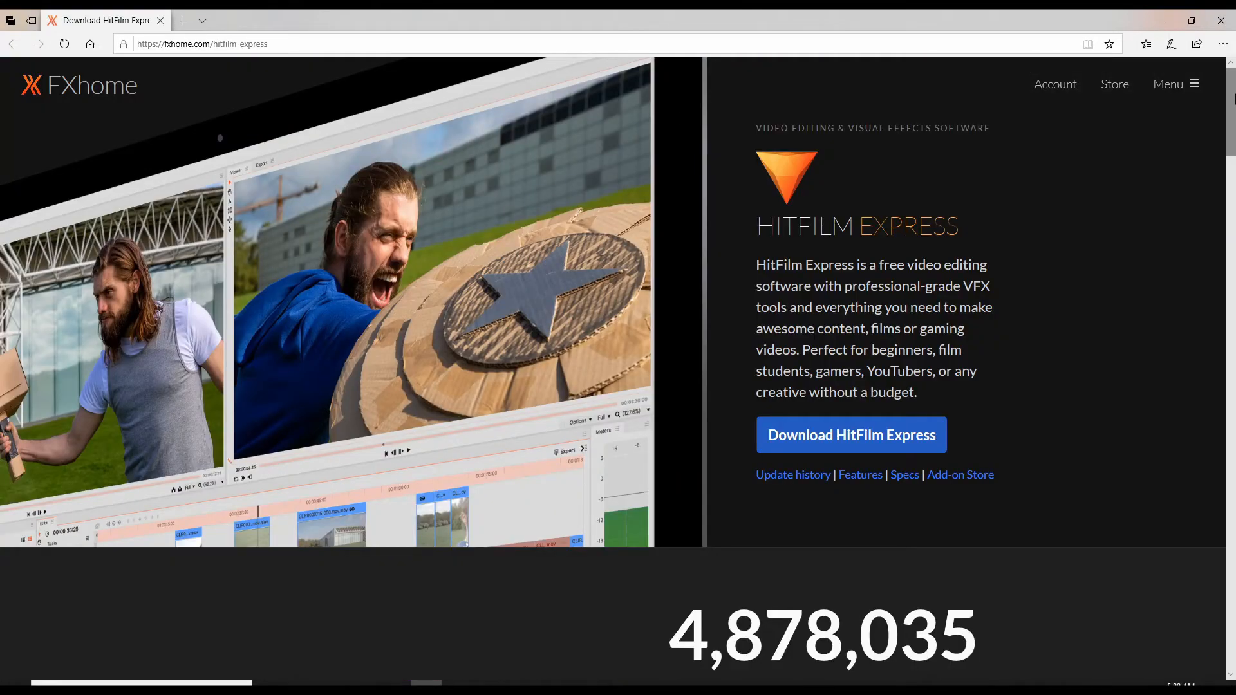
{"action": "mouse_move", "coordinate": [1065, 268]}
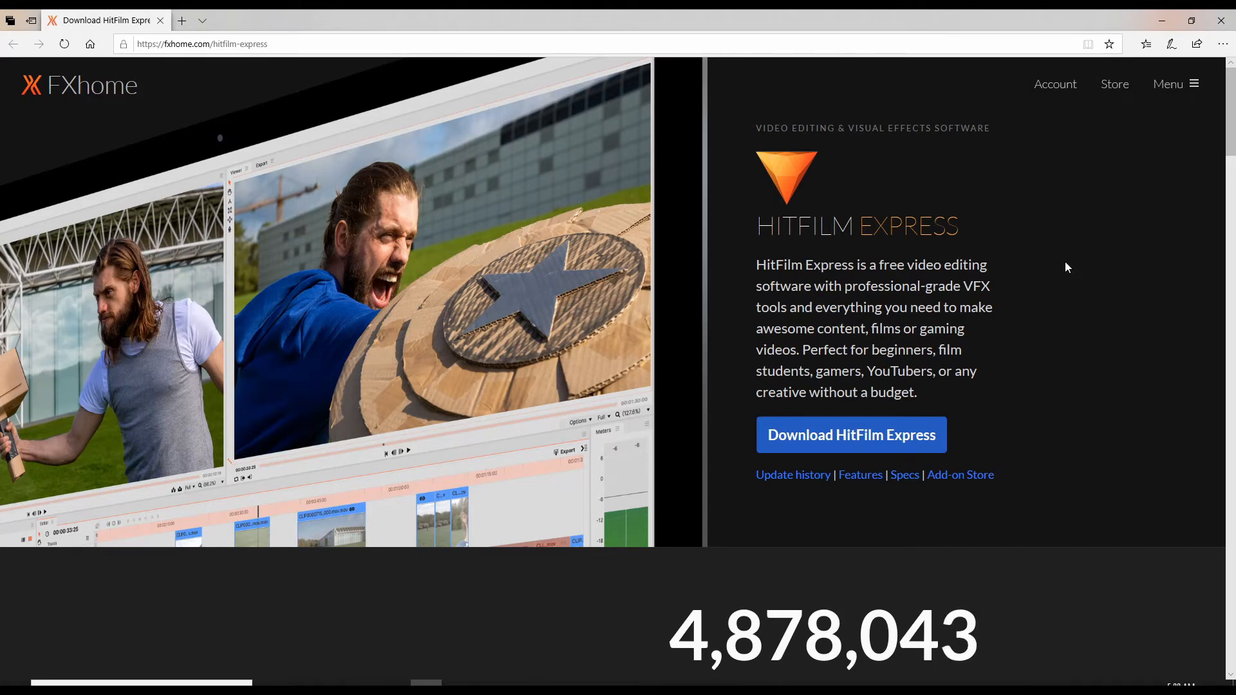
{"action": "scroll", "scroll_direction": "down", "scroll_amount": 3}
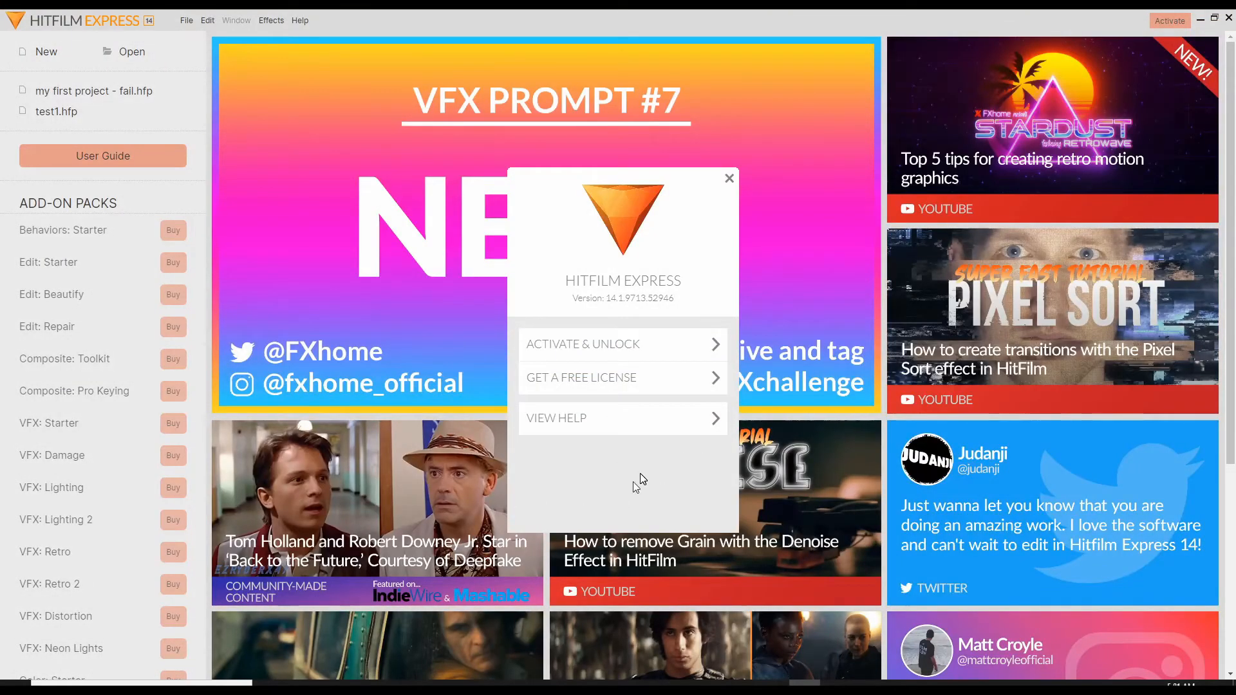
{"action": "mouse_move", "coordinate": [607, 349]}
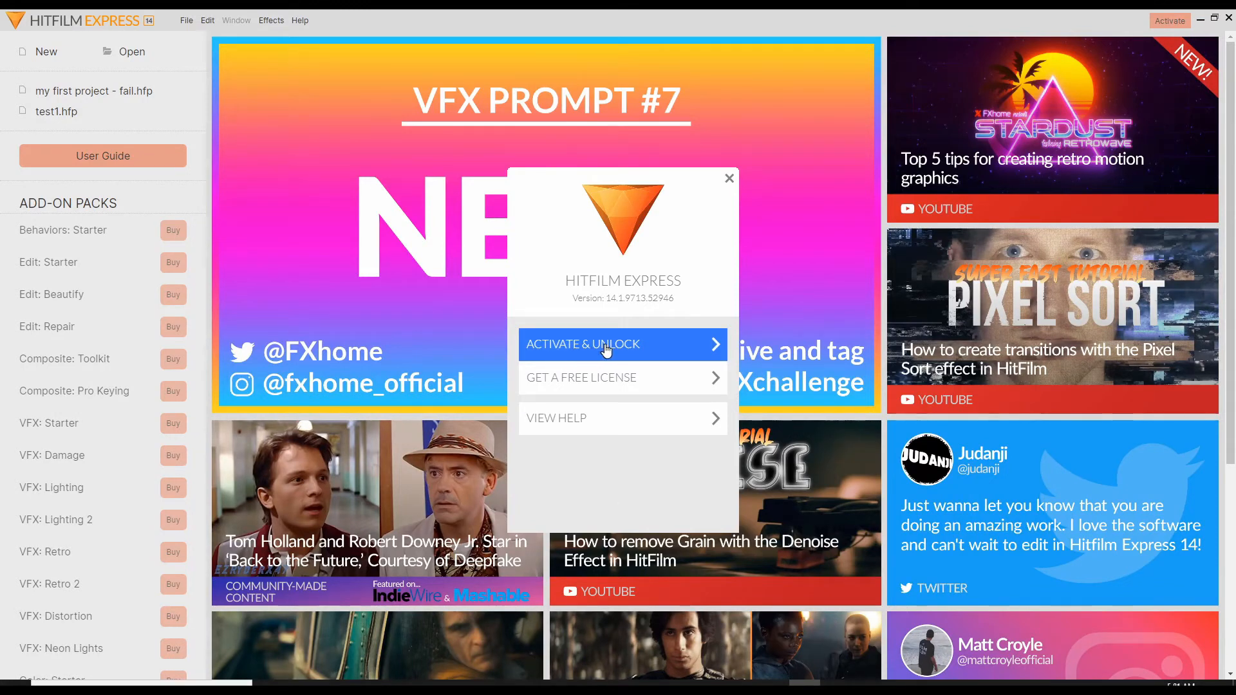
Log in with the account email and password, then dismiss the restart notice
{"action": "left_click", "coordinate": [607, 345]}
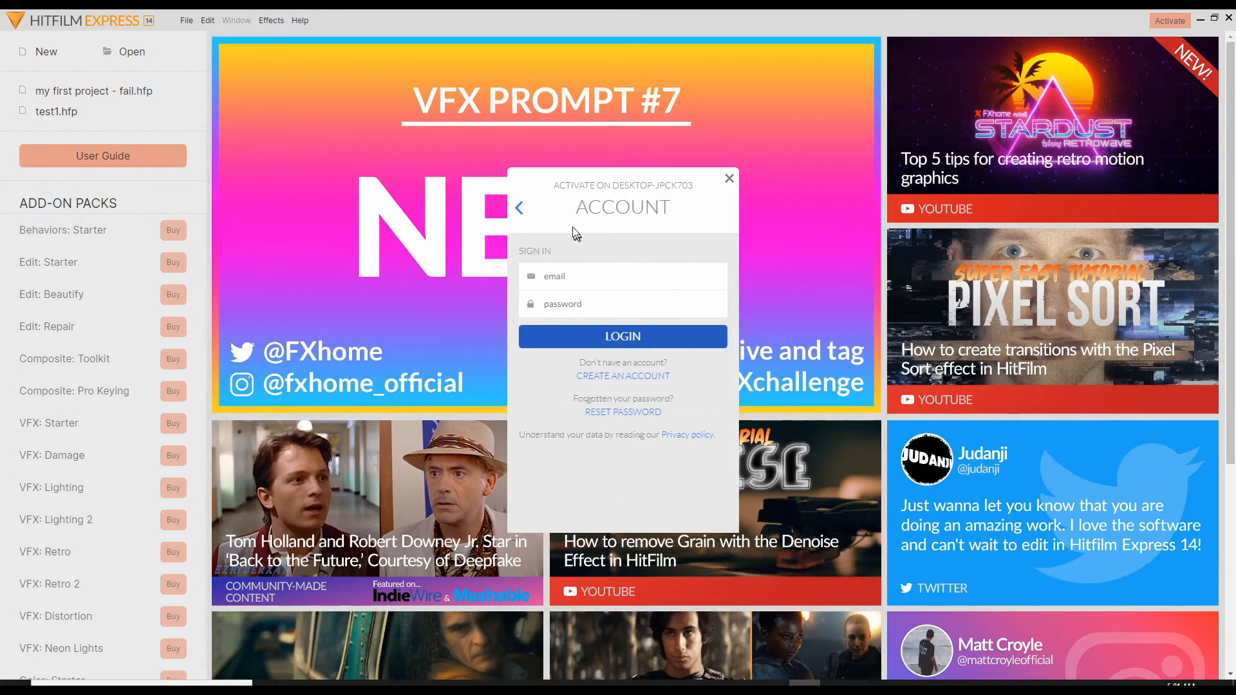
{"action": "left_click", "coordinate": [634, 277]}
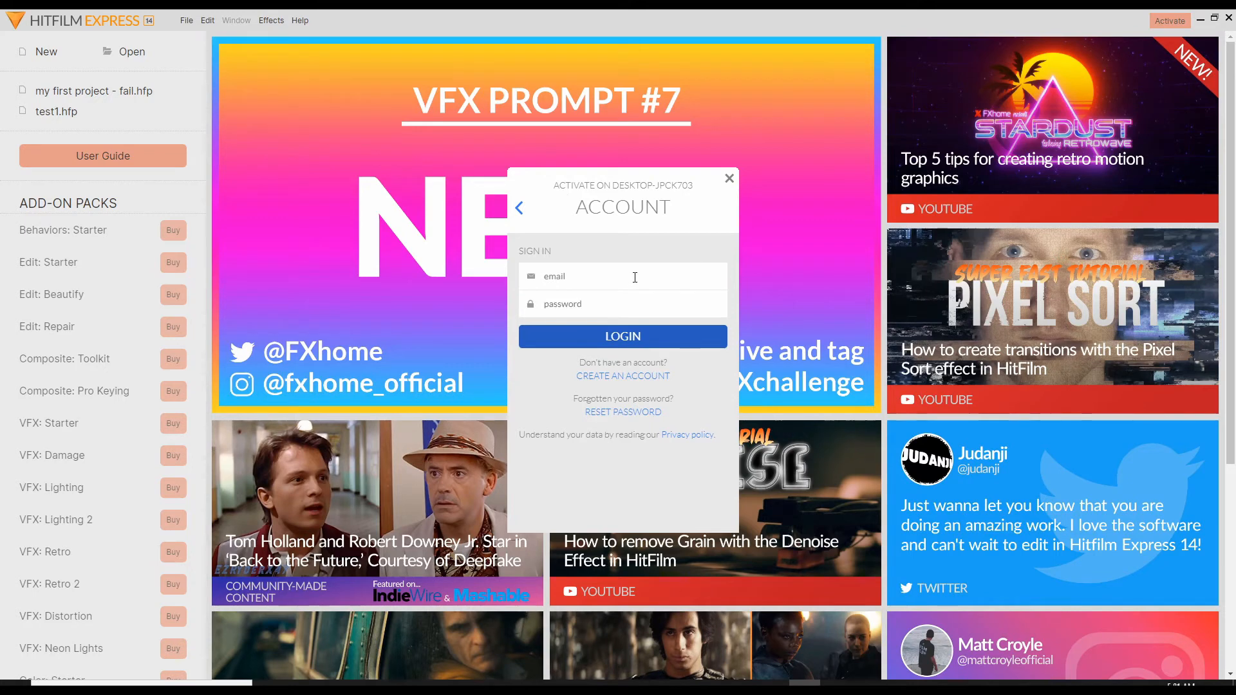
{"action": "mouse_move", "coordinate": [607, 282]}
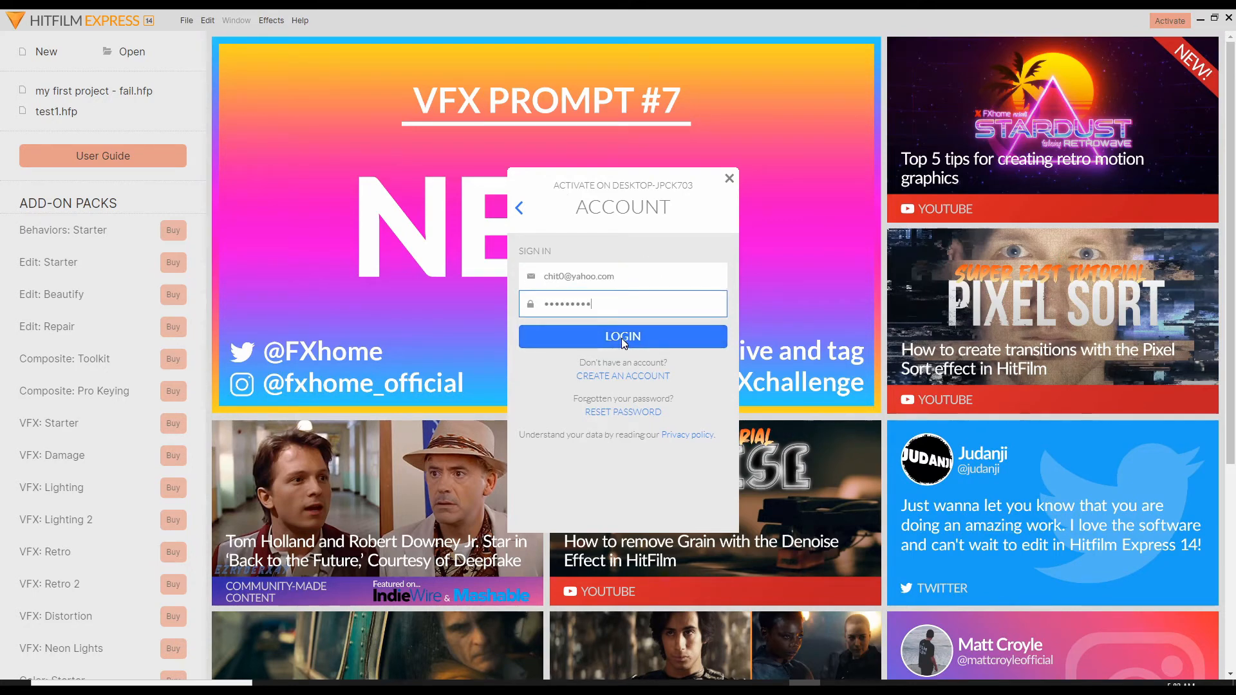
{"action": "left_click", "coordinate": [622, 336]}
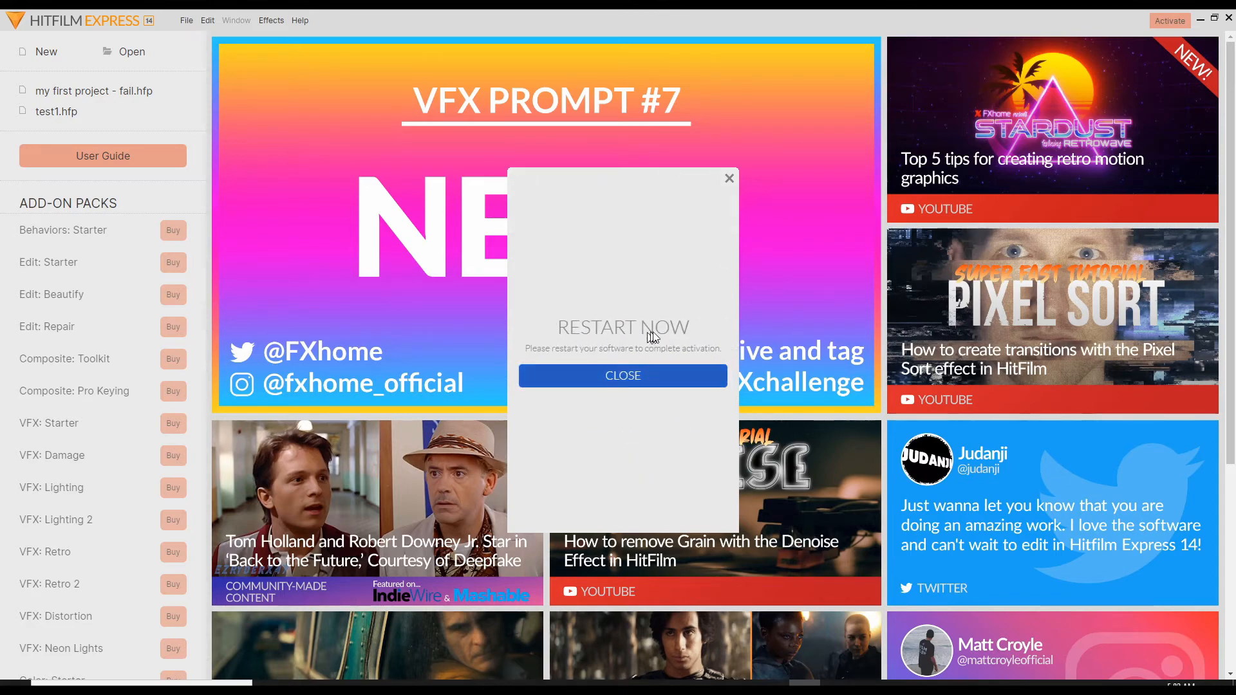
{"action": "mouse_move", "coordinate": [652, 357]}
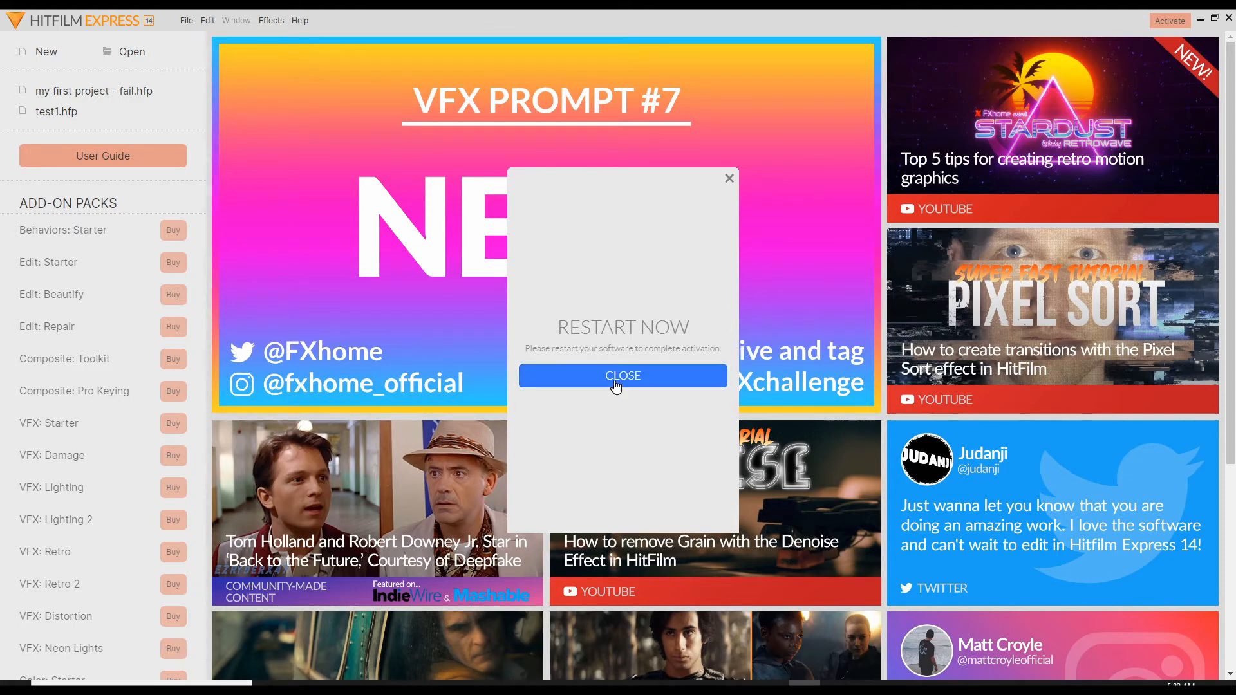
{"action": "left_click", "coordinate": [621, 375]}
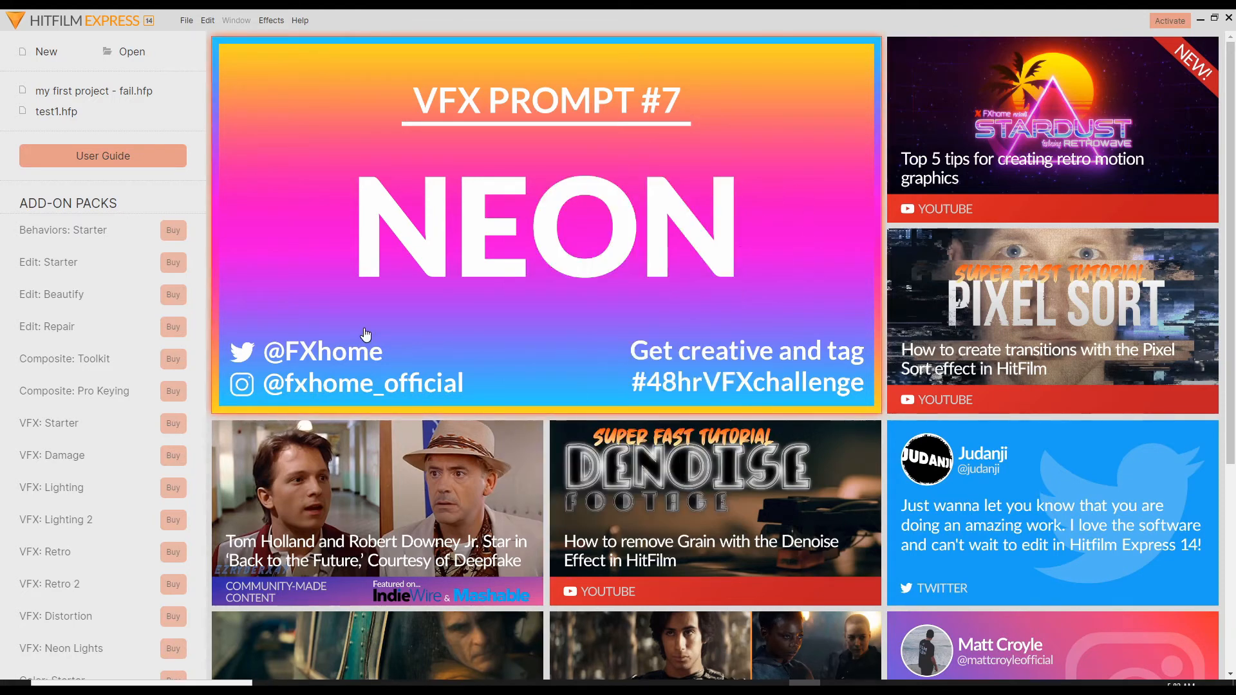
{"action": "mouse_move", "coordinate": [408, 433]}
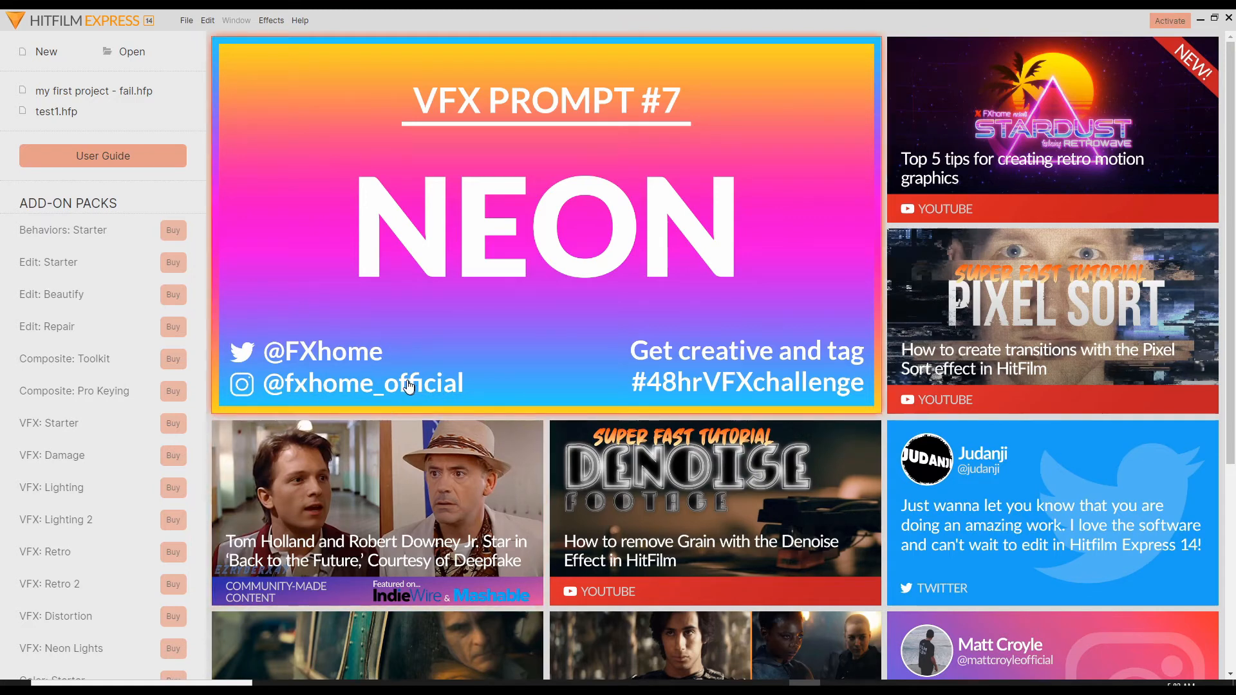
{"action": "mouse_move", "coordinate": [400, 365]}
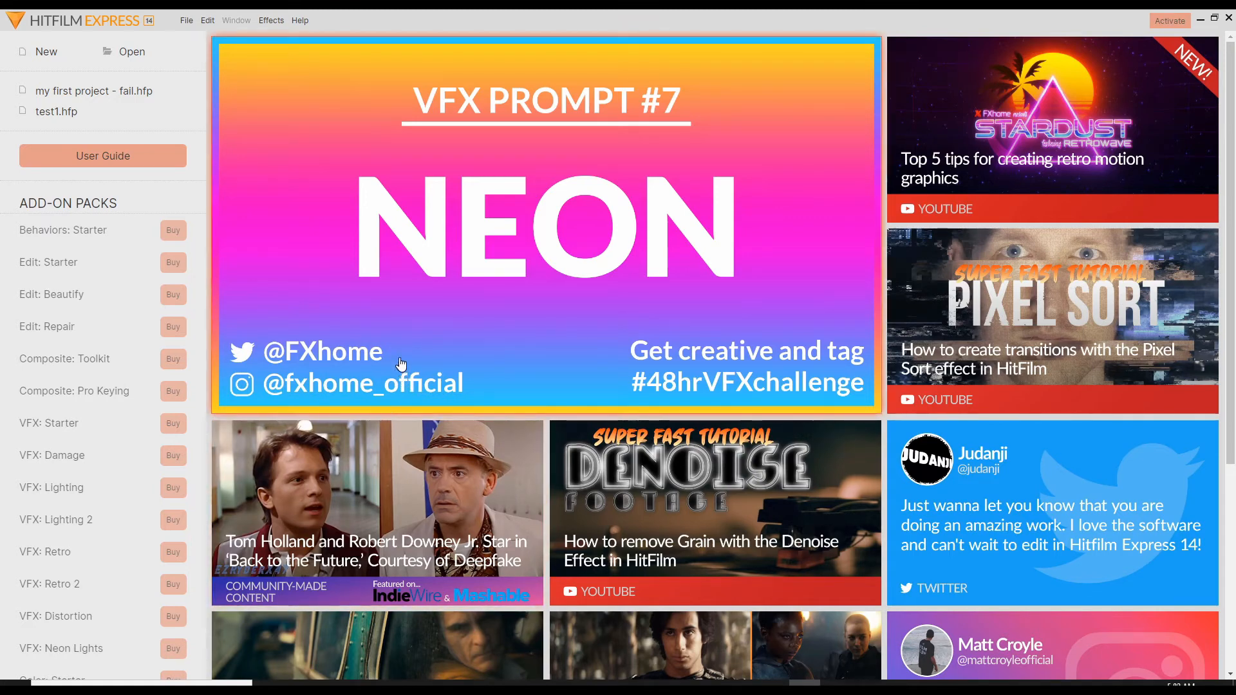
{"action": "mouse_move", "coordinate": [426, 328]}
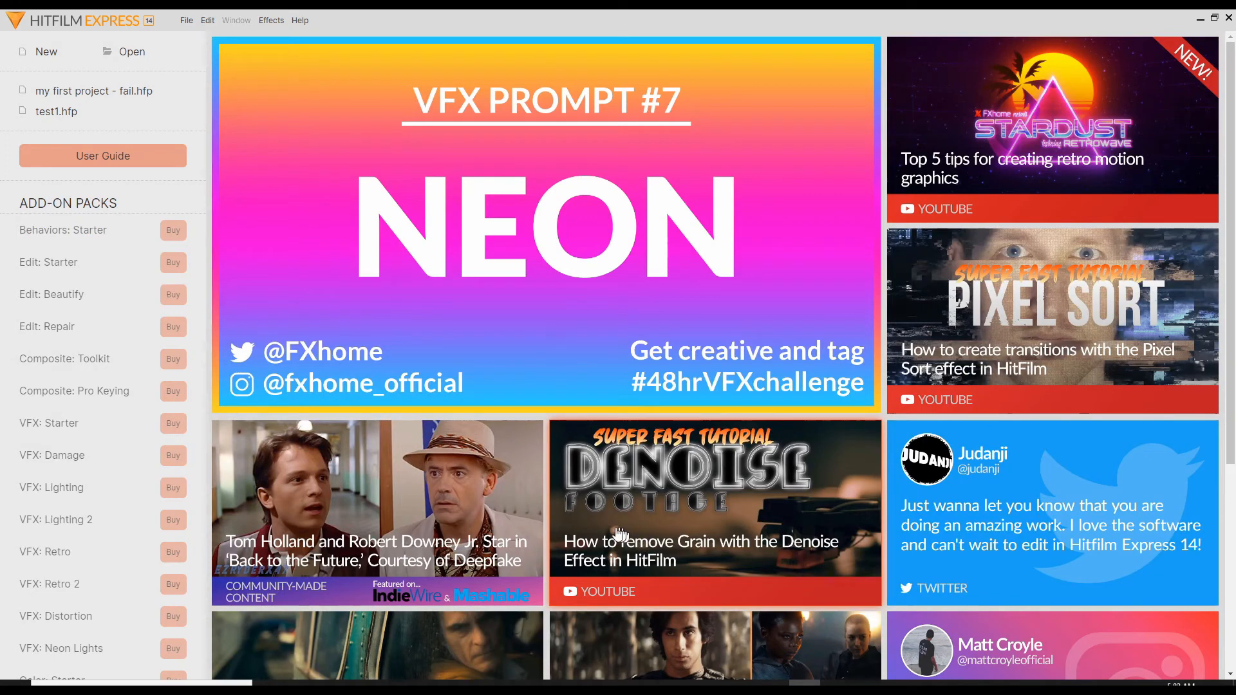
{"action": "mouse_move", "coordinate": [716, 311]}
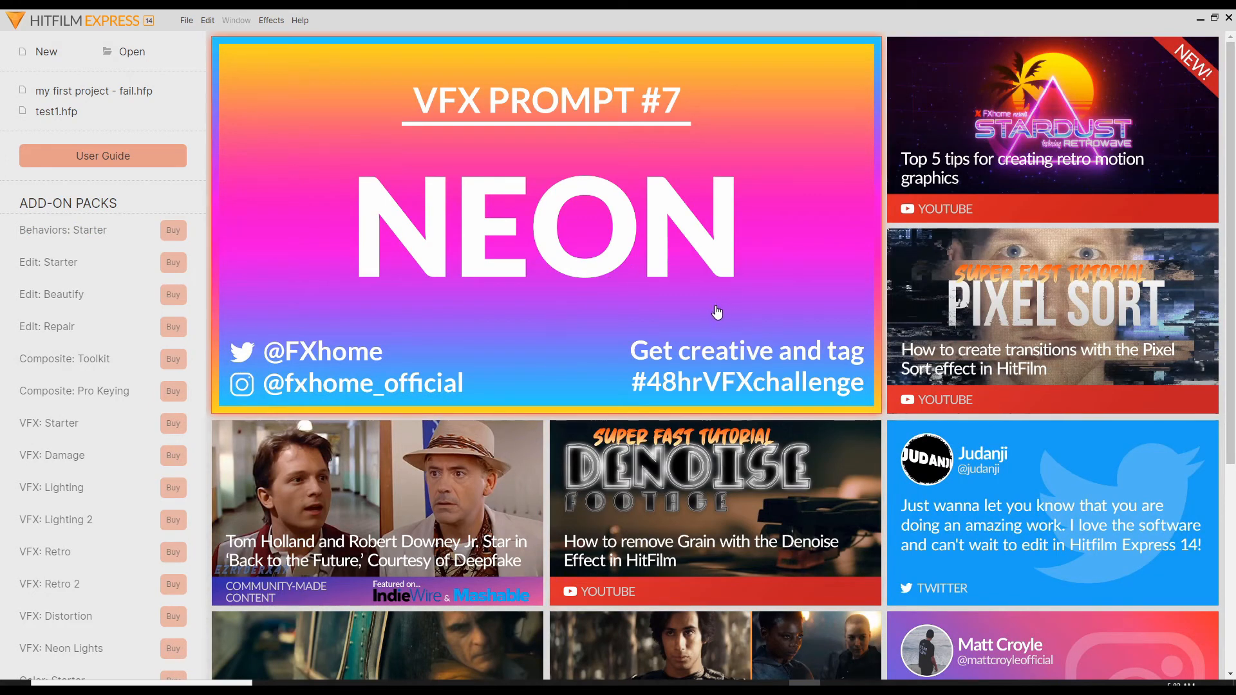
{"action": "mouse_move", "coordinate": [577, 410]}
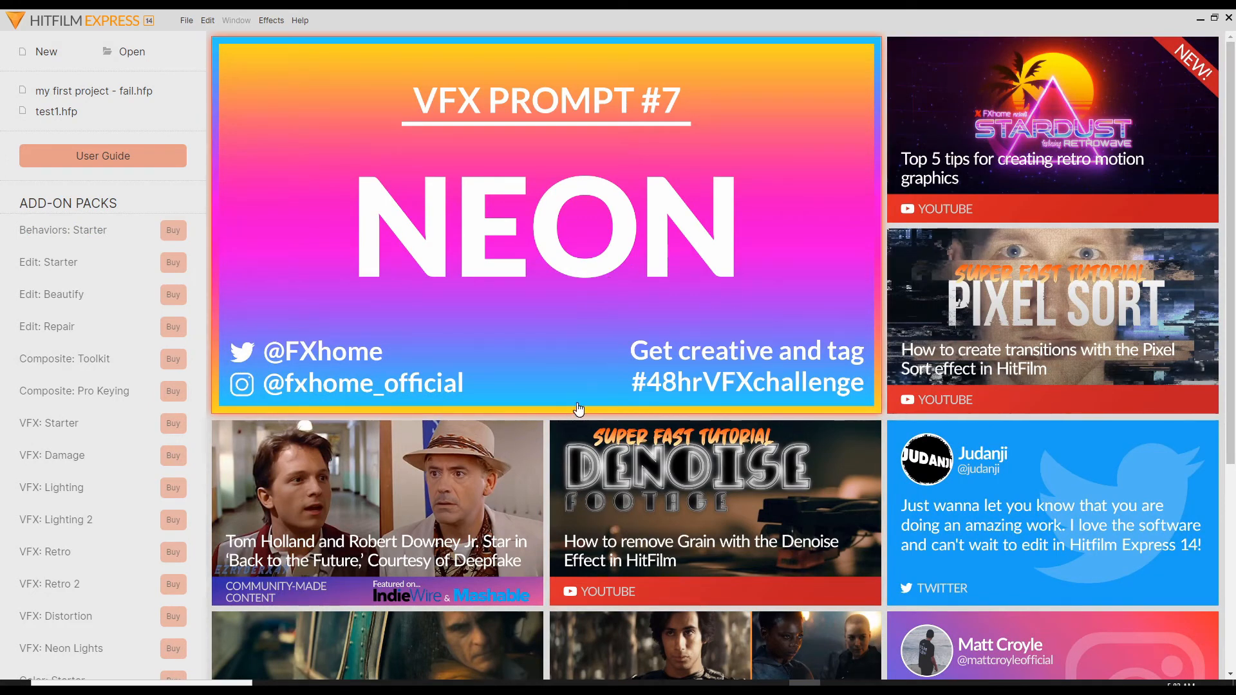
{"action": "mouse_move", "coordinate": [662, 340]}
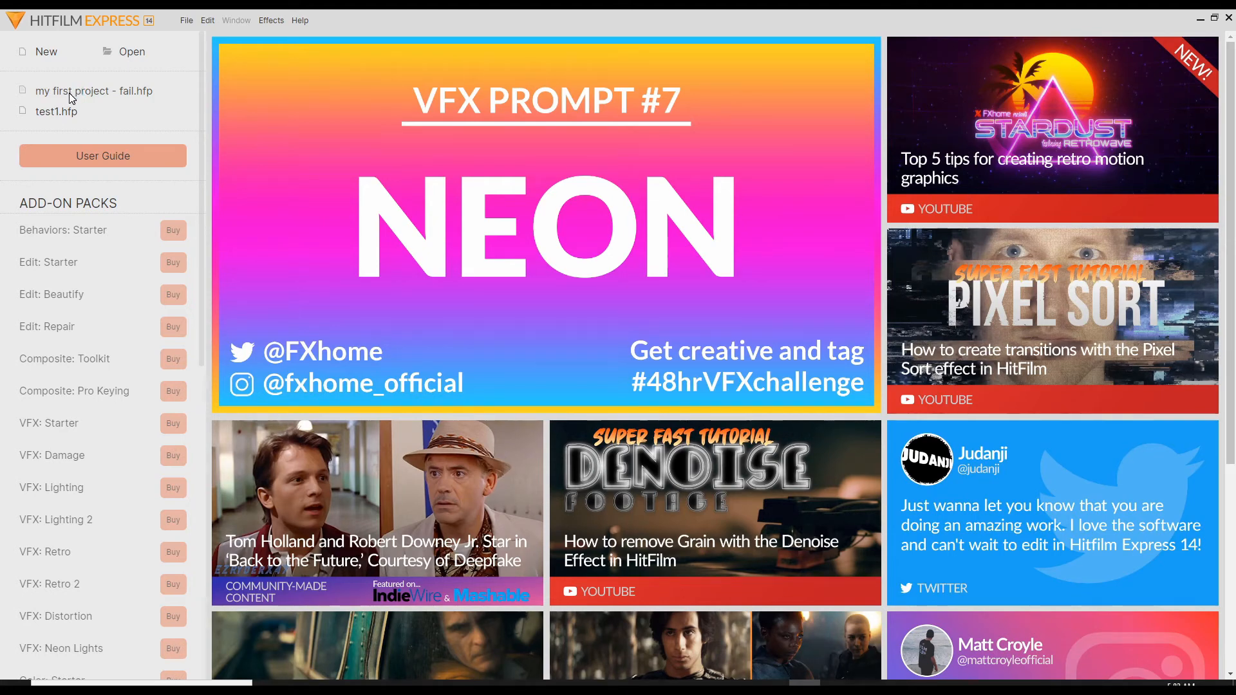
Reopen 'my first project - fail' from Recent and export its timeline as an MP4
{"action": "double_click", "coordinate": [92, 91]}
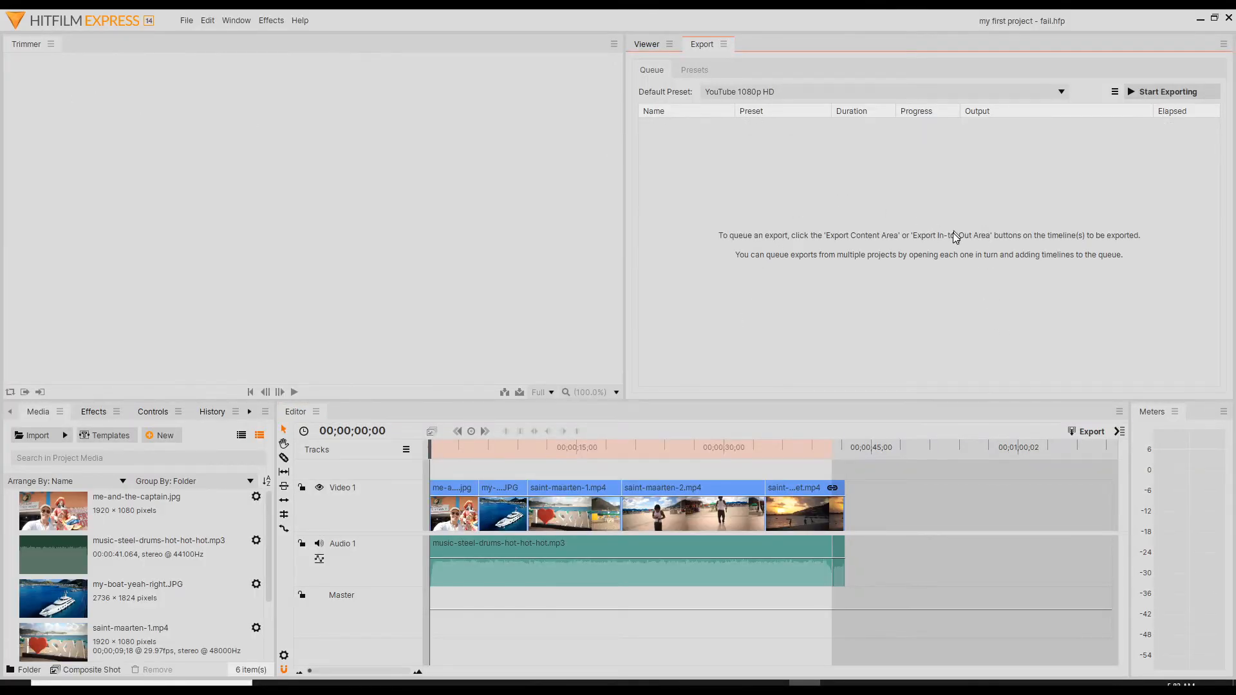
{"action": "mouse_move", "coordinate": [1105, 549]}
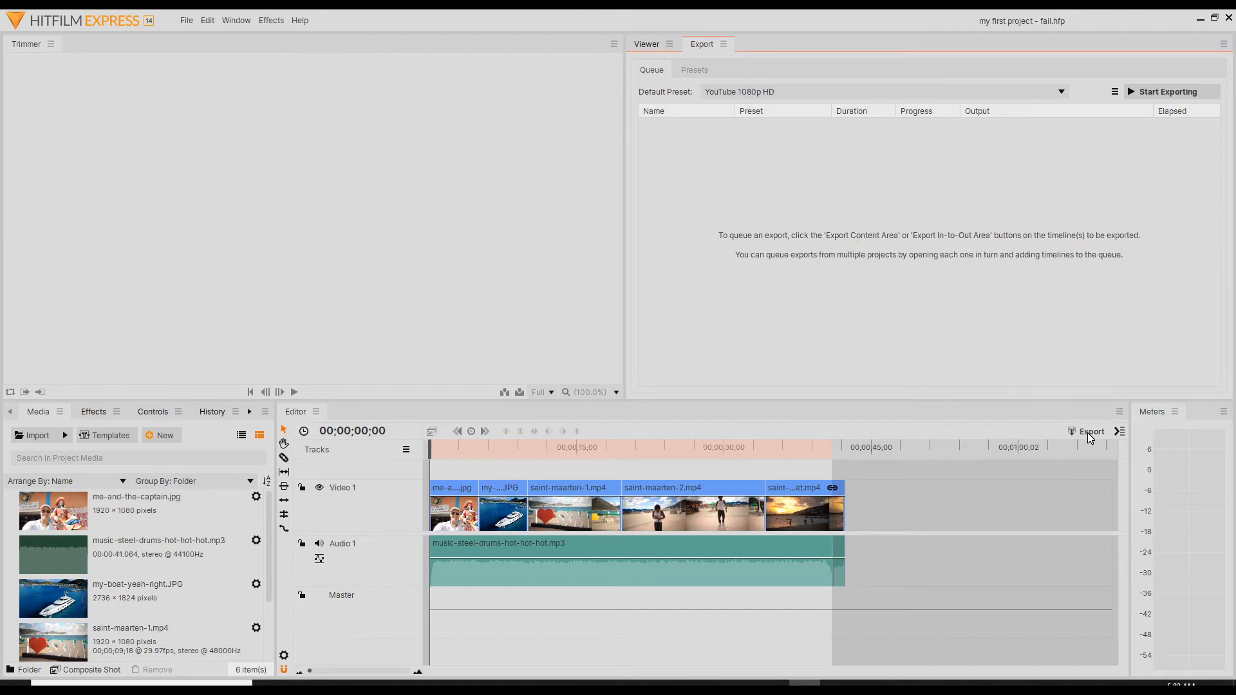
{"action": "left_click", "coordinate": [1090, 431]}
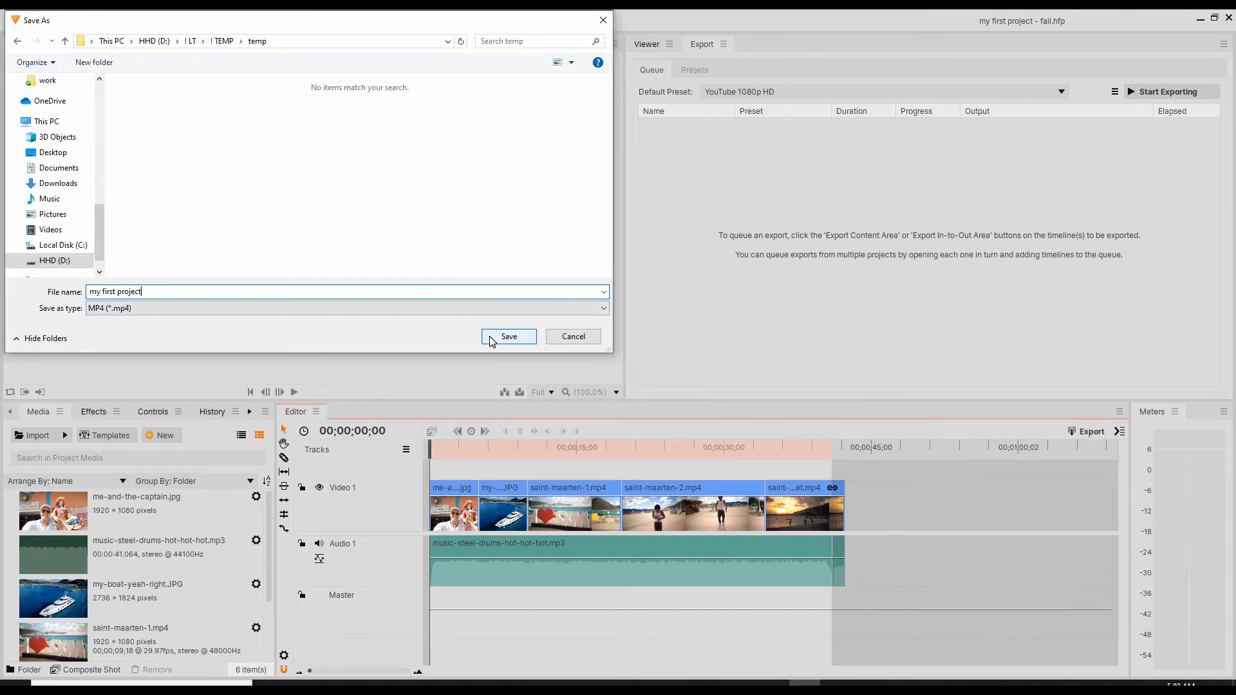
{"action": "left_click", "coordinate": [508, 336]}
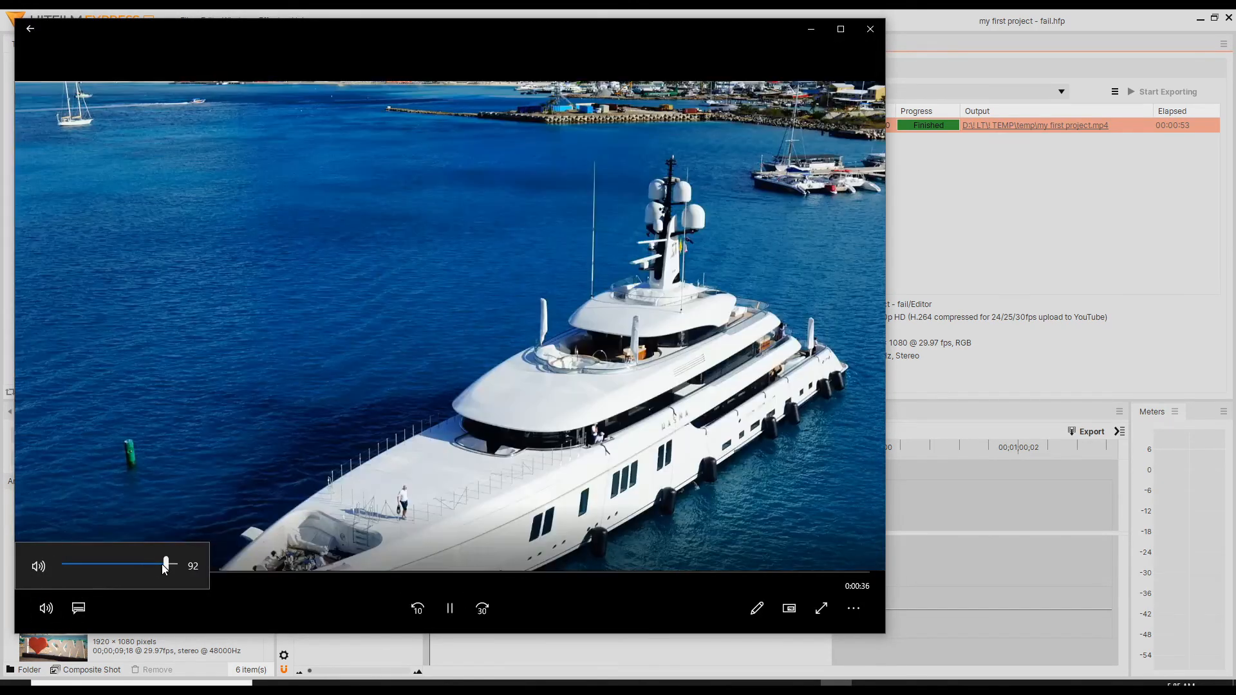
Set the Windows Media Player volume to 92 while the export plays
{"action": "left_click_drag", "start_coordinate": [165, 565], "coordinate": [80, 565]}
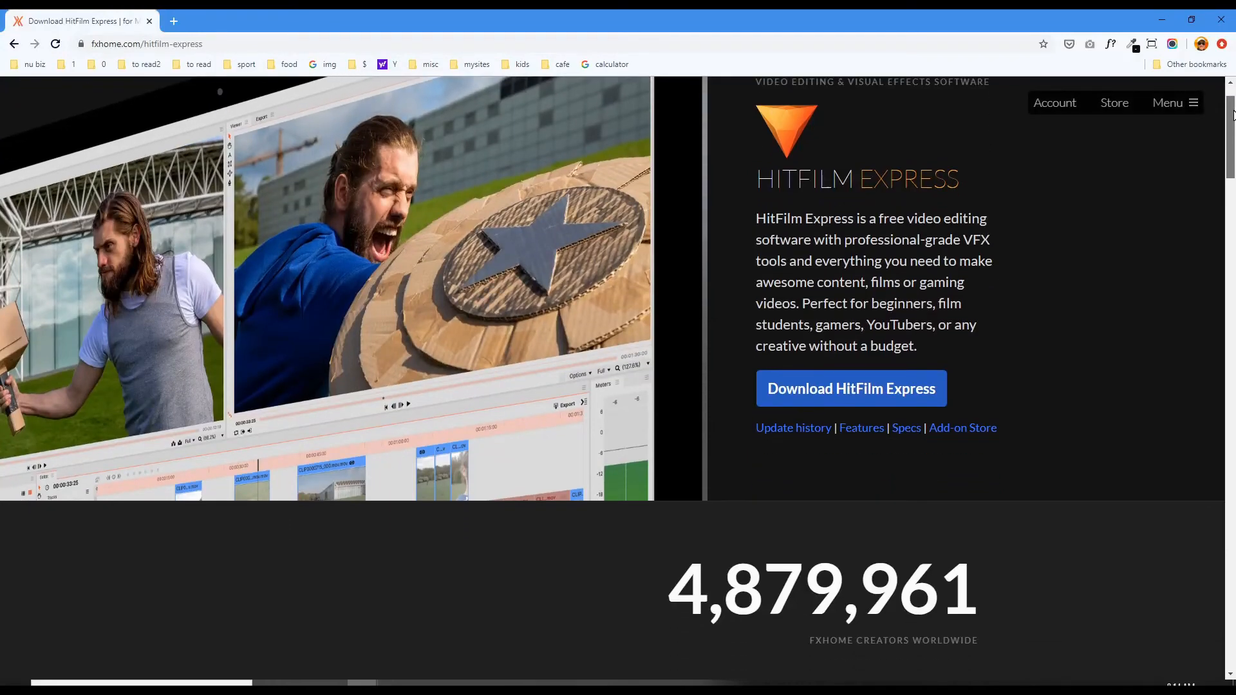
Scroll the fxhome.com HitFilm Express page past the tutorials to the FAQ and footer
{"action": "scroll", "scroll_direction": "down", "scroll_amount": 3}
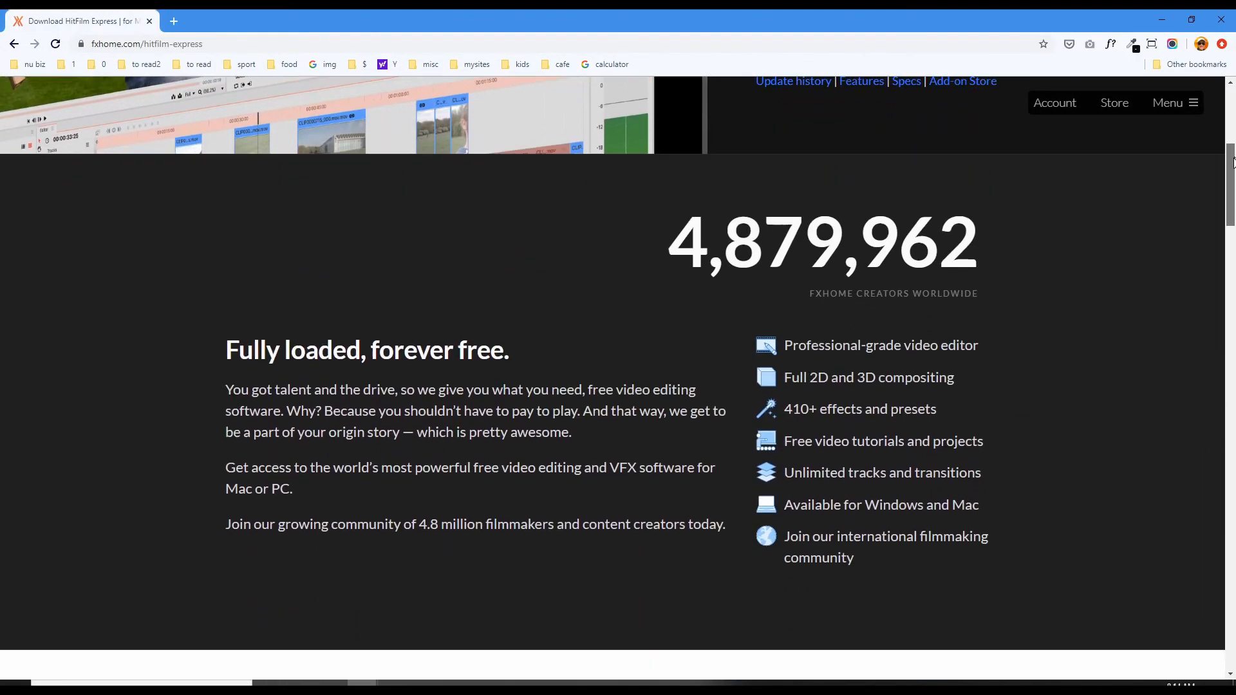
{"action": "scroll", "scroll_direction": "down", "scroll_amount": 3}
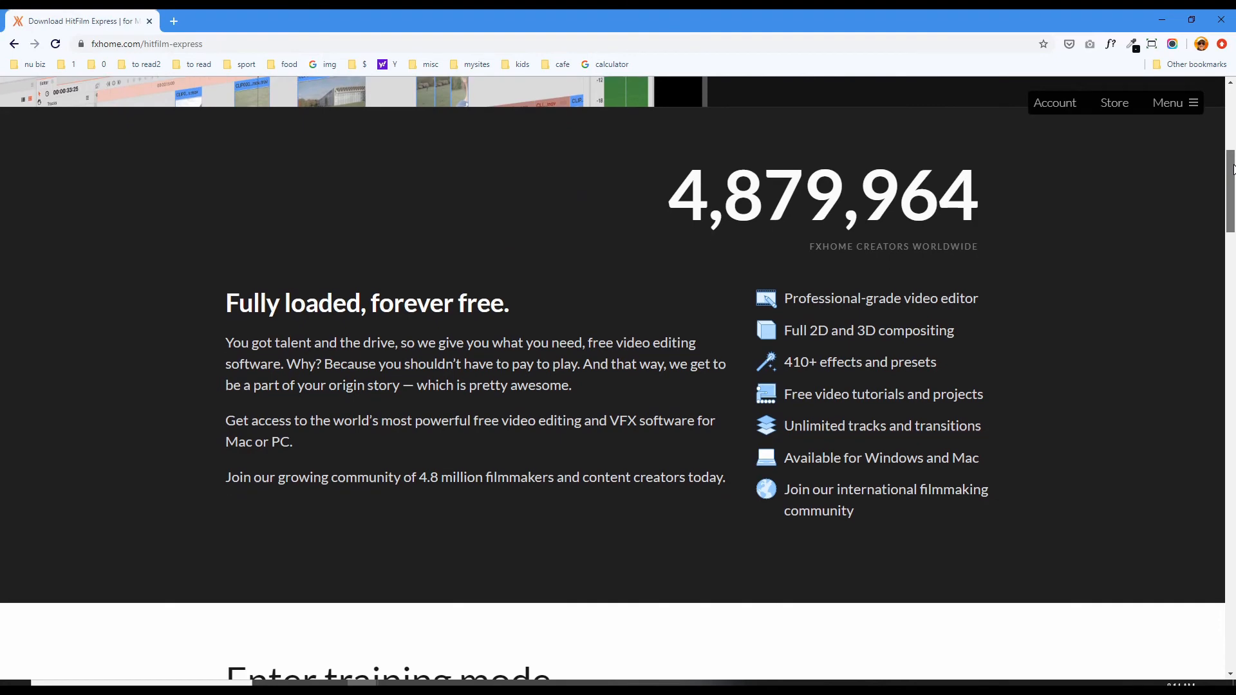
{"action": "scroll", "scroll_direction": "down", "scroll_amount": 3}
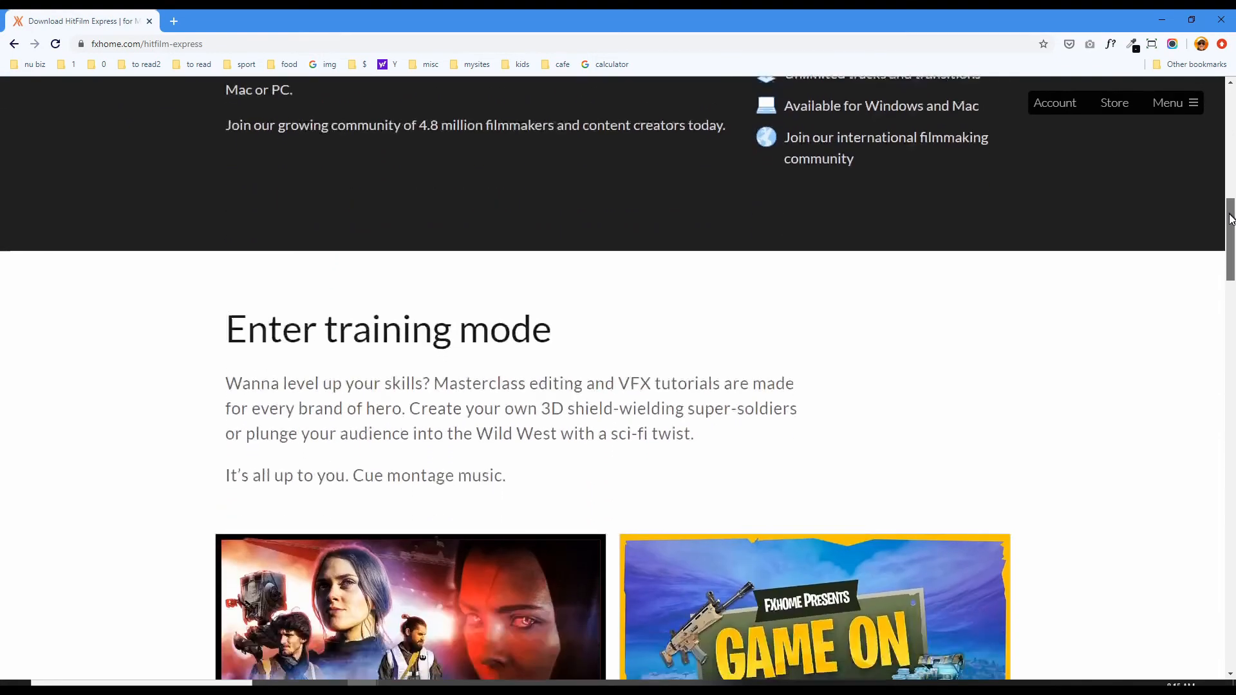
{"action": "scroll", "scroll_direction": "down", "scroll_amount": 3}
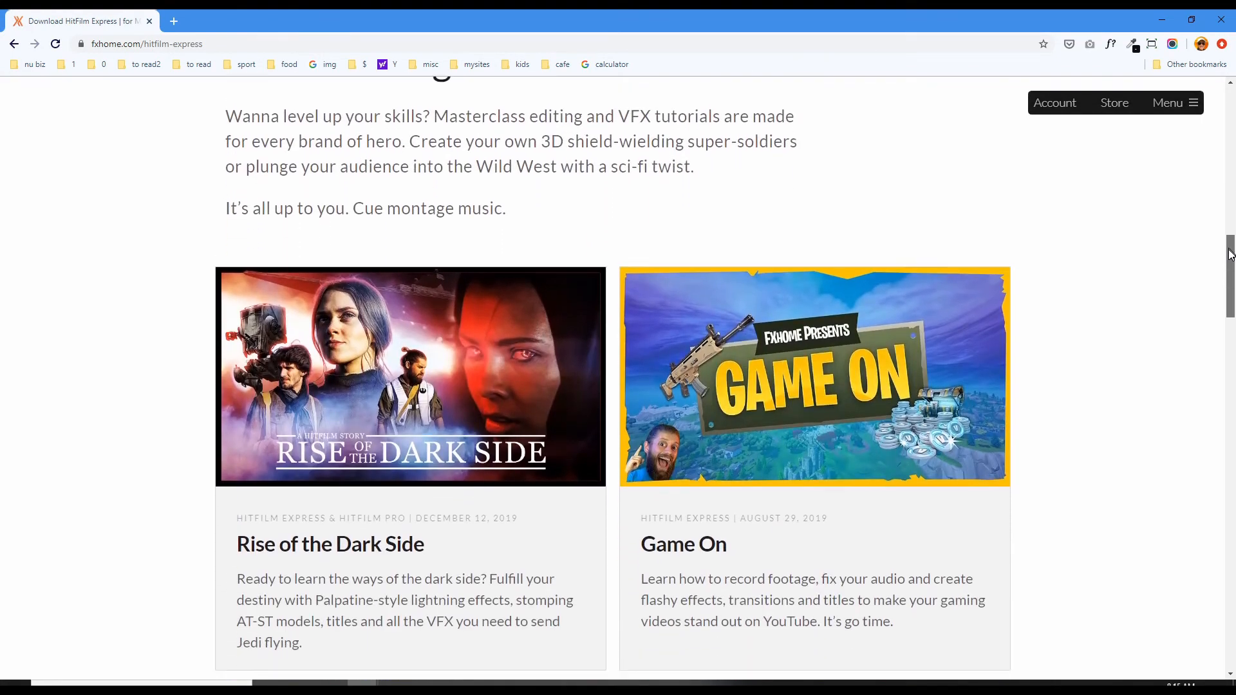
{"action": "scroll", "scroll_direction": "down", "scroll_amount": 3}
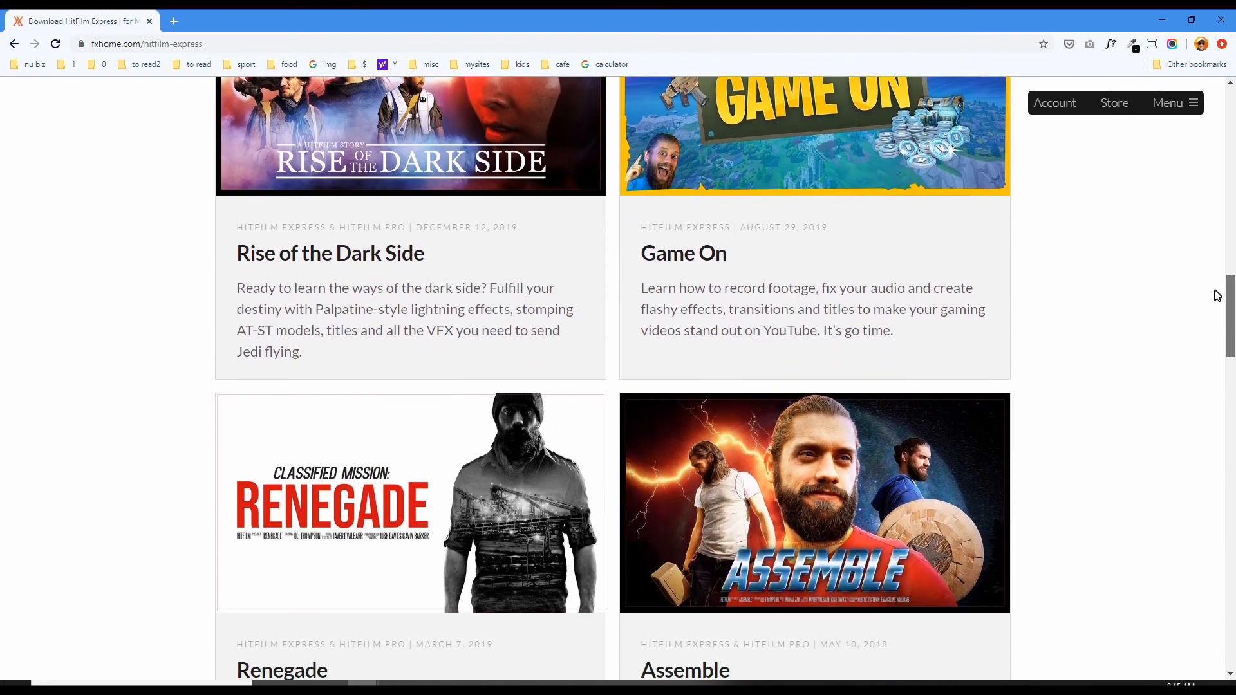
{"action": "scroll", "scroll_direction": "down", "scroll_amount": 3}
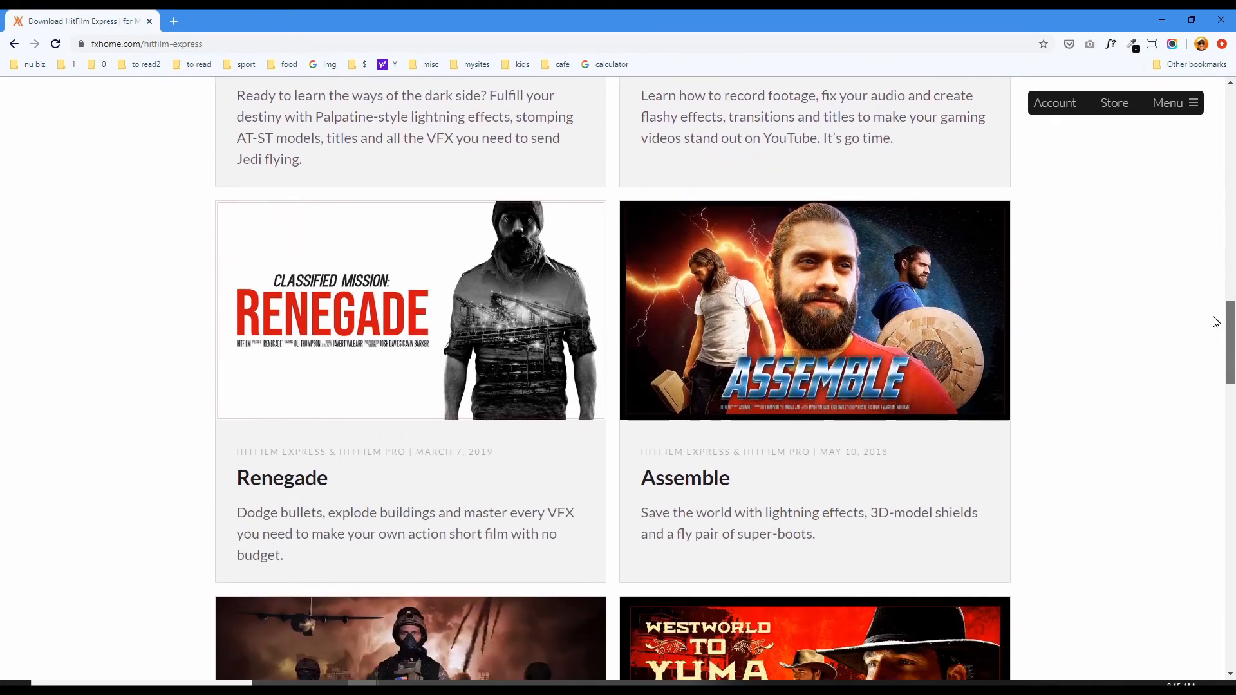
{"action": "scroll", "scroll_direction": "down", "scroll_amount": 3}
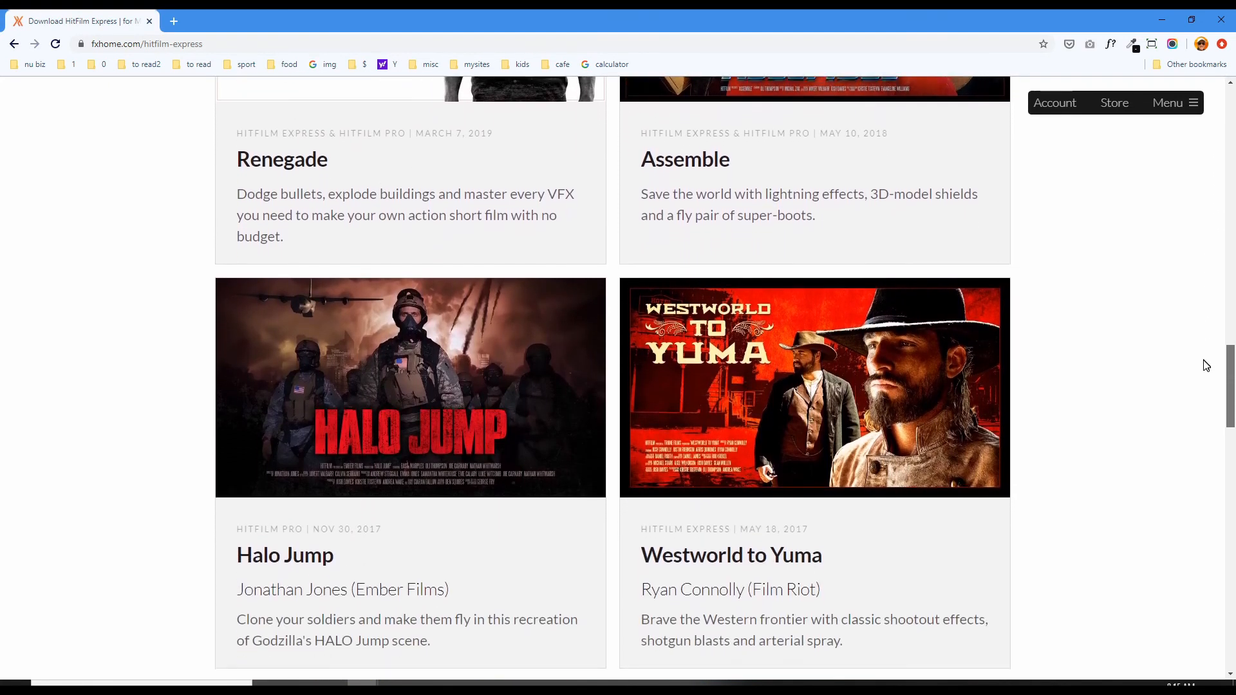
{"action": "scroll", "scroll_direction": "down", "scroll_amount": 3}
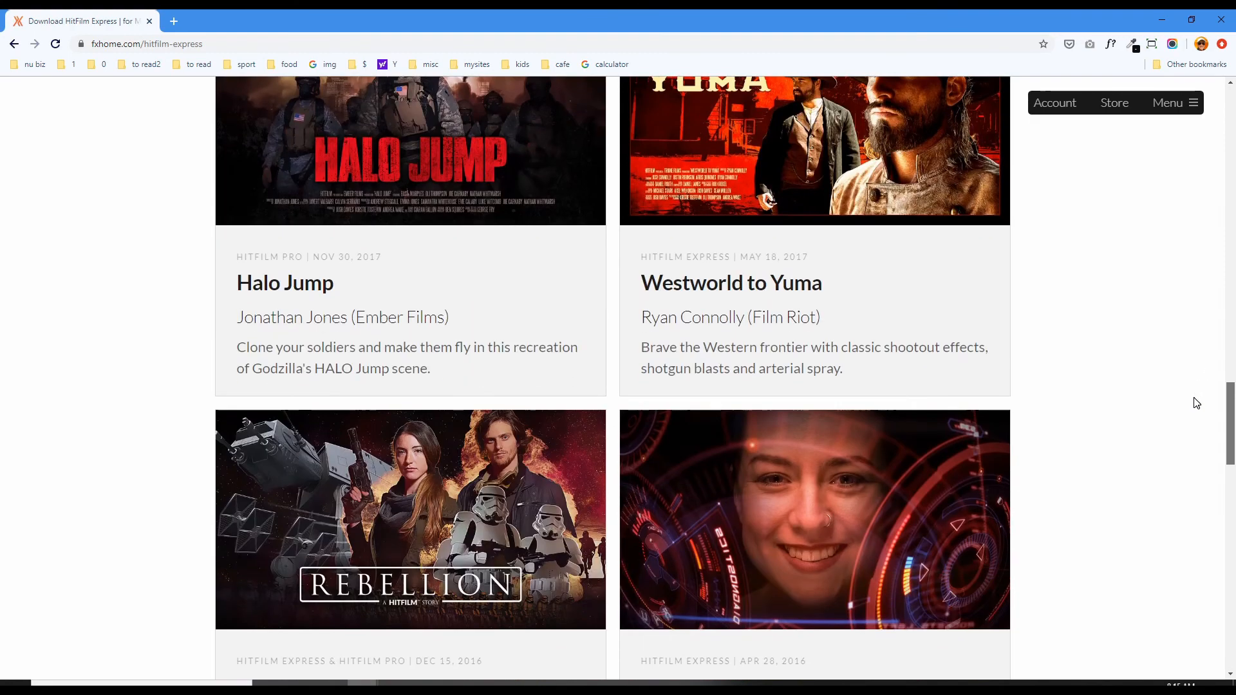
{"action": "scroll", "scroll_direction": "down", "scroll_amount": 3}
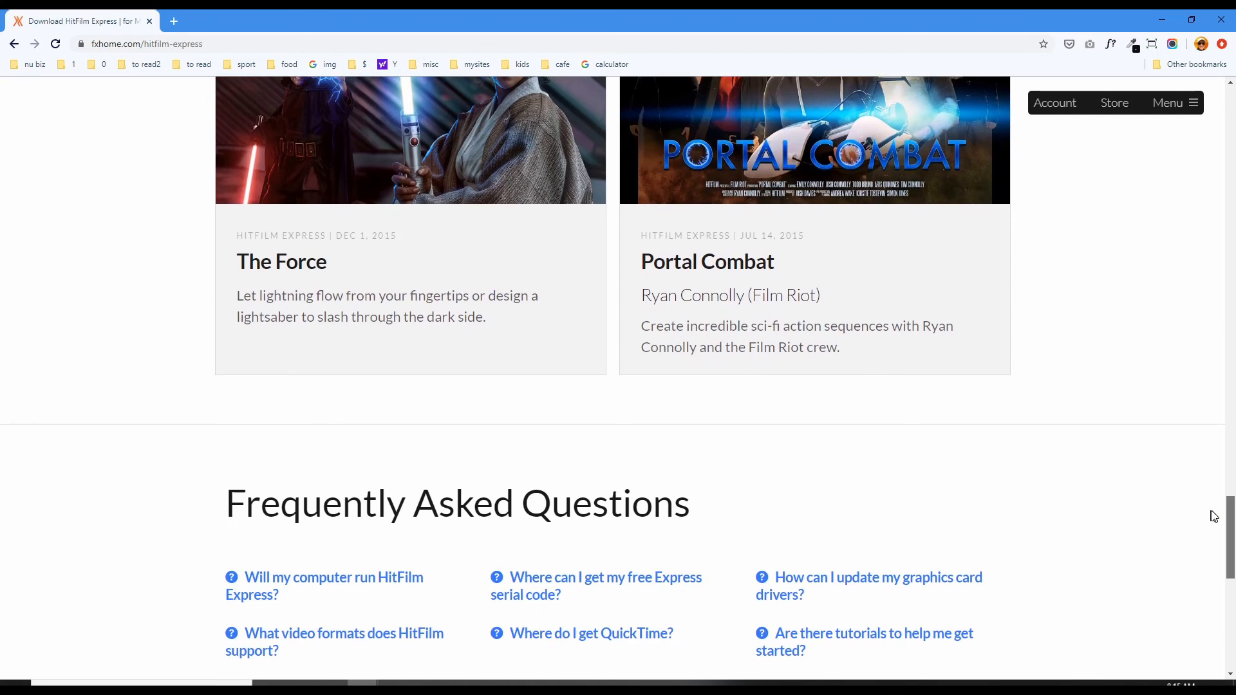
{"action": "scroll", "scroll_direction": "down", "scroll_amount": 3}
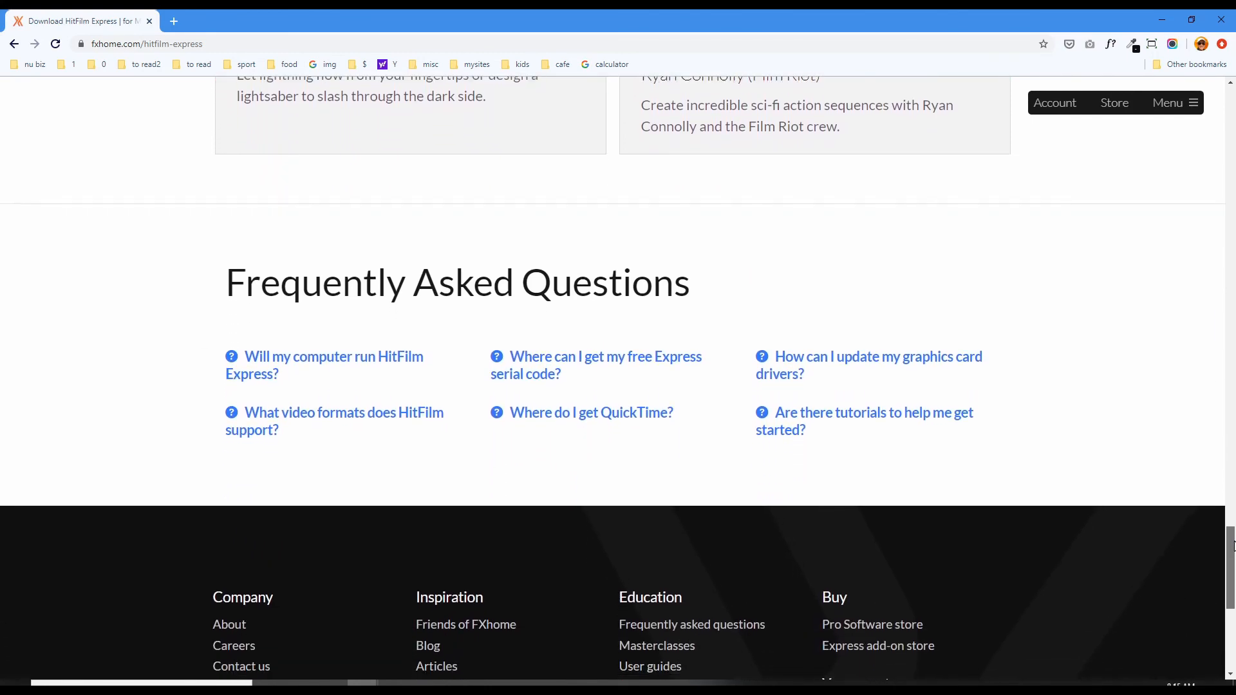
{"action": "scroll", "scroll_direction": "down", "scroll_amount": 3}
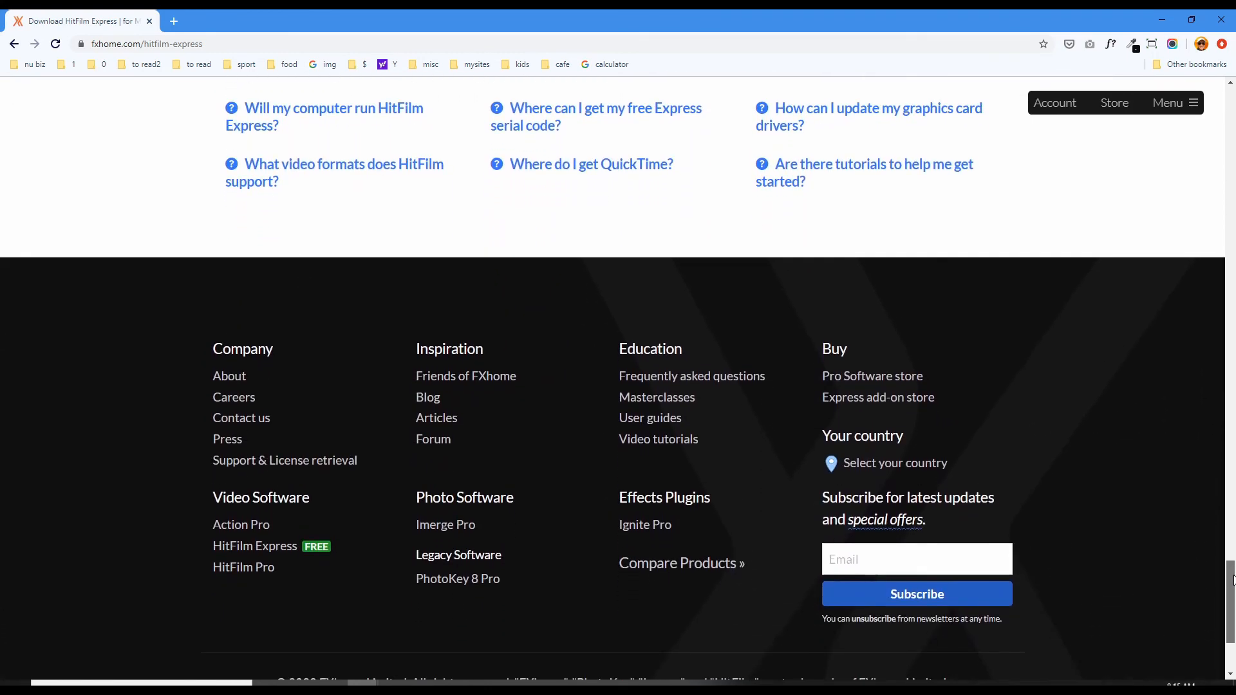